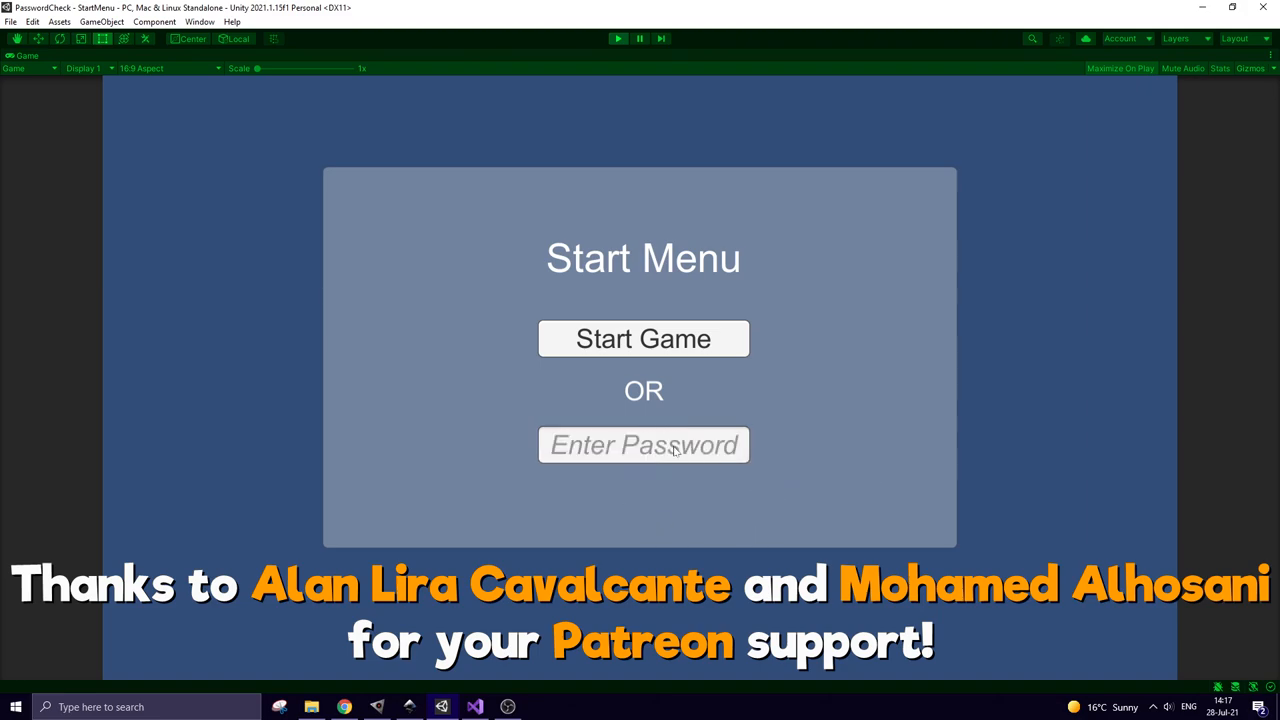
mouse_move(758, 389)
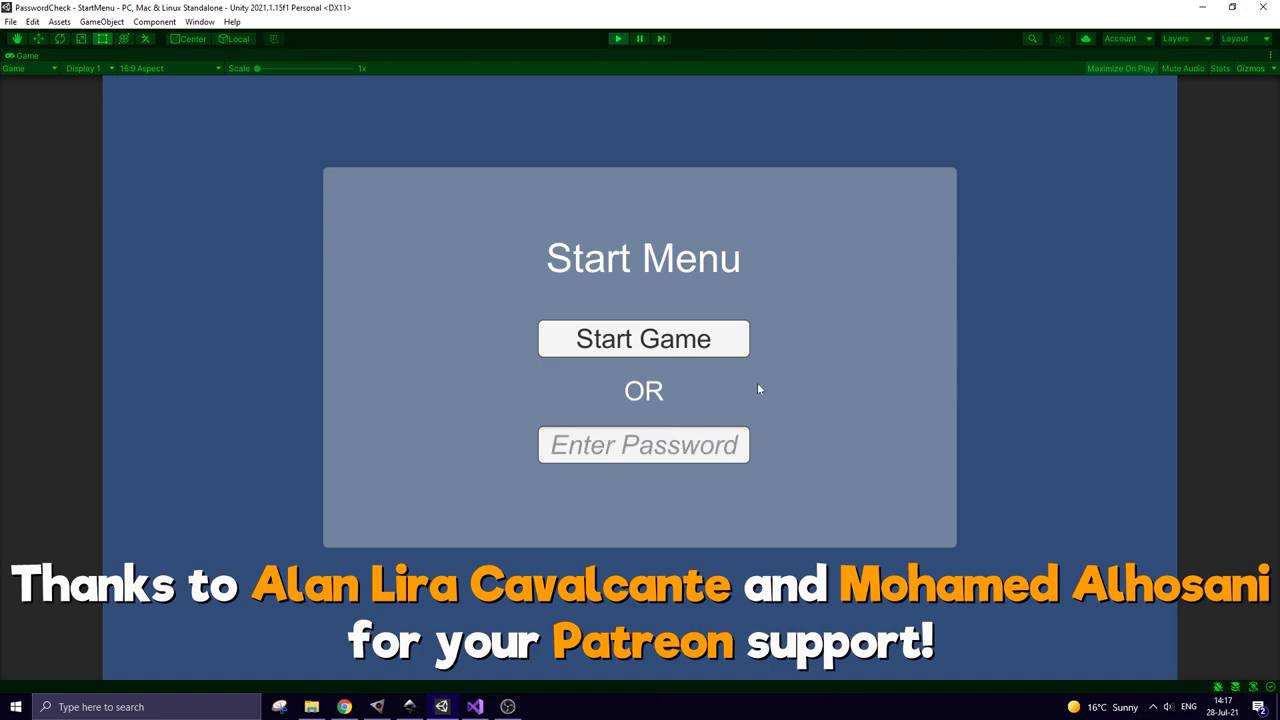
Step: Test the menu buttons: start Level One, return to menu, advance to Level Two
click(643, 338)
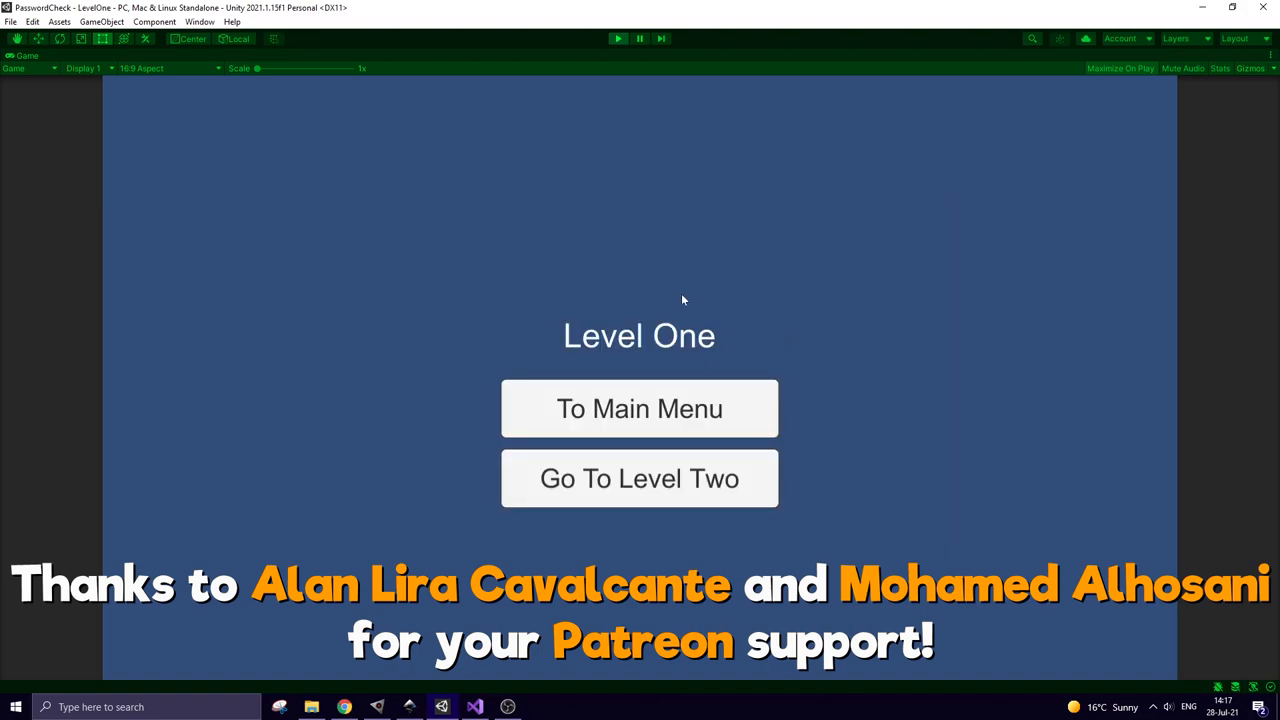
mouse_move(753, 343)
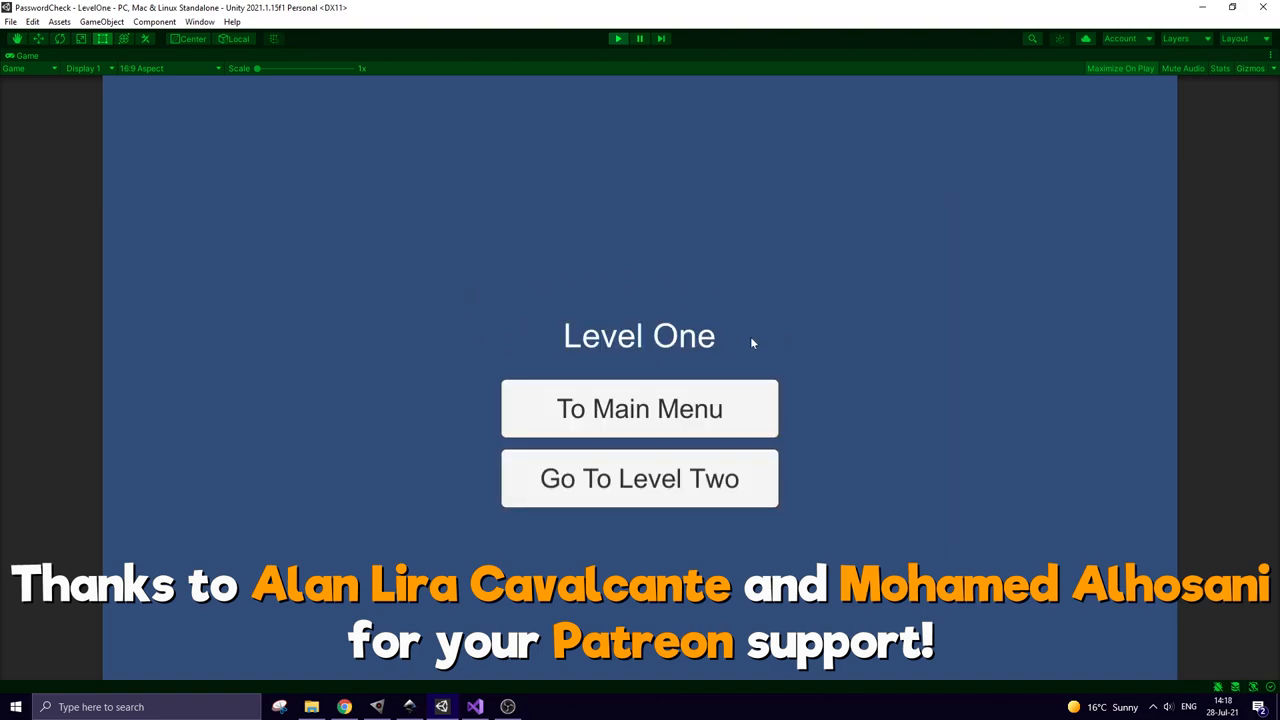
mouse_move(860, 420)
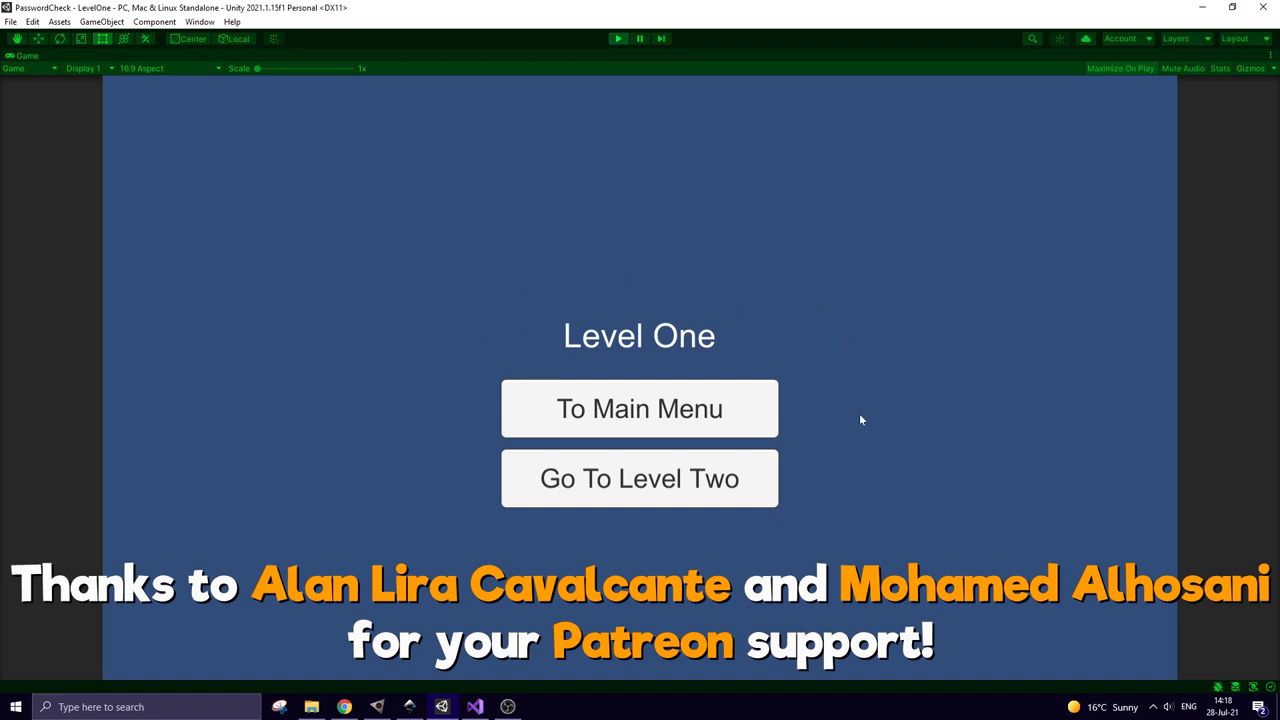
click(639, 408)
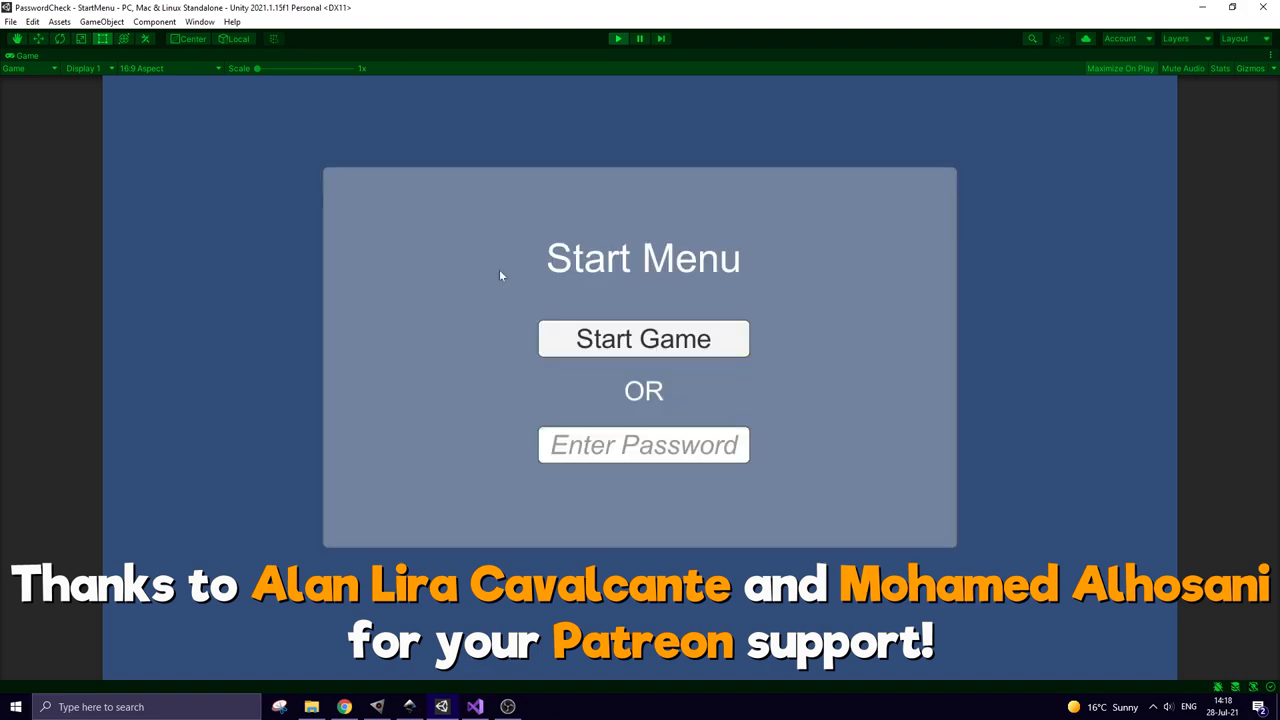
click(643, 338)
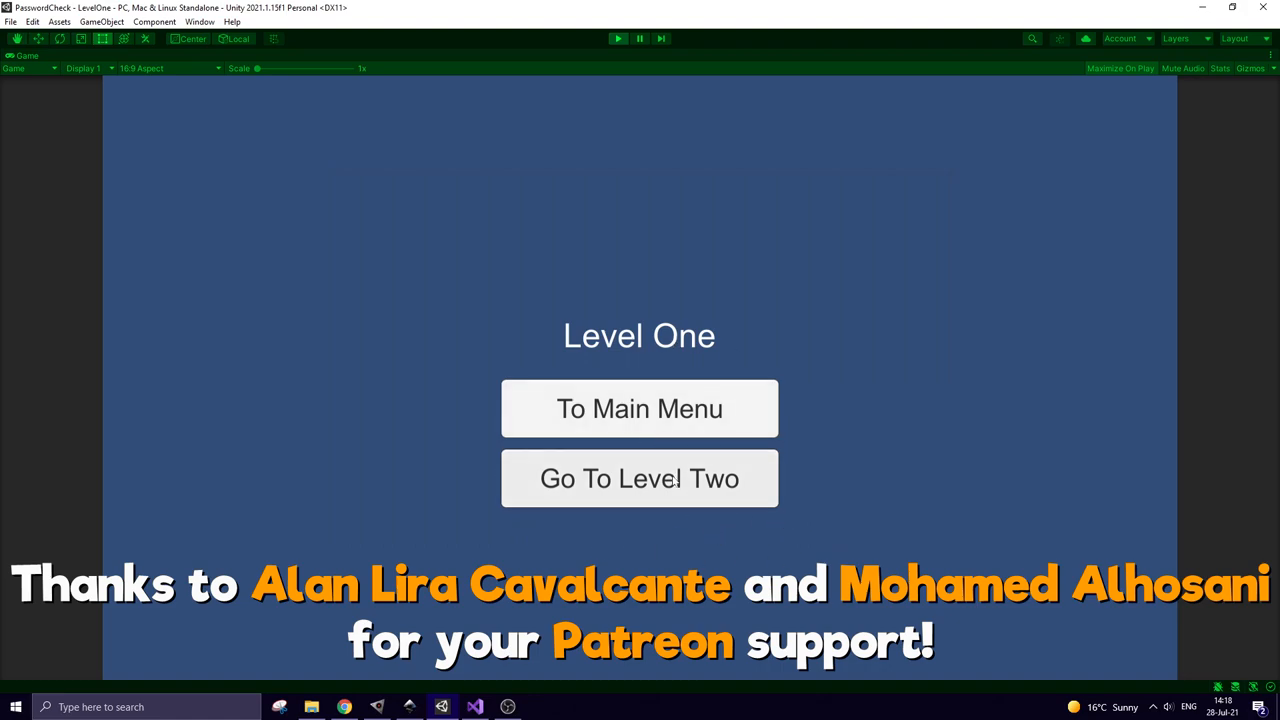
click(639, 478)
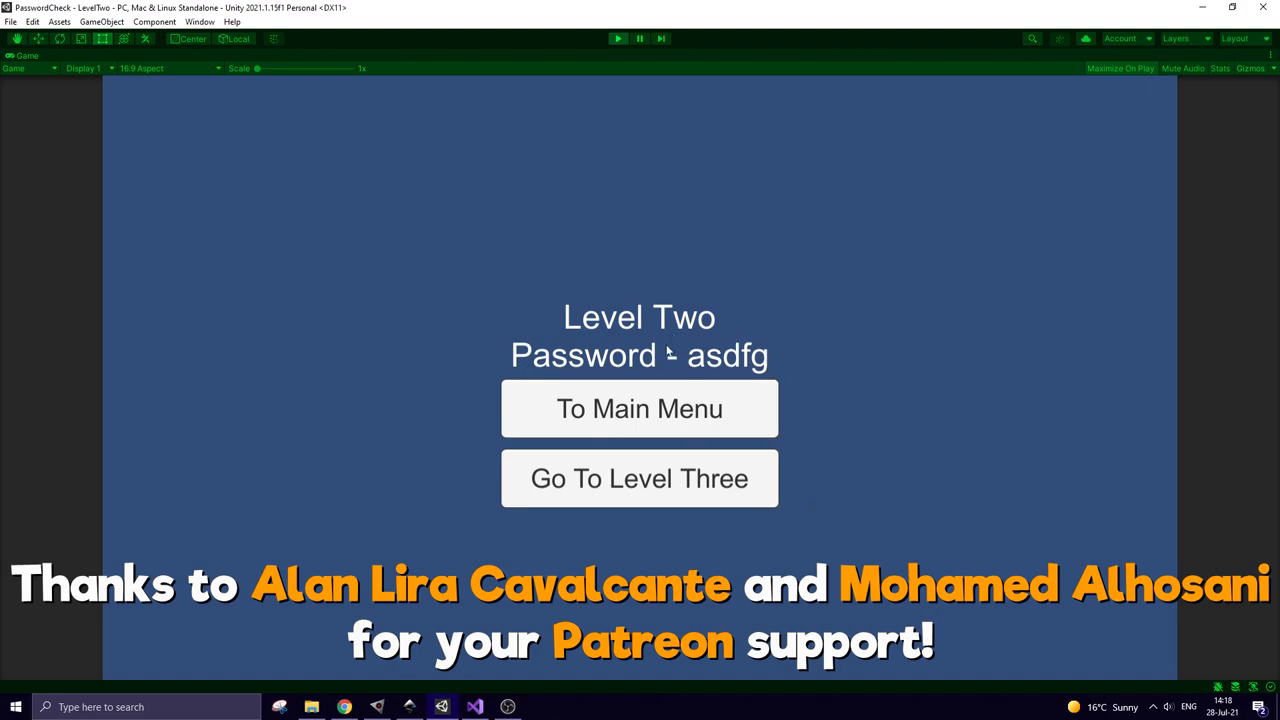
click(639, 408)
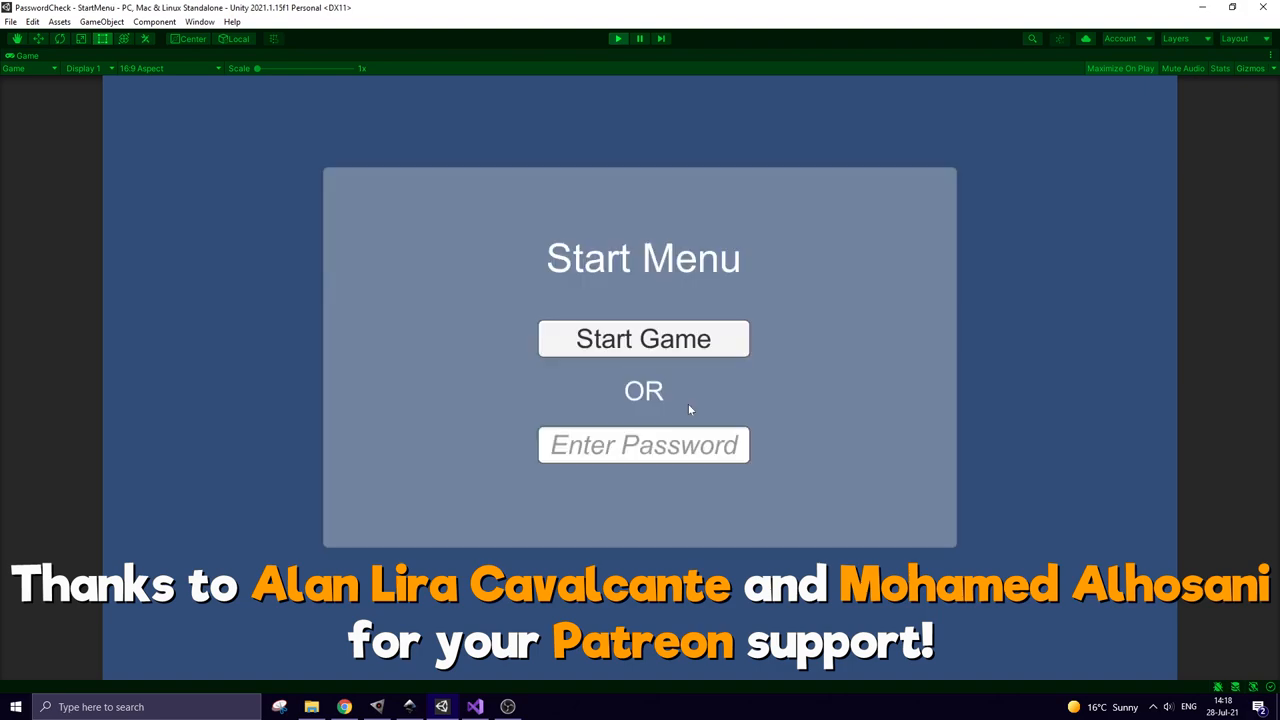
Step: Submit password 'a' to reach Level Two, advance to Level Three, return, then type 'zxcvb'
text(a)
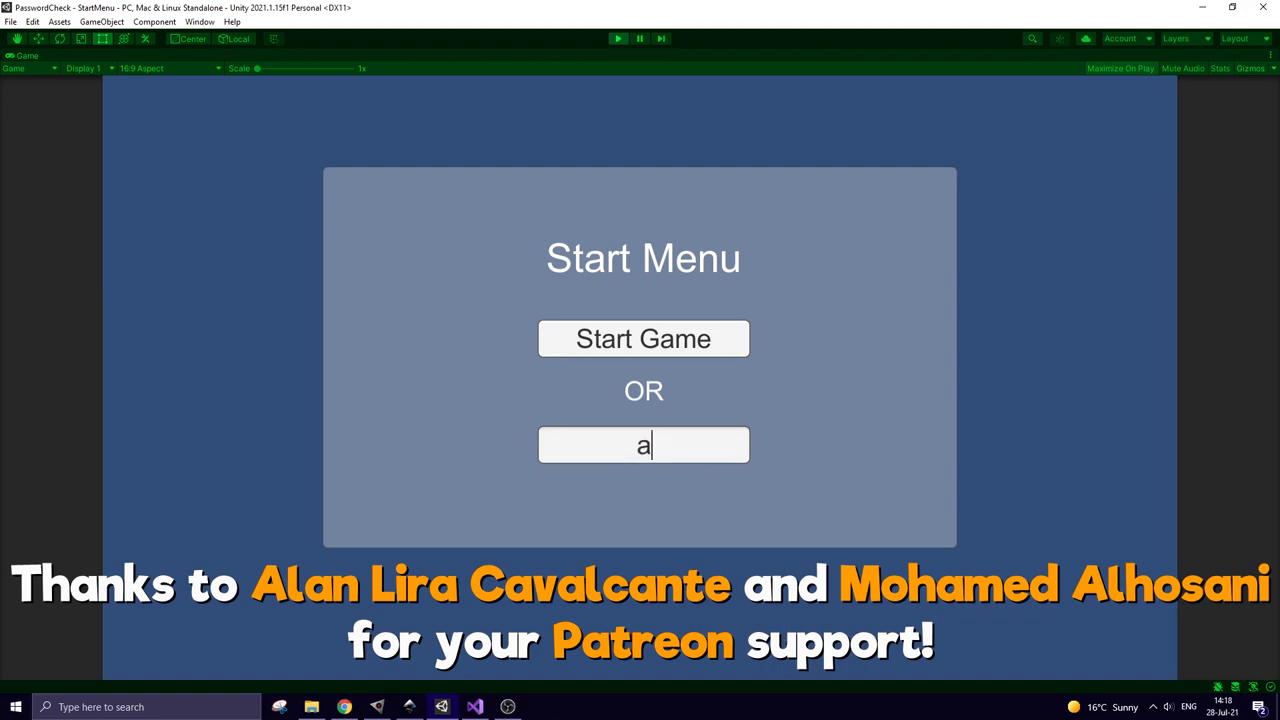
click(643, 338)
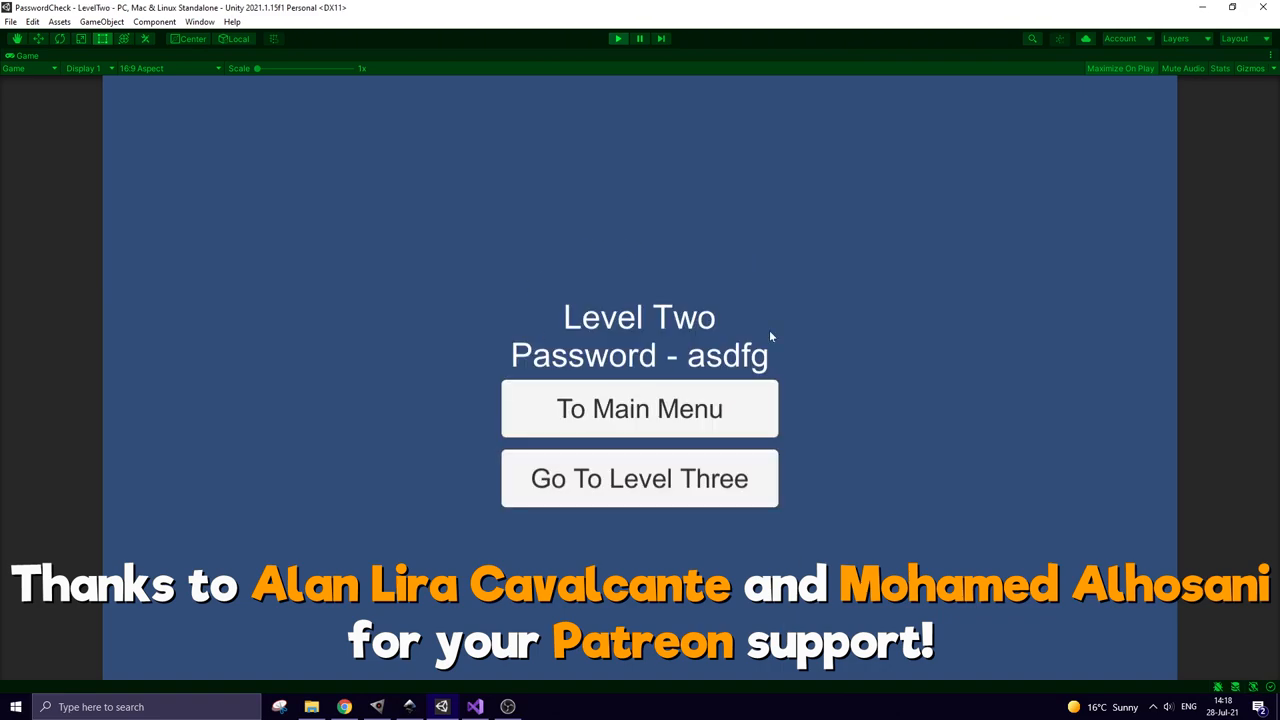
click(639, 478)
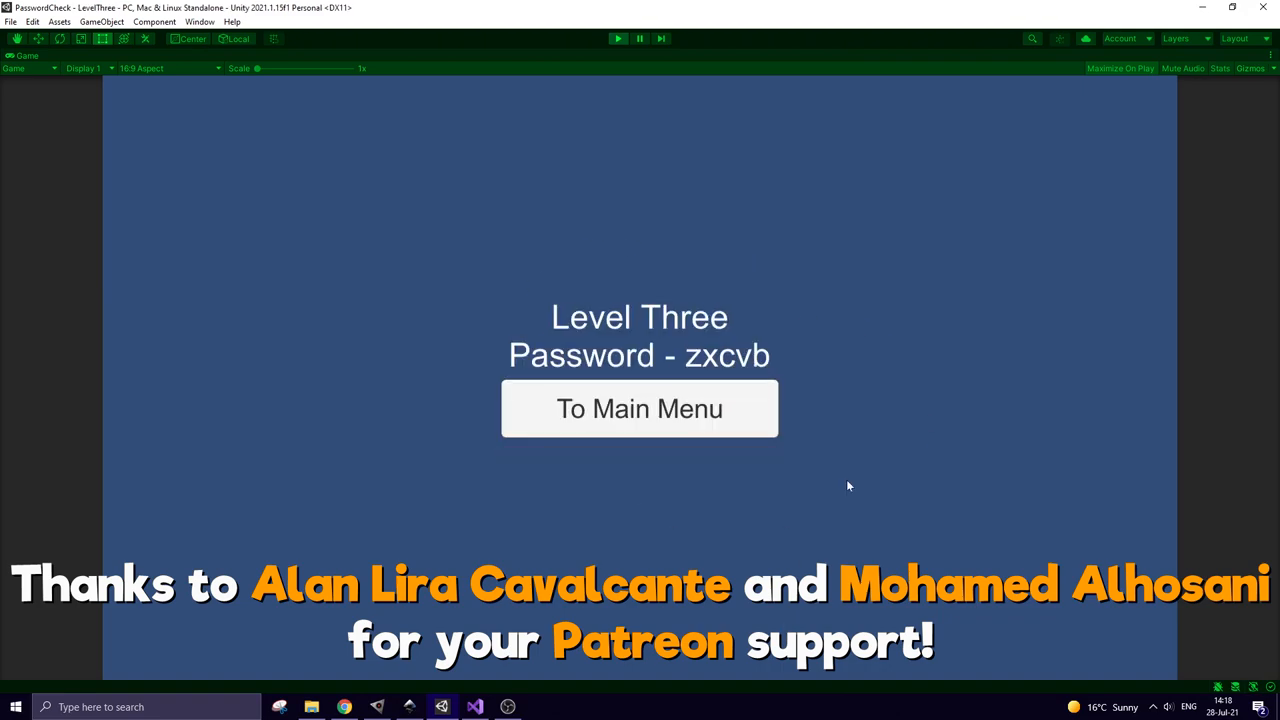
click(639, 408)
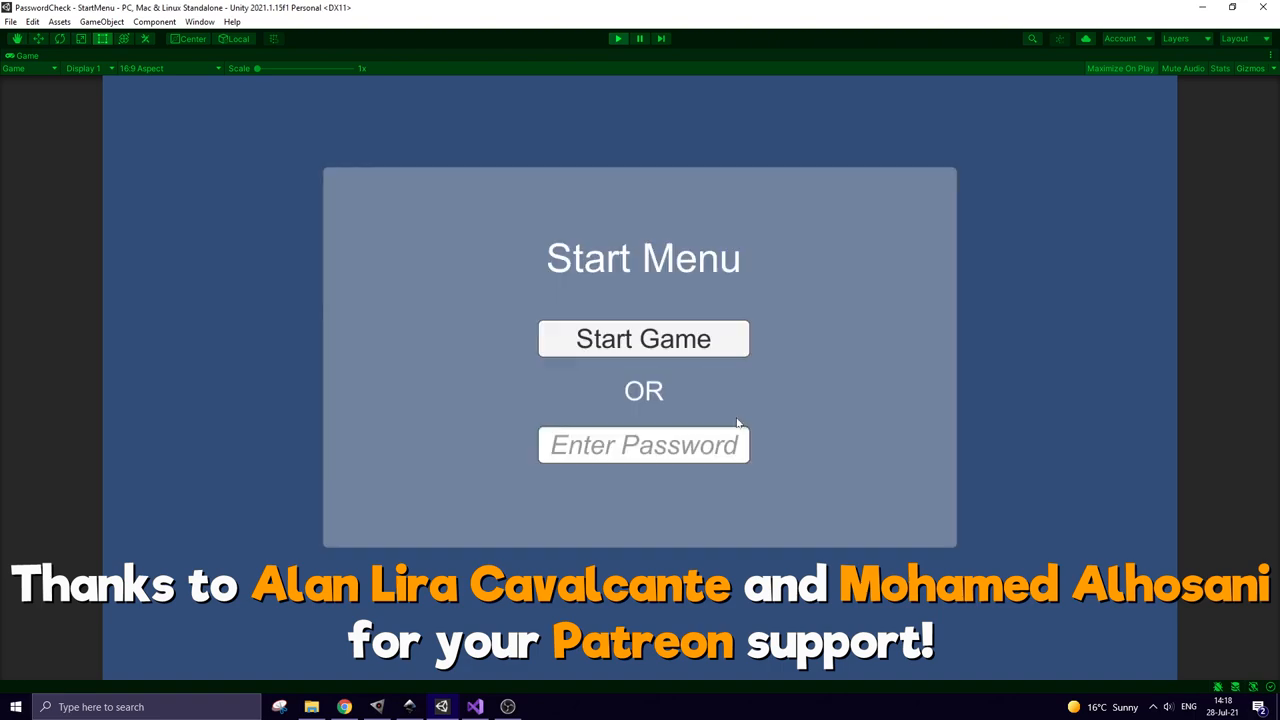
text(zxcvb)
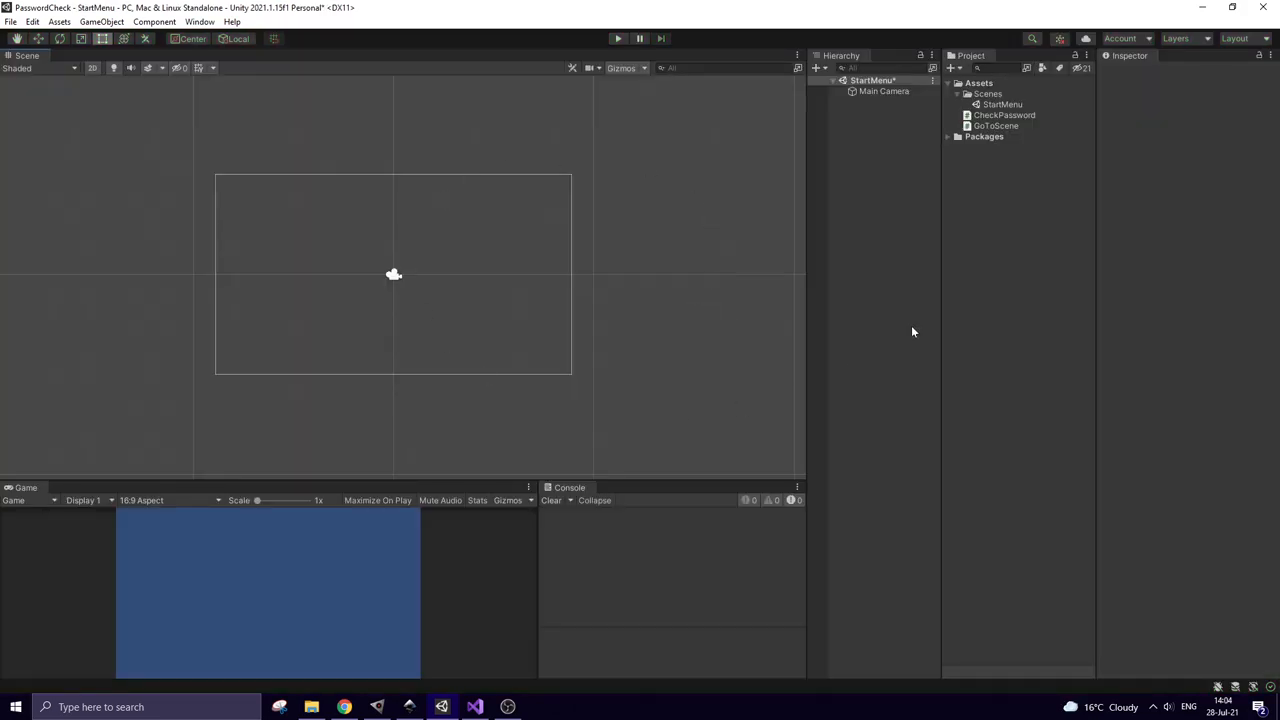
Step: Add a UI panel and set the Canvas Scaler to Scale With Screen Size
click(1002, 104)
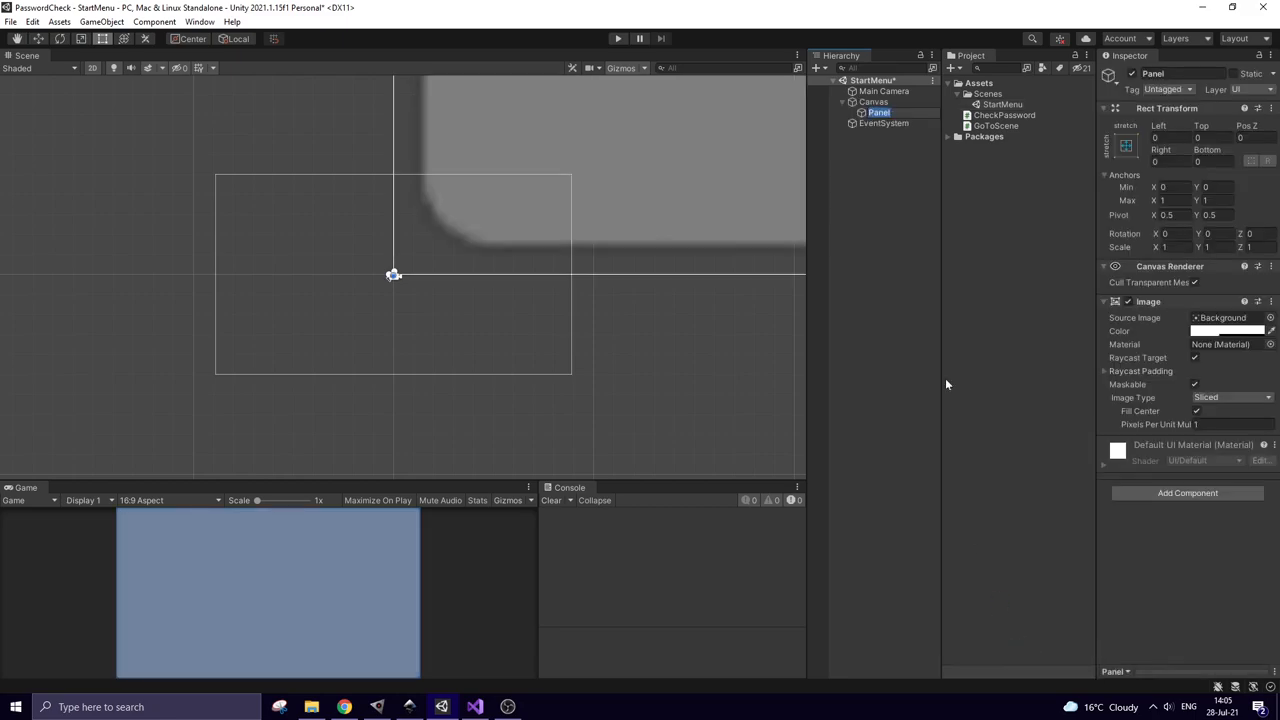
click(878, 112)
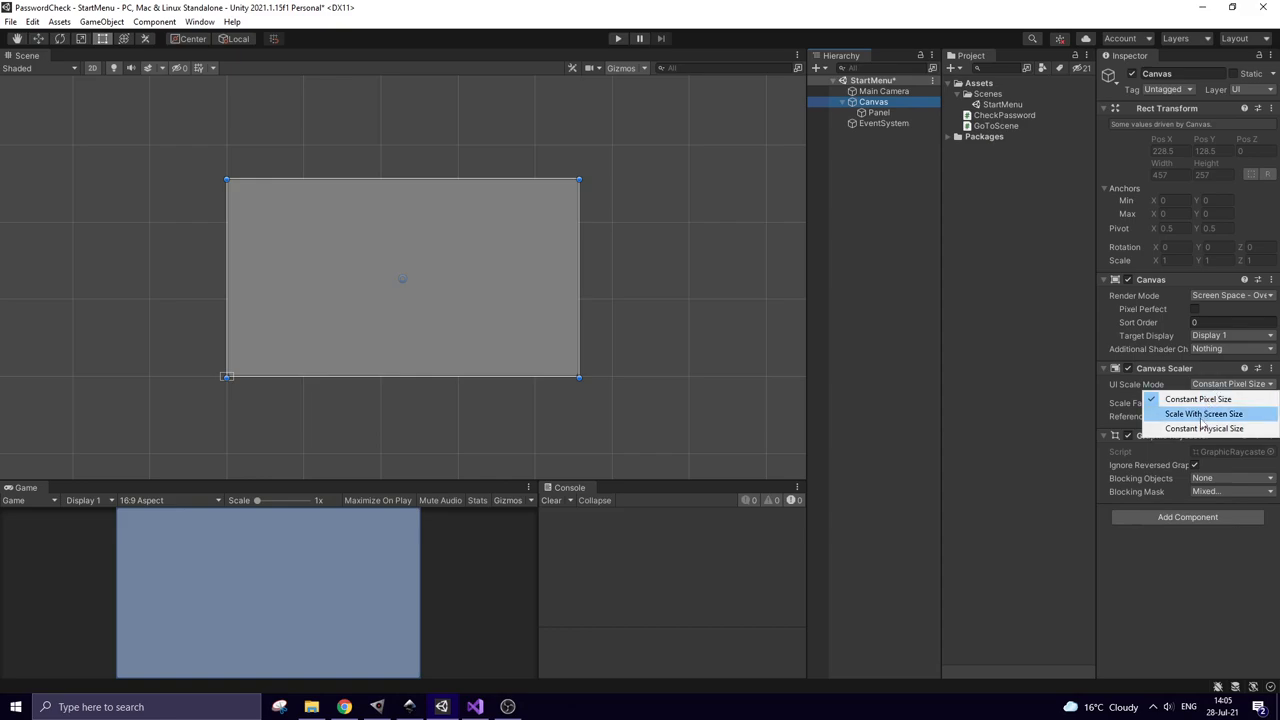
click(878, 112)
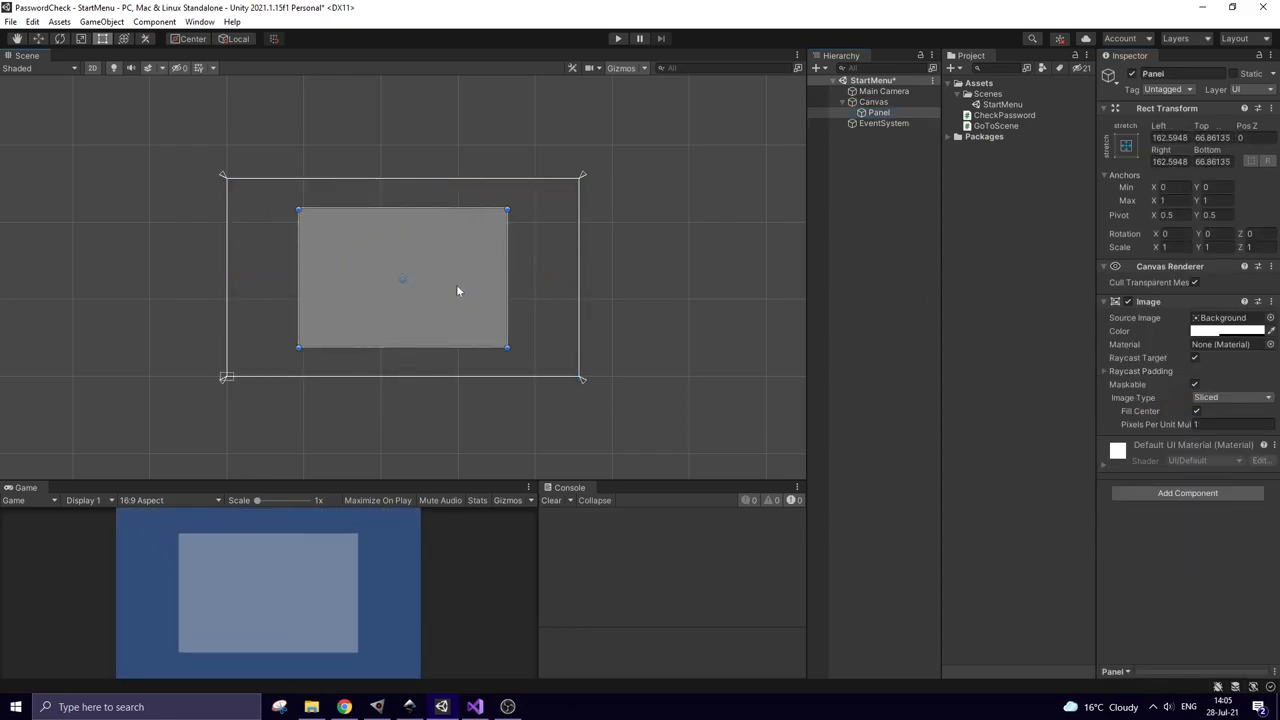
Step: Add a 'Start Menu' title text to the panel at font size 20
right_click(878, 112)
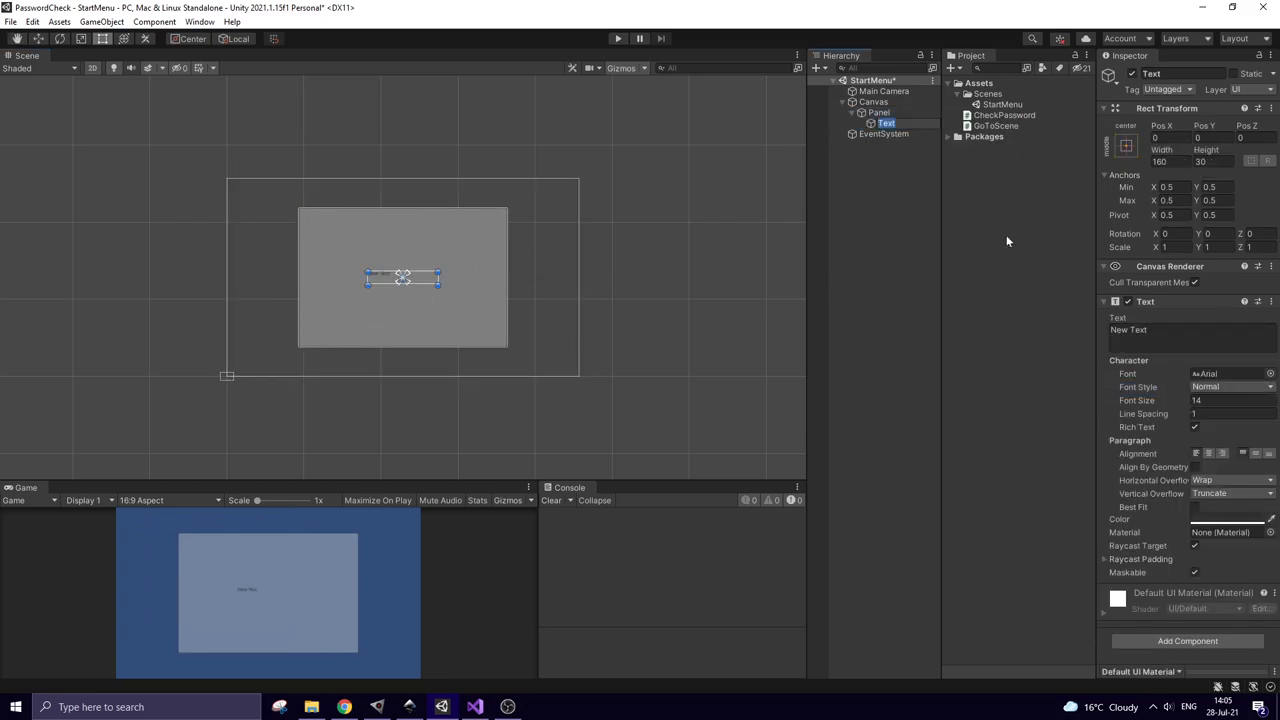
text(Start Menu)
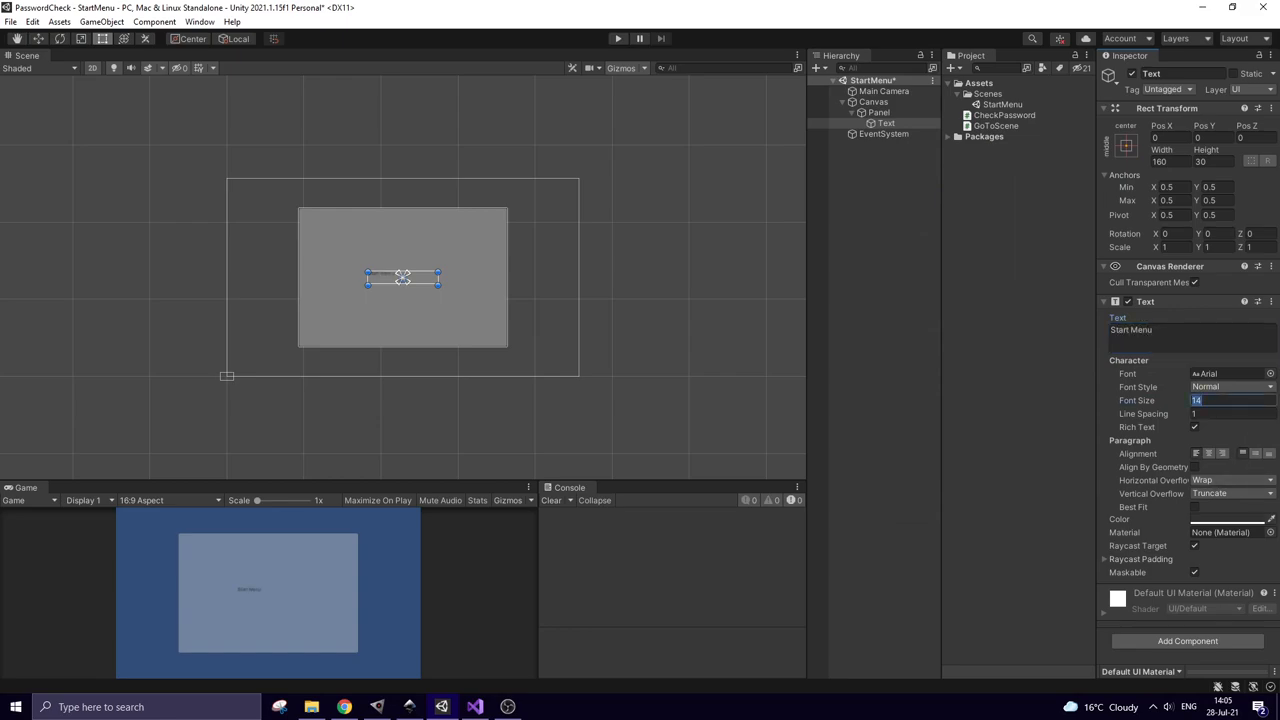
text(20)
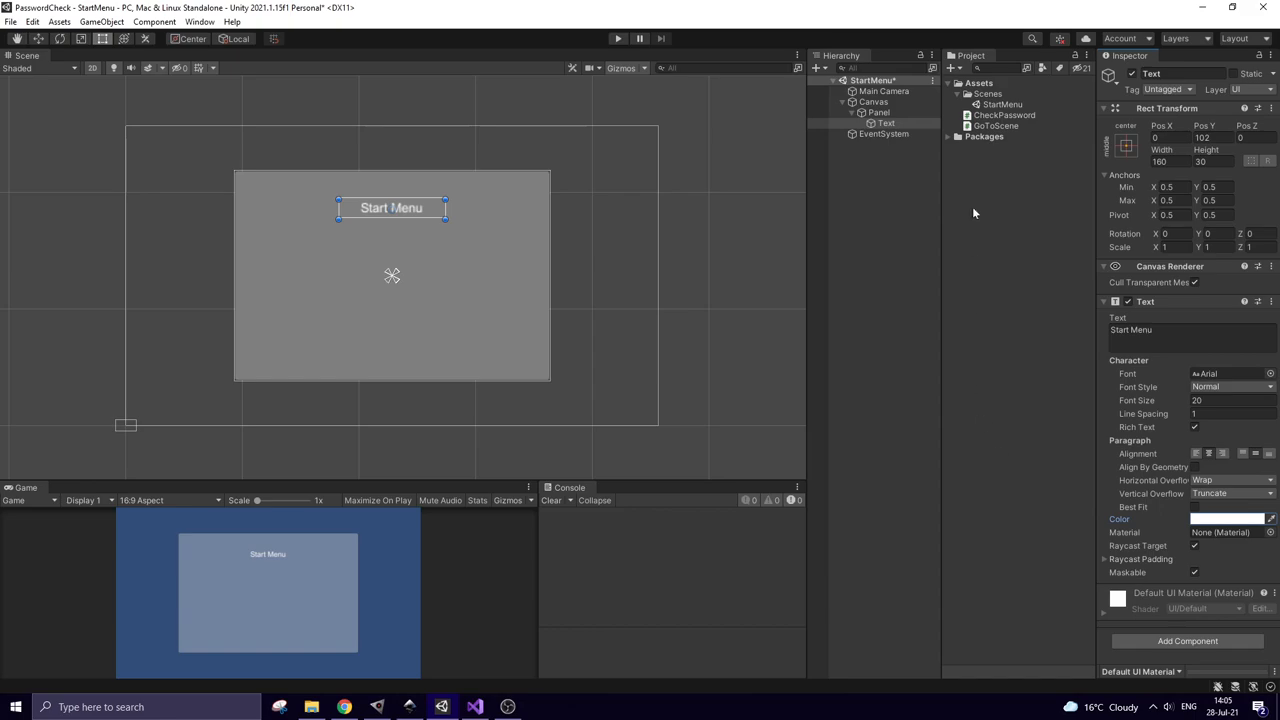
Step: Add a 'Start Game' button and a second text label reading 'OR'
right_click(878, 113)
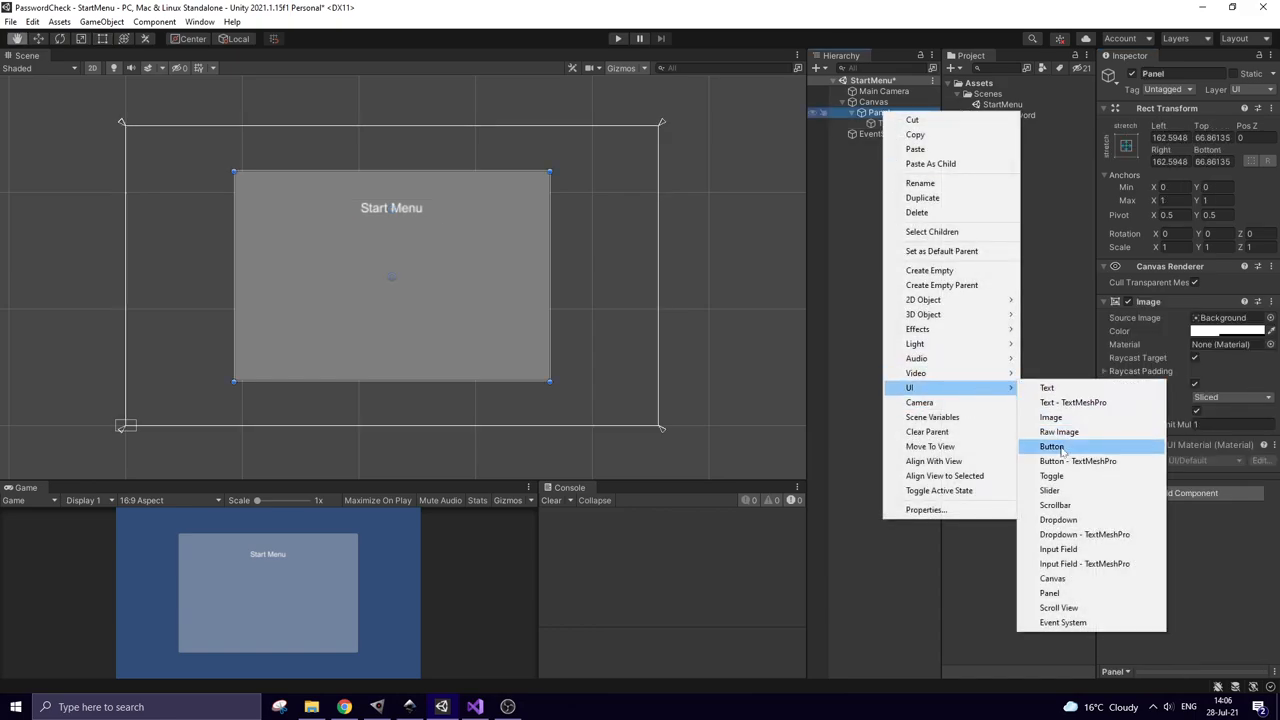
click(1052, 446)
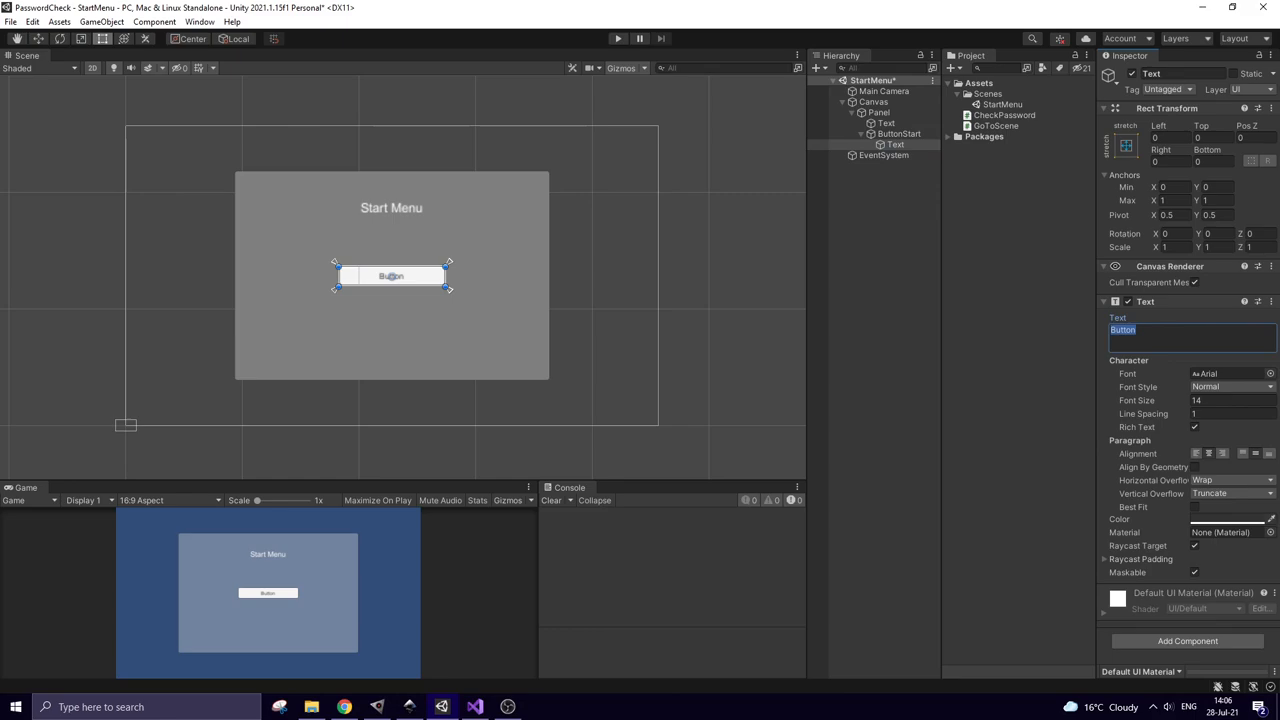
text(Start Gam)
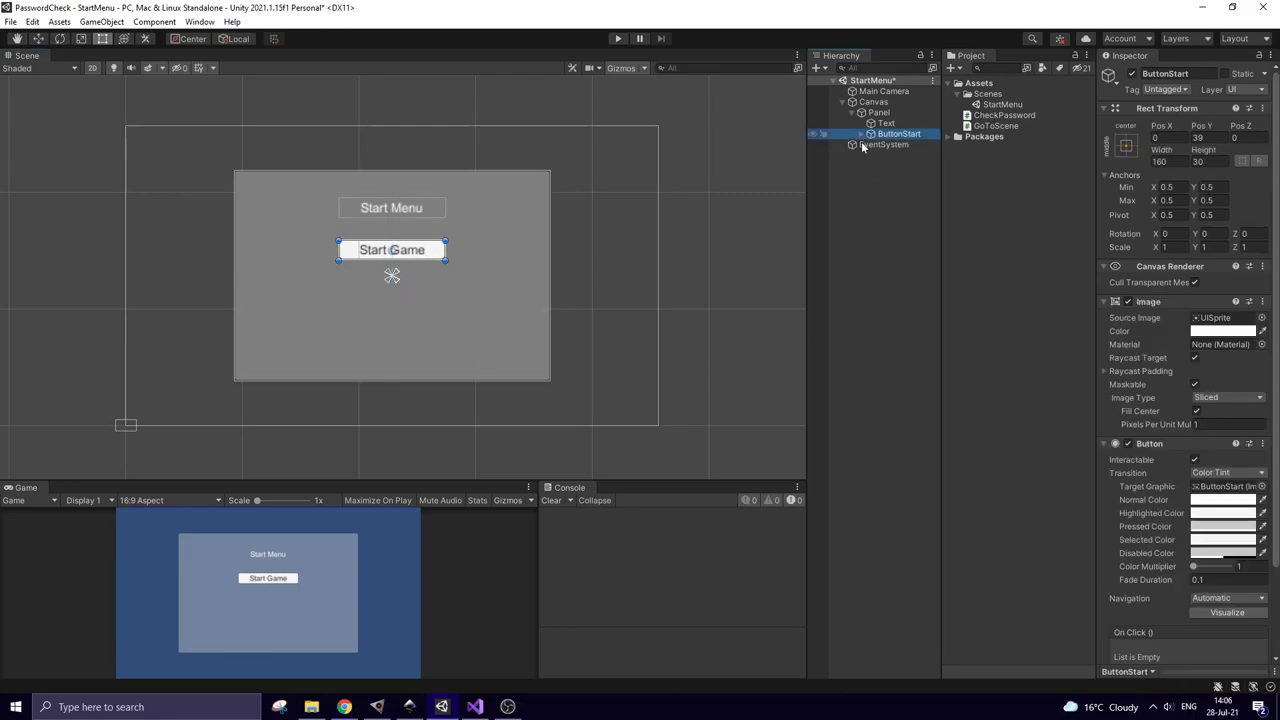
click(888, 144)
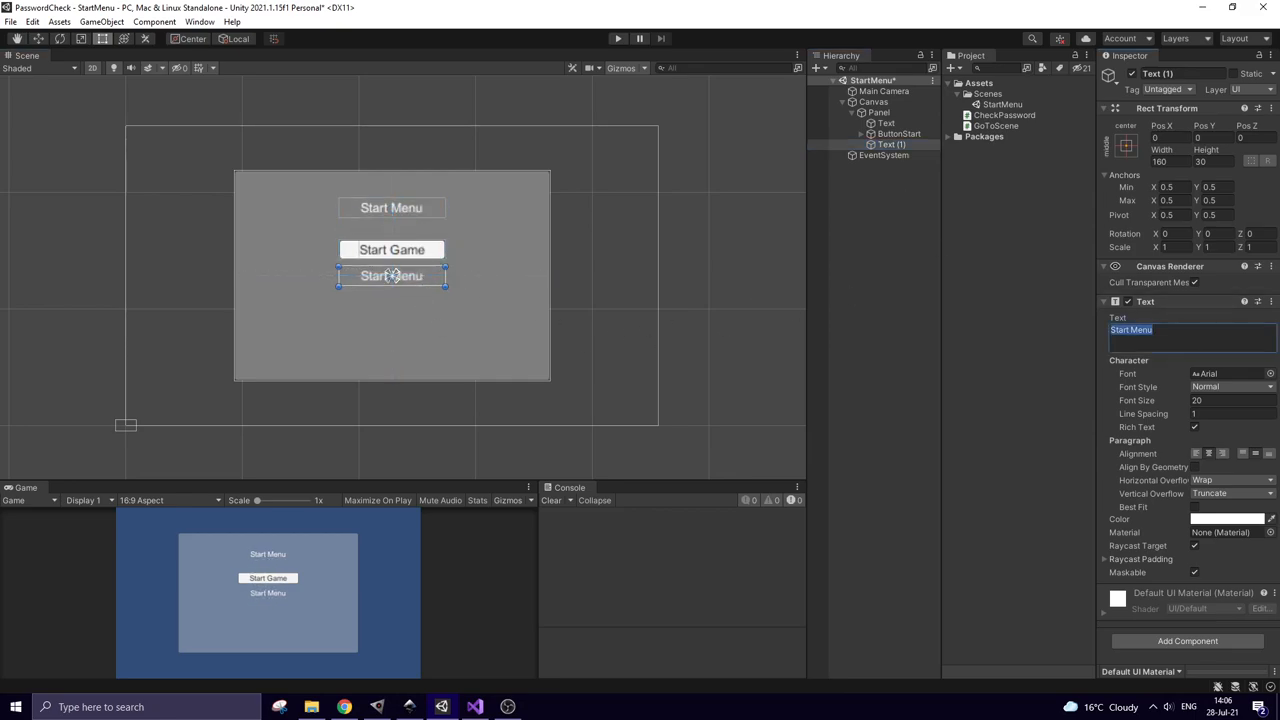
text(OR)
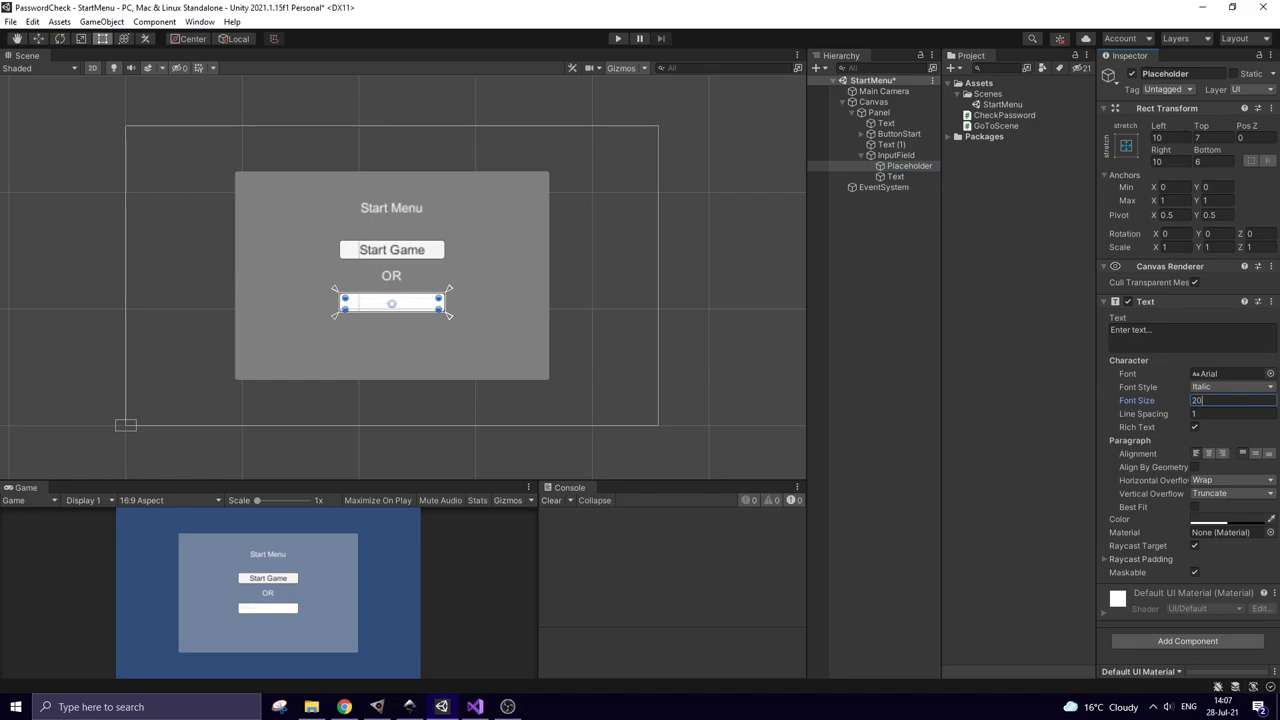
mouse_move(435, 308)
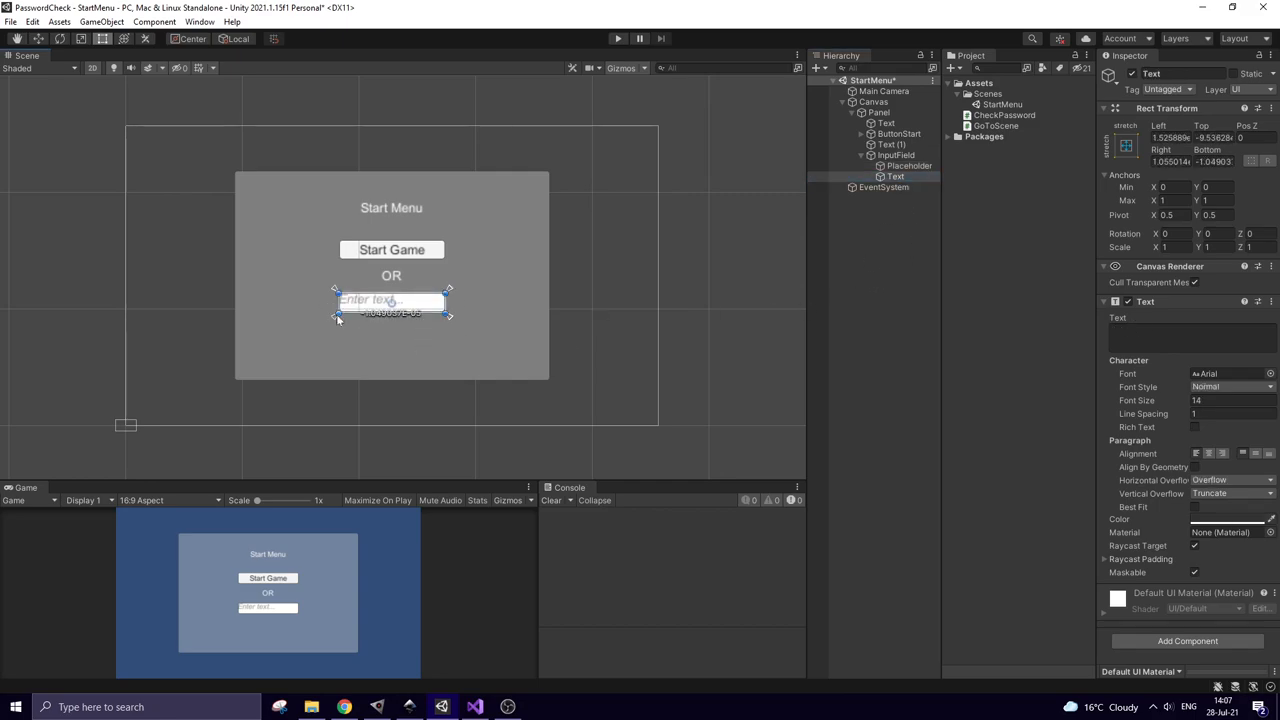
Step: Set the input field placeholder to 'Enter Password', then select the CheckPassword script
click(910, 165)
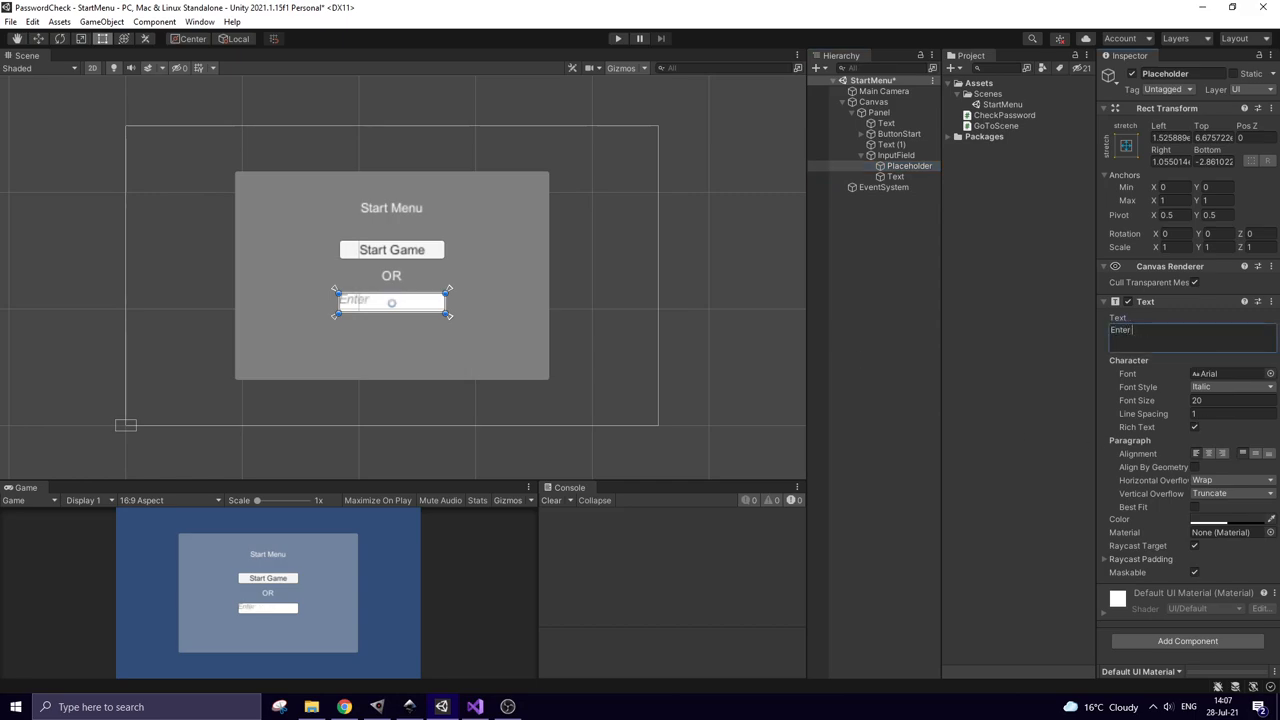
text(Password)
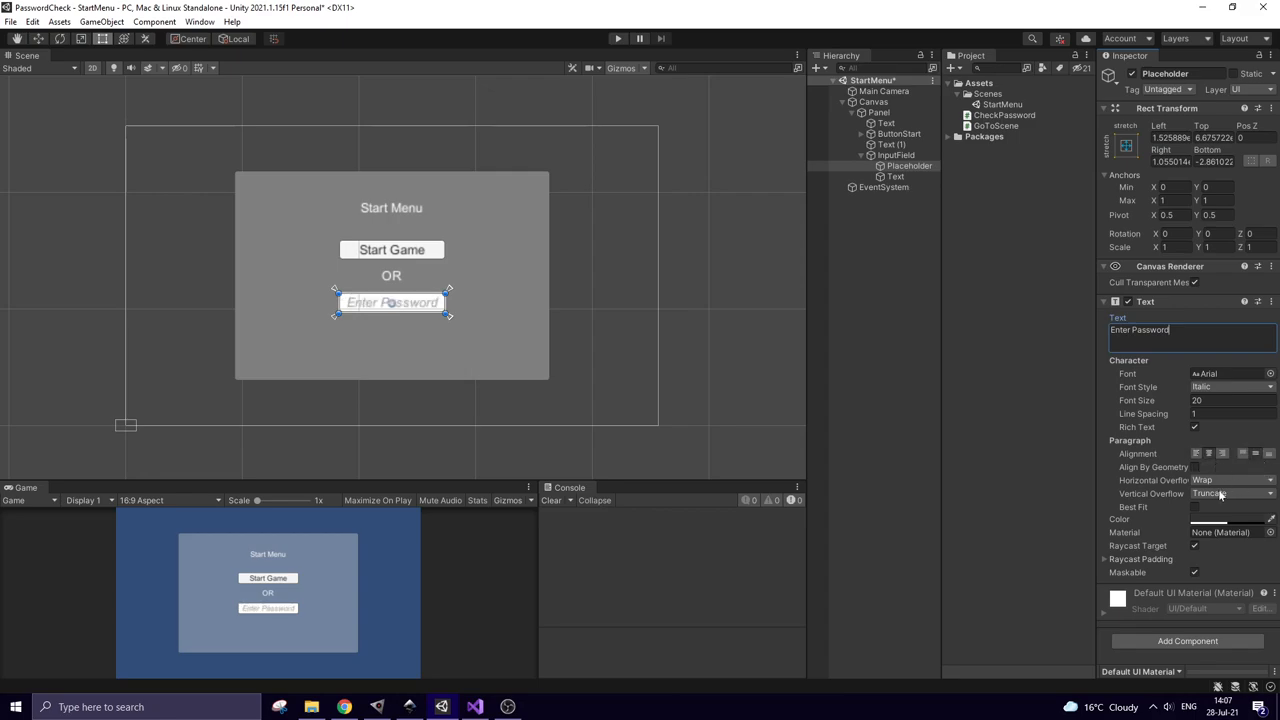
click(886, 123)
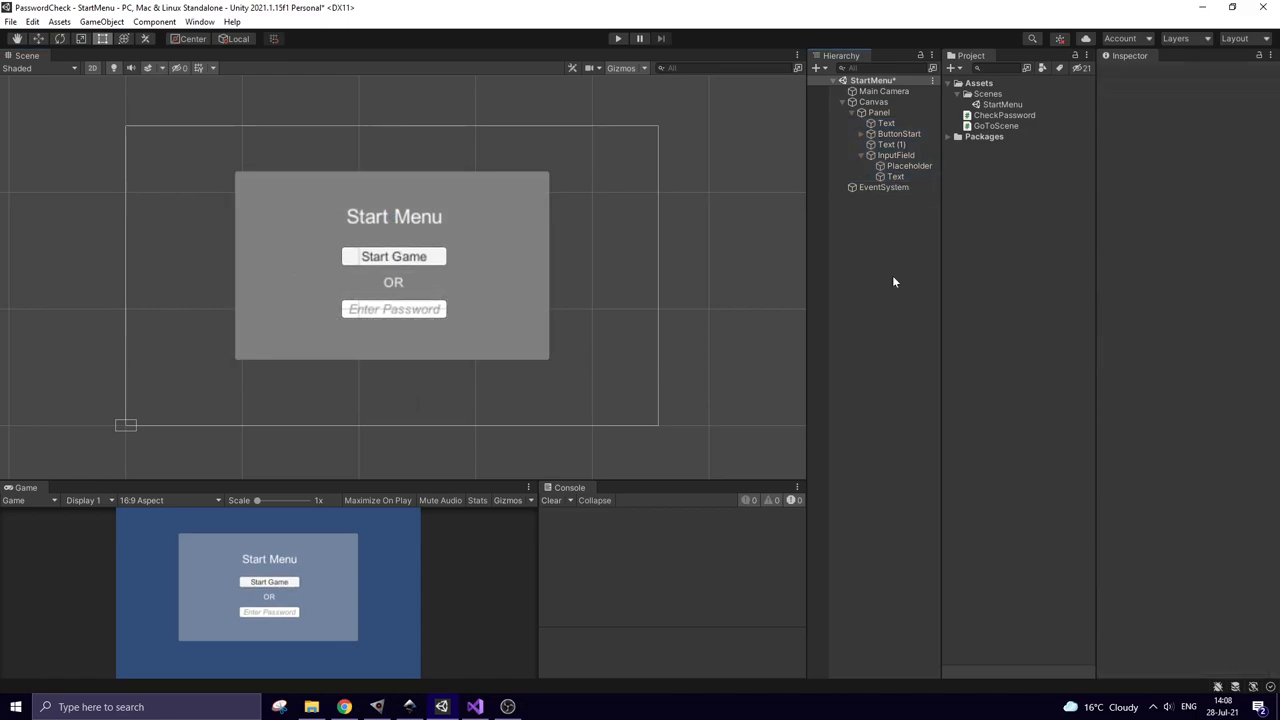
click(1004, 114)
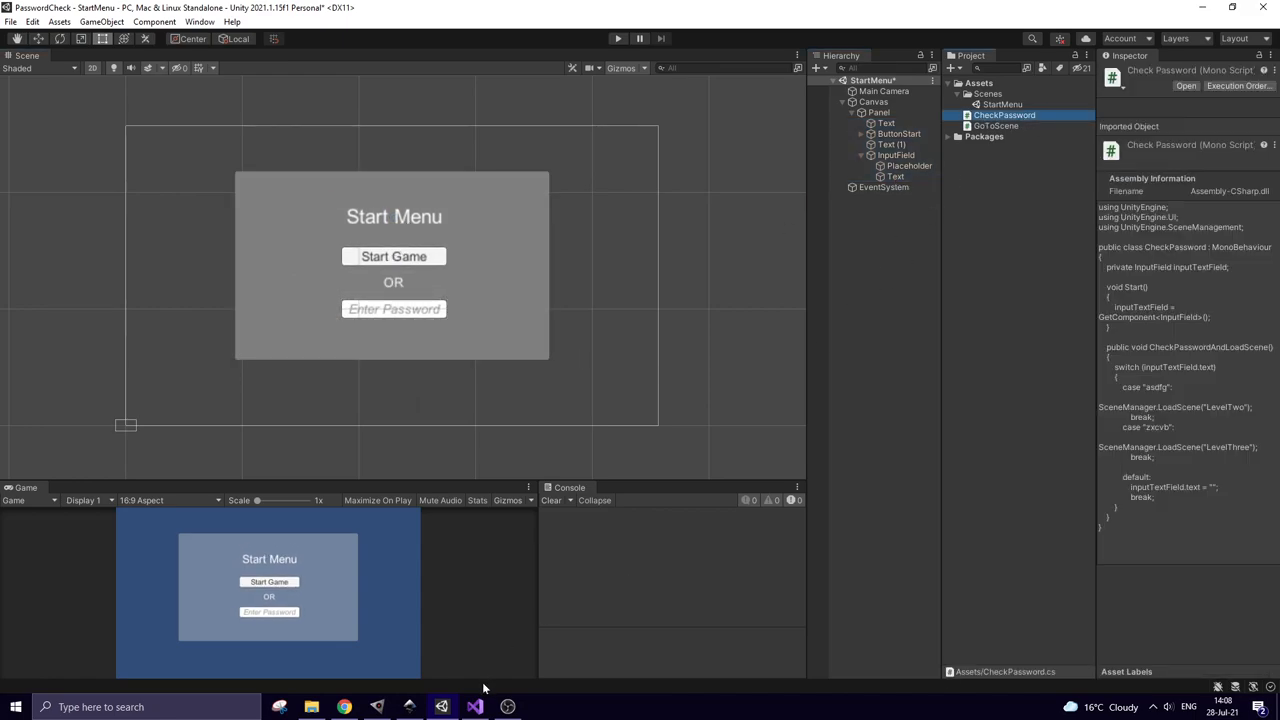
click(475, 707)
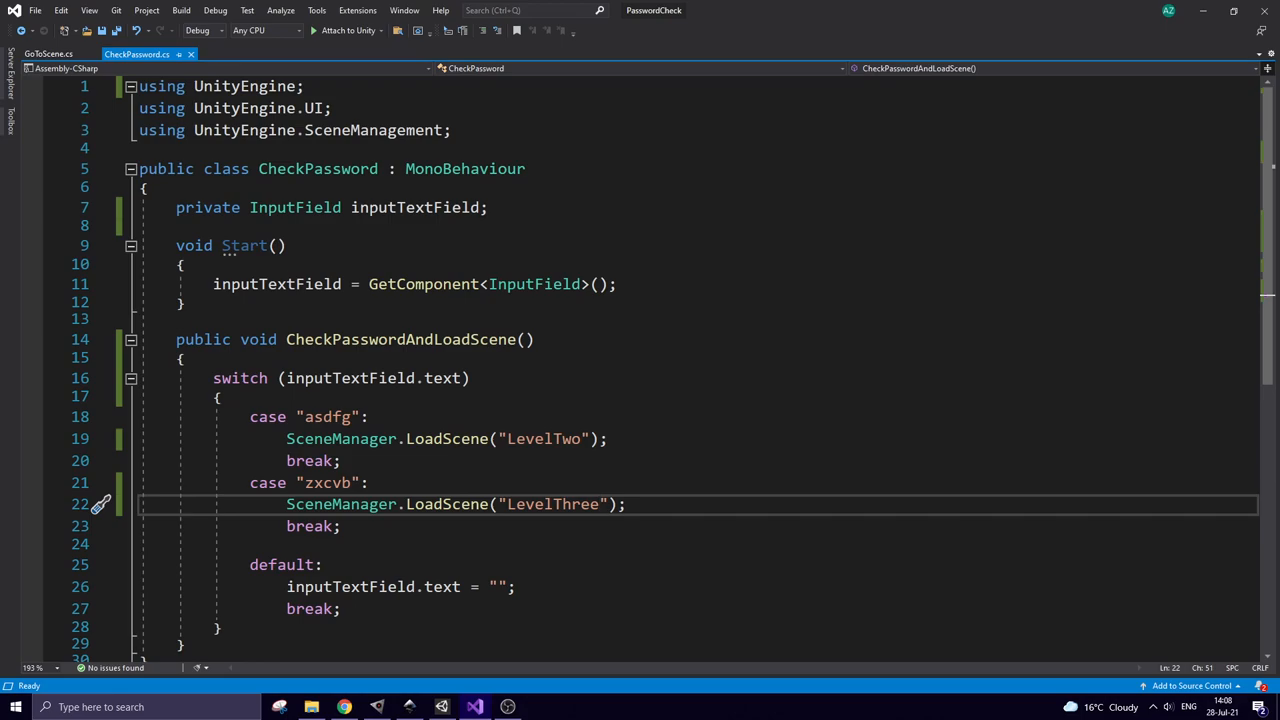
click(597, 504)
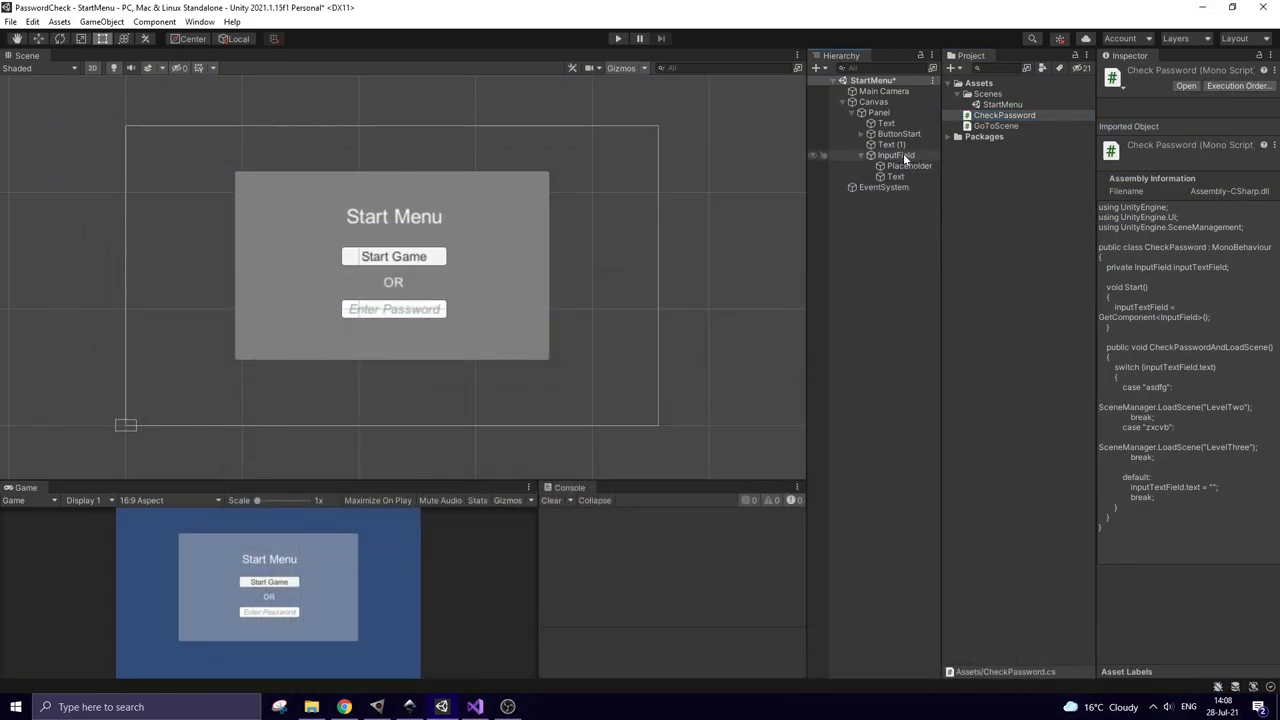
Step: Add an On Submit entry on InputField calling CheckPassword.CheckPasswordAndLoadScene
click(895, 155)
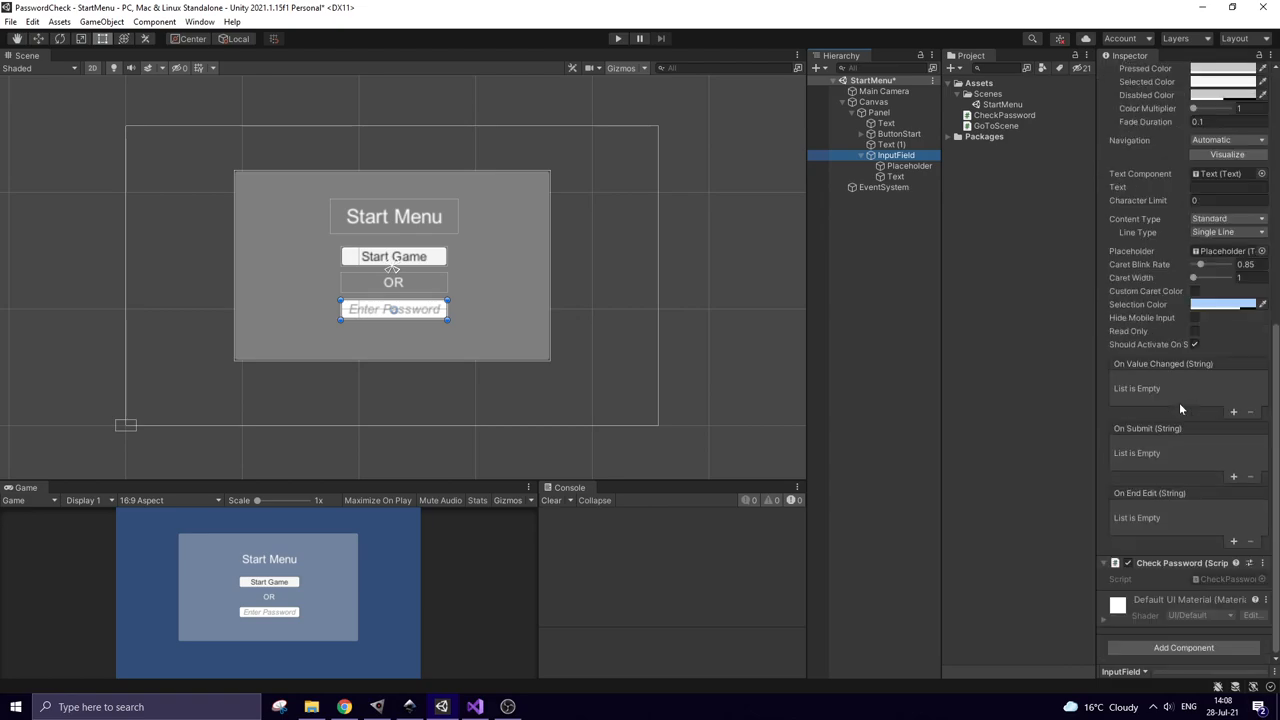
mouse_move(1204, 424)
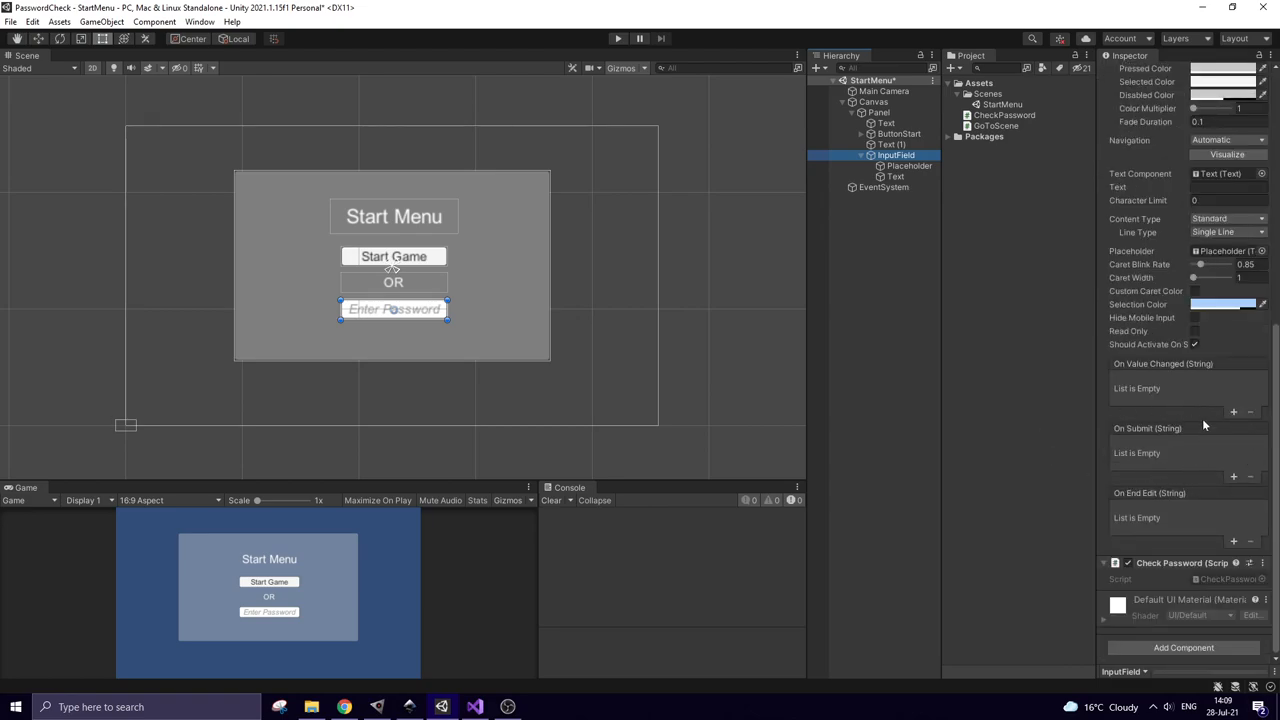
click(1234, 411)
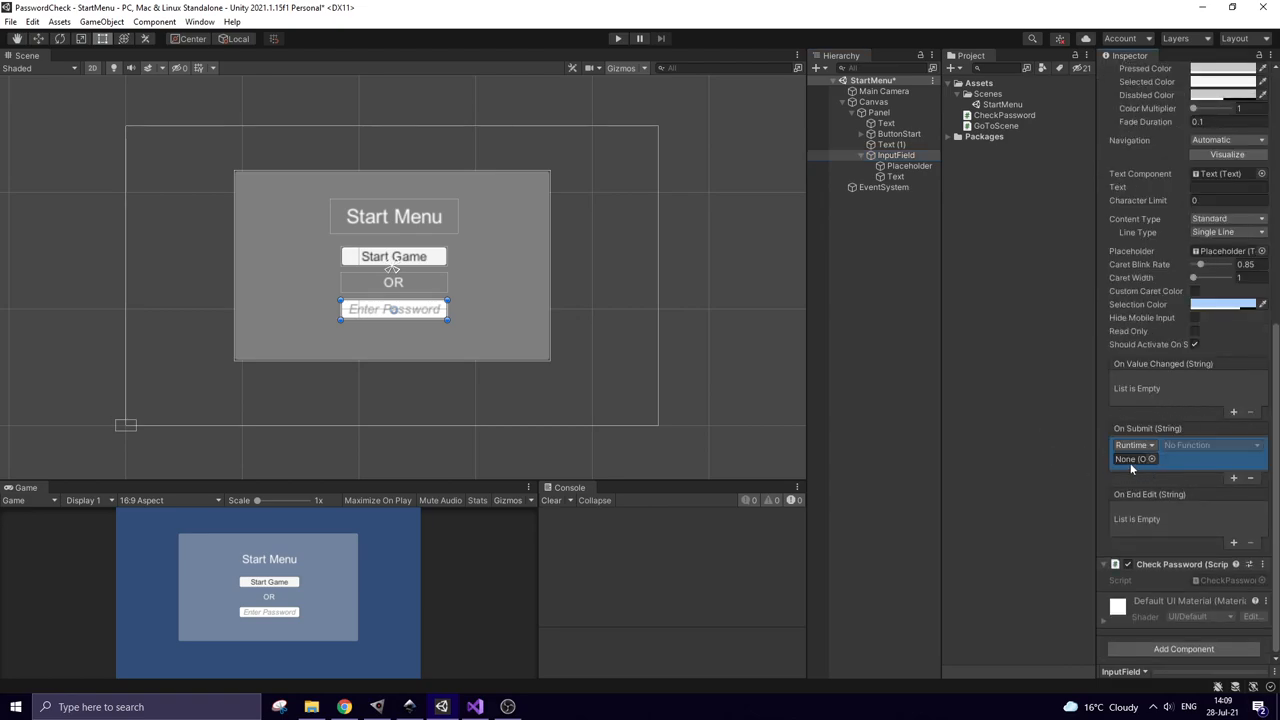
click(1130, 459)
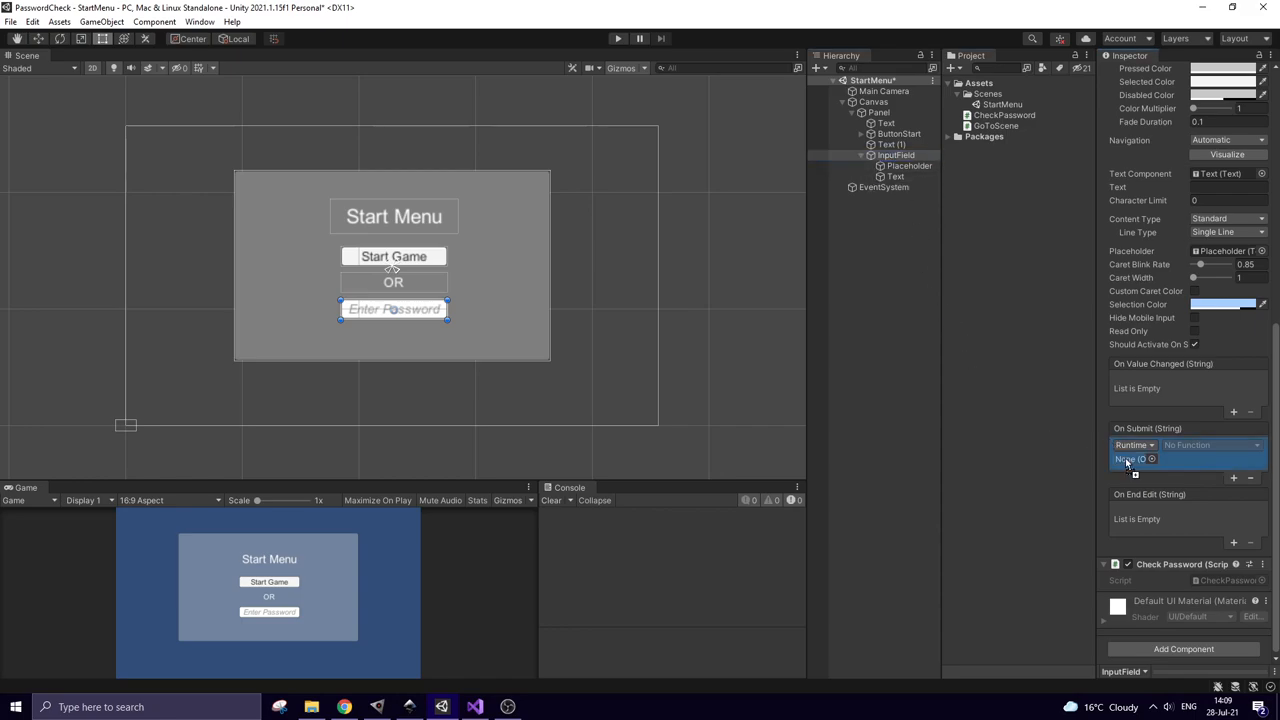
click(1210, 445)
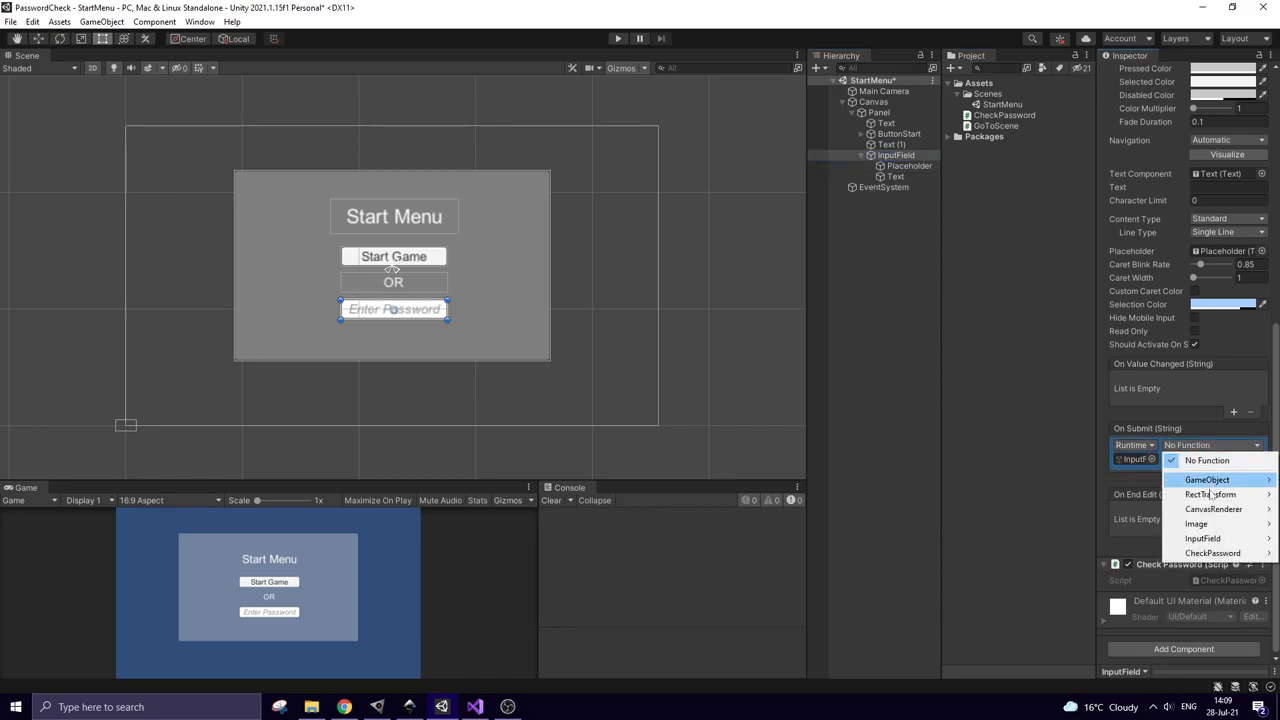
click(1213, 553)
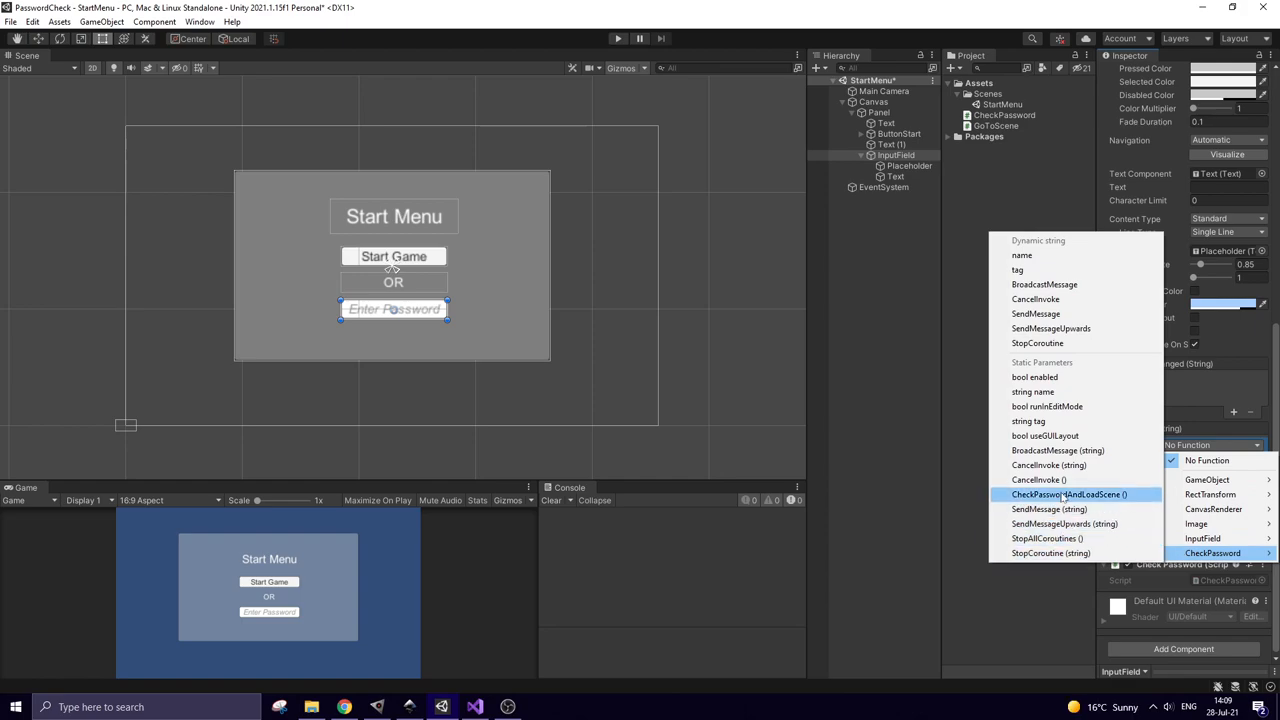
click(1069, 494)
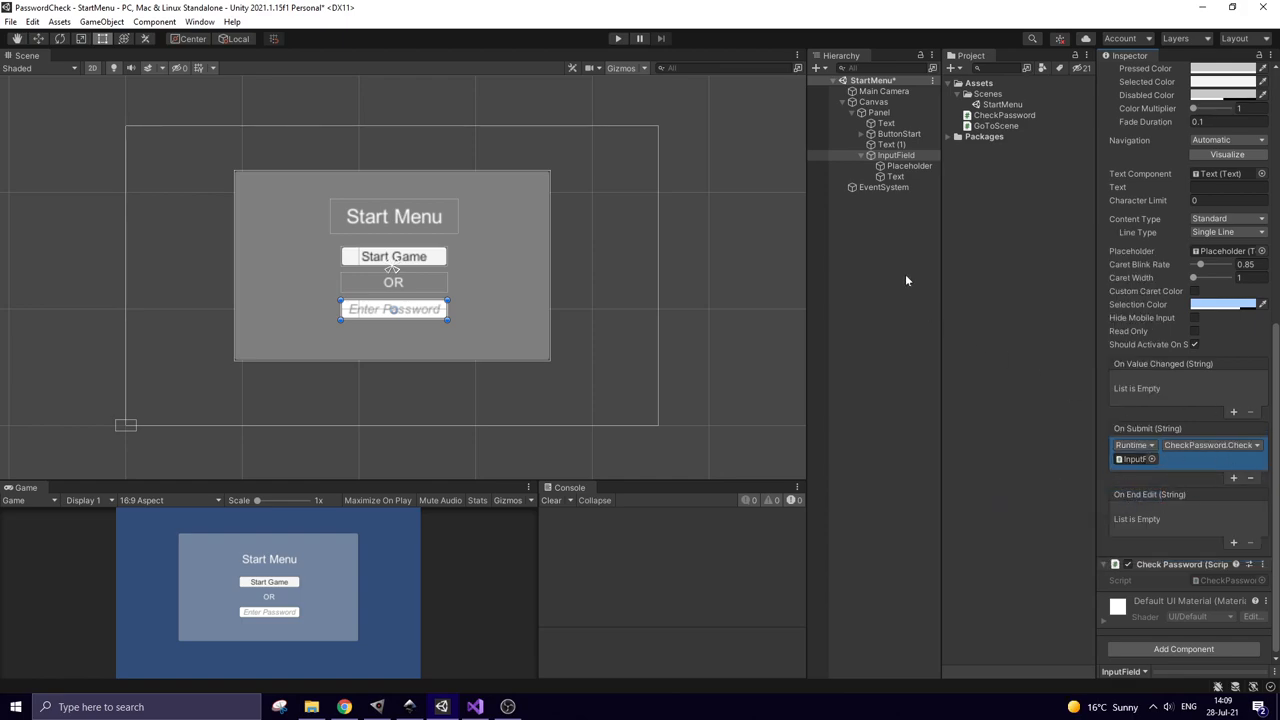
click(899, 133)
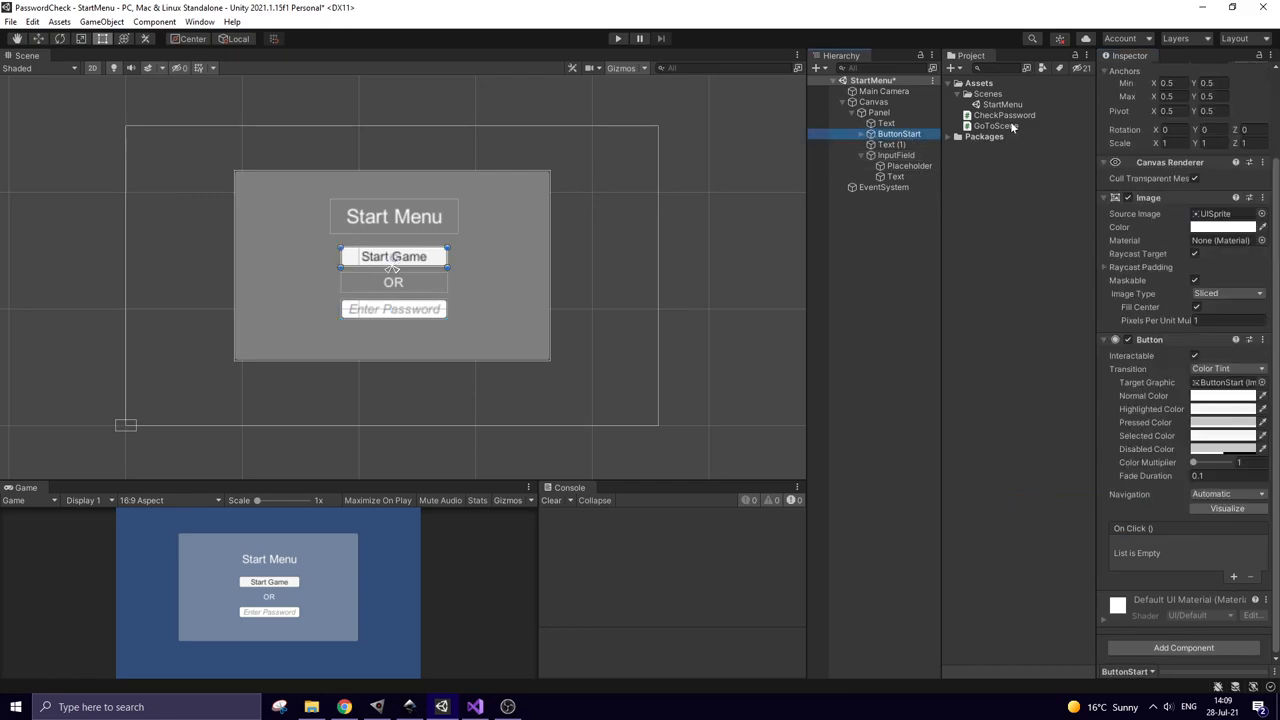
Step: Select the GoToScene script and read its code in Visual Studio
click(995, 125)
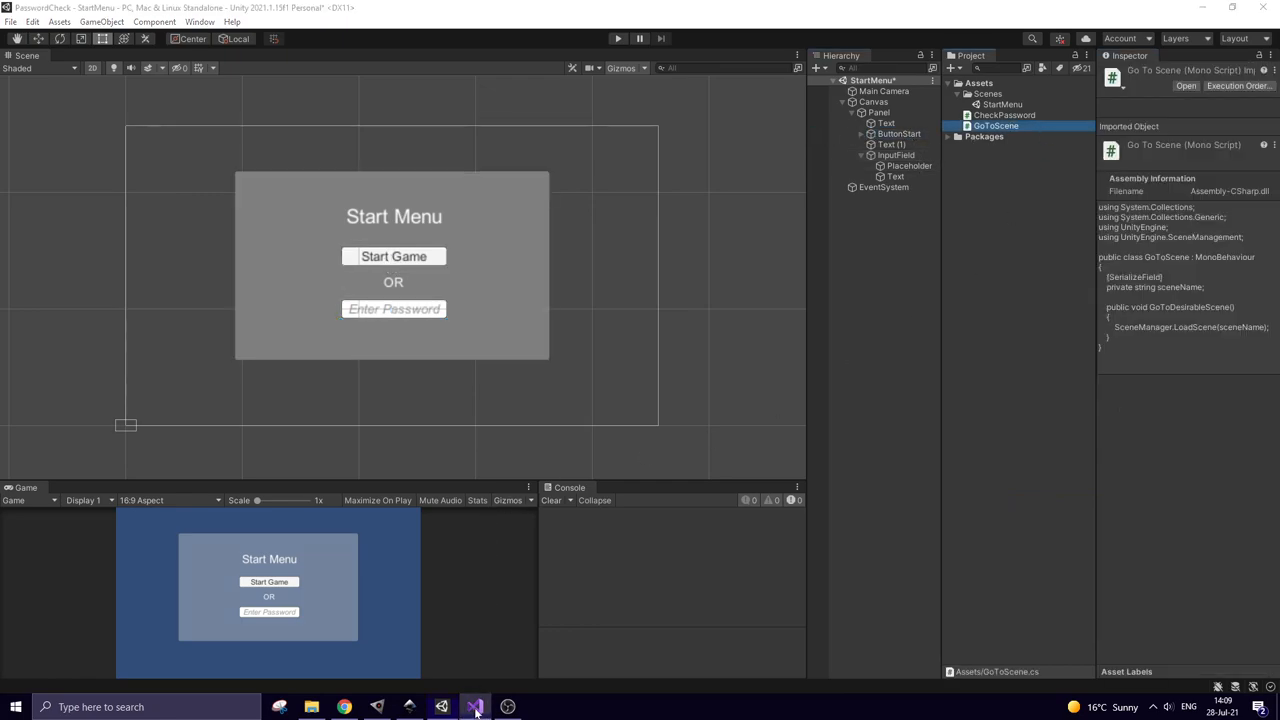
click(475, 707)
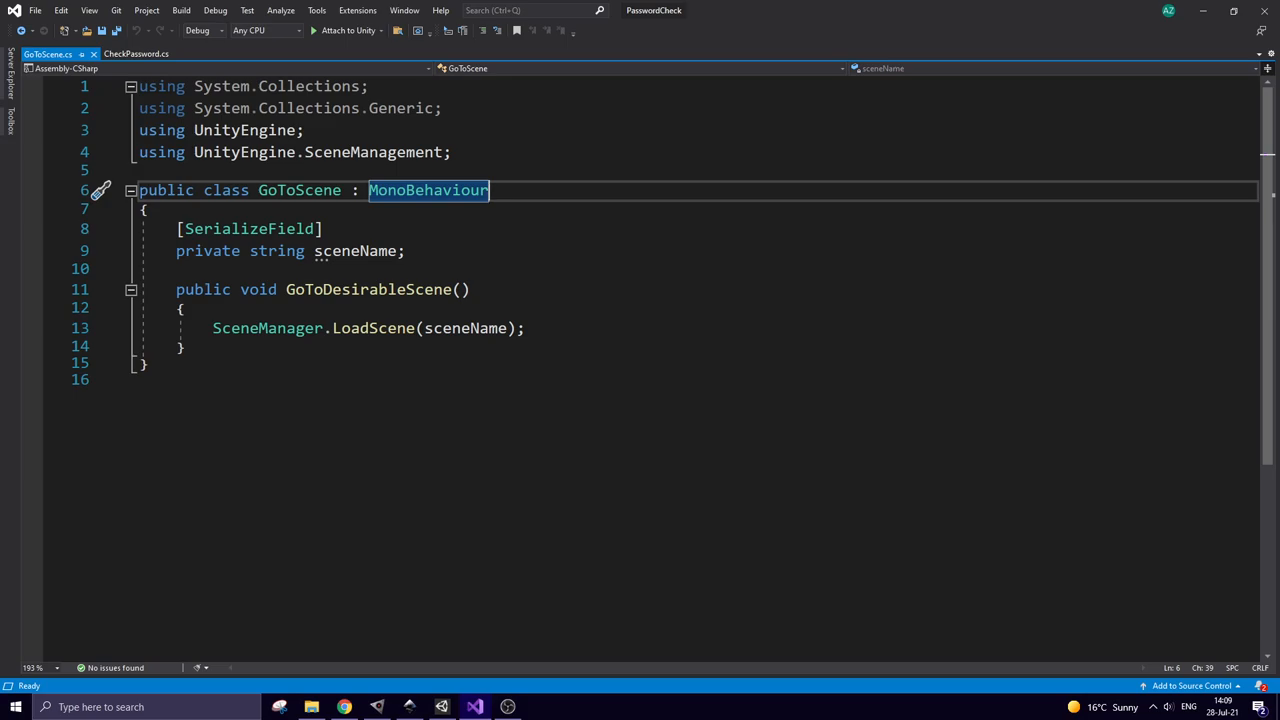
mouse_move(1163, 60)
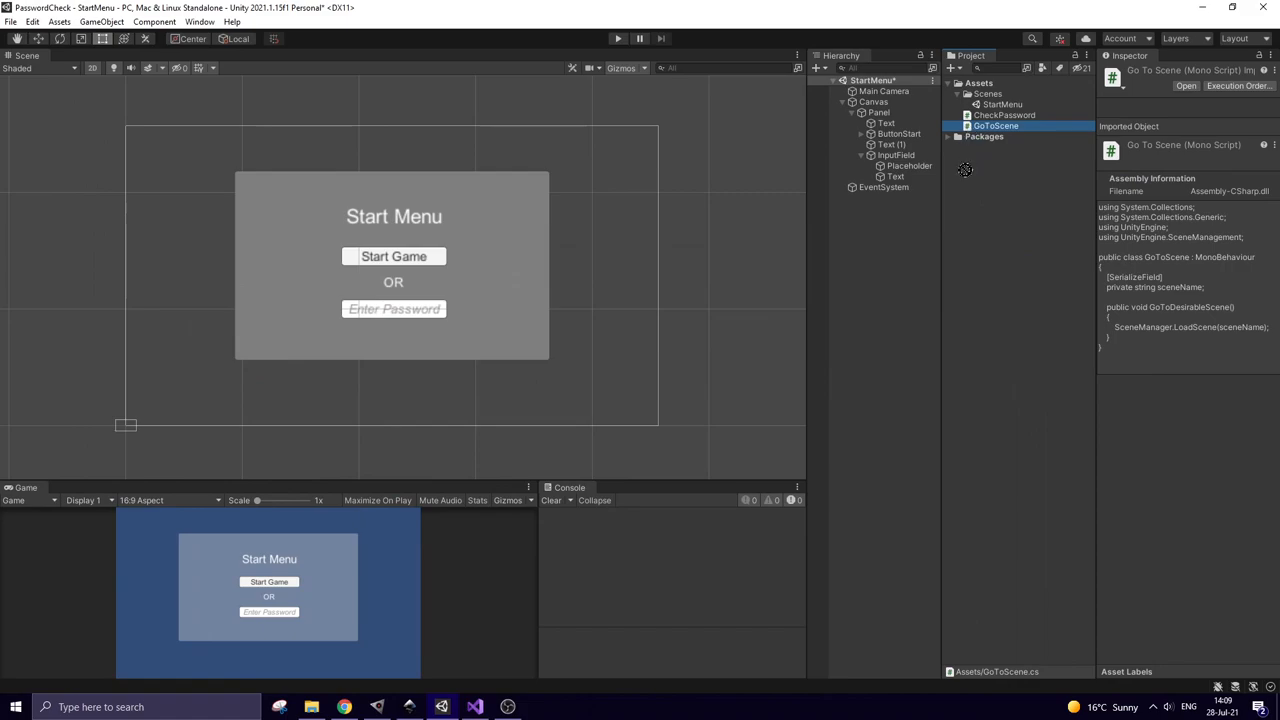
Step: Select ButtonStart and add an On Click handler entry for GoToDesirableScene
click(899, 133)
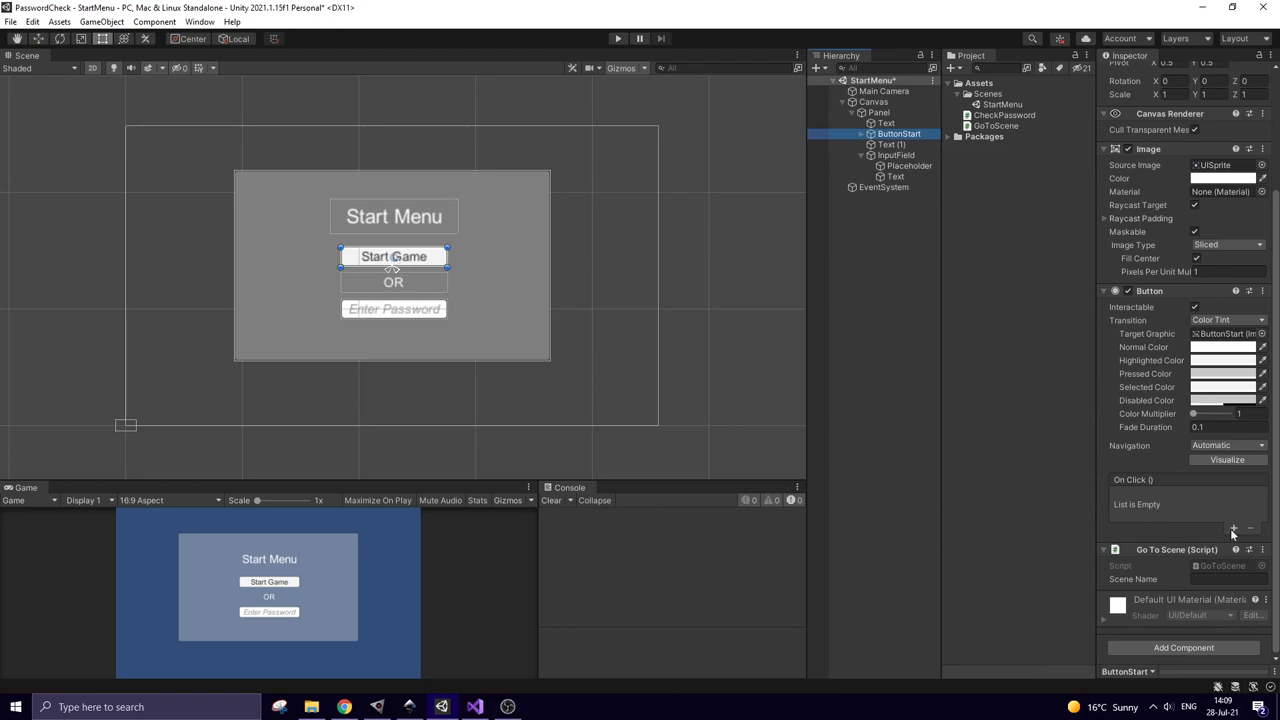
click(1233, 529)
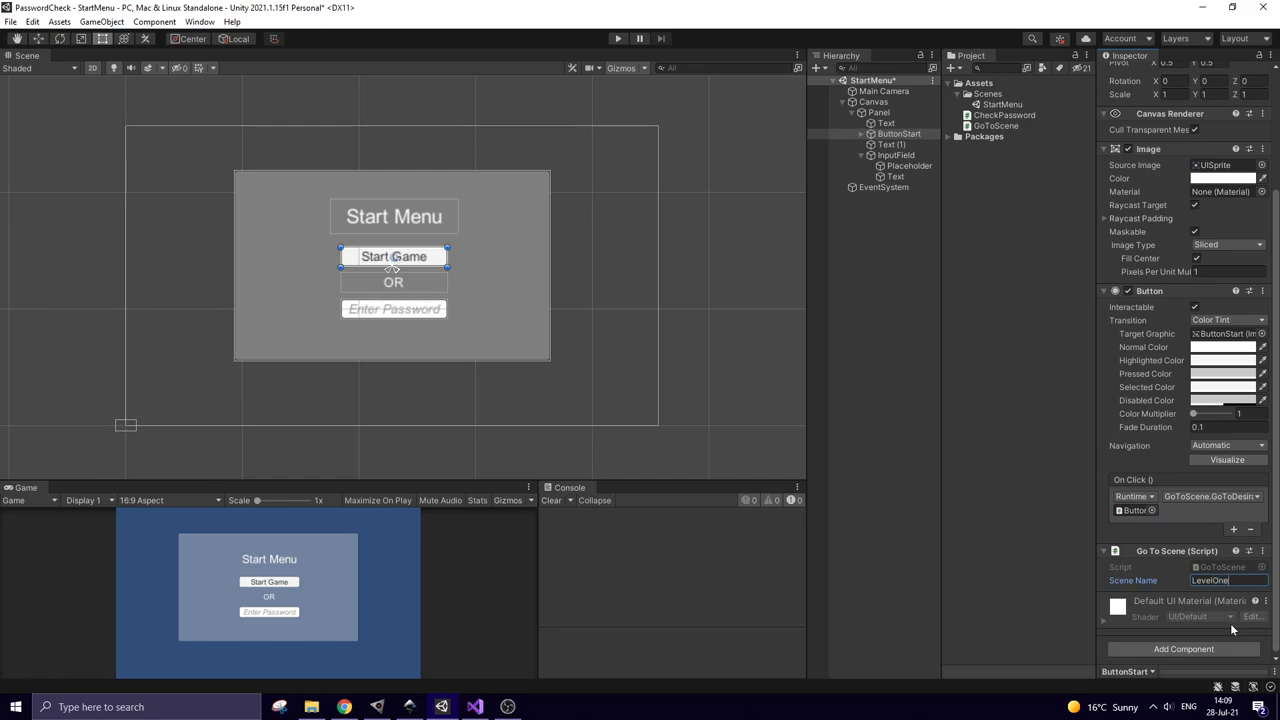
Step: Create scene LevelOne, copy it as LevelTwo and LevelThree, and open LevelOne
right_click(990, 95)
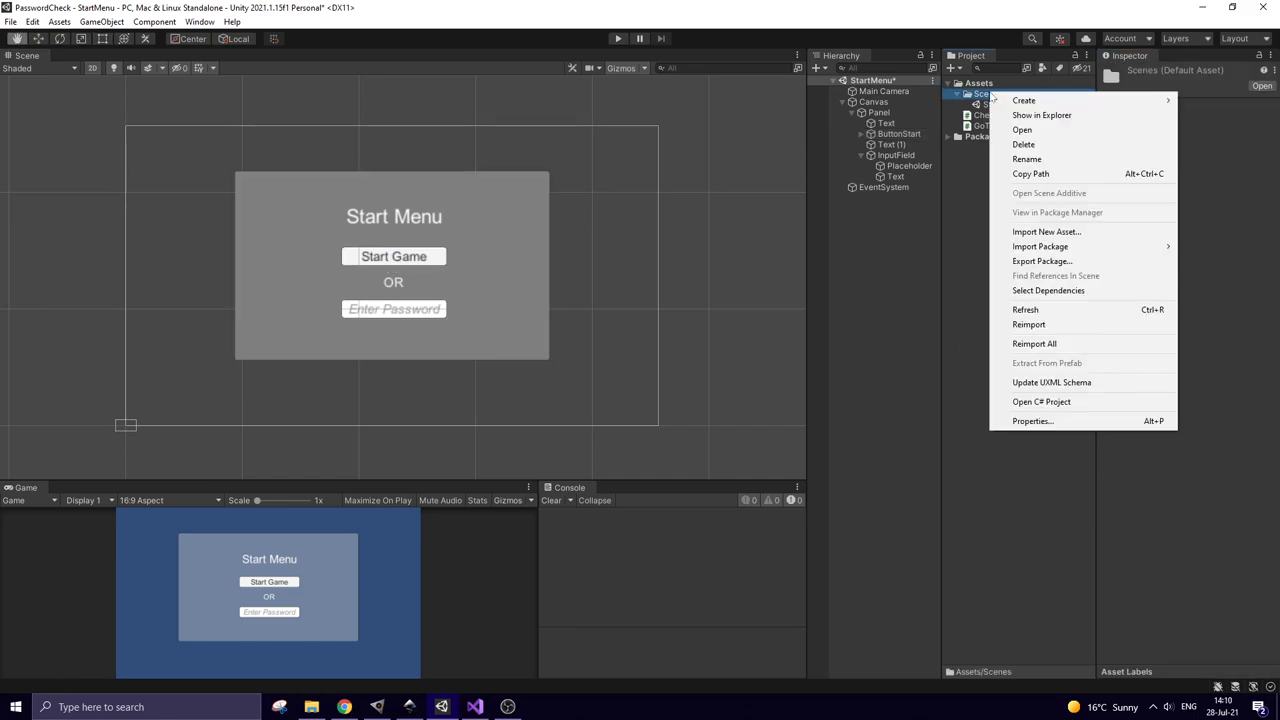
click(1024, 100)
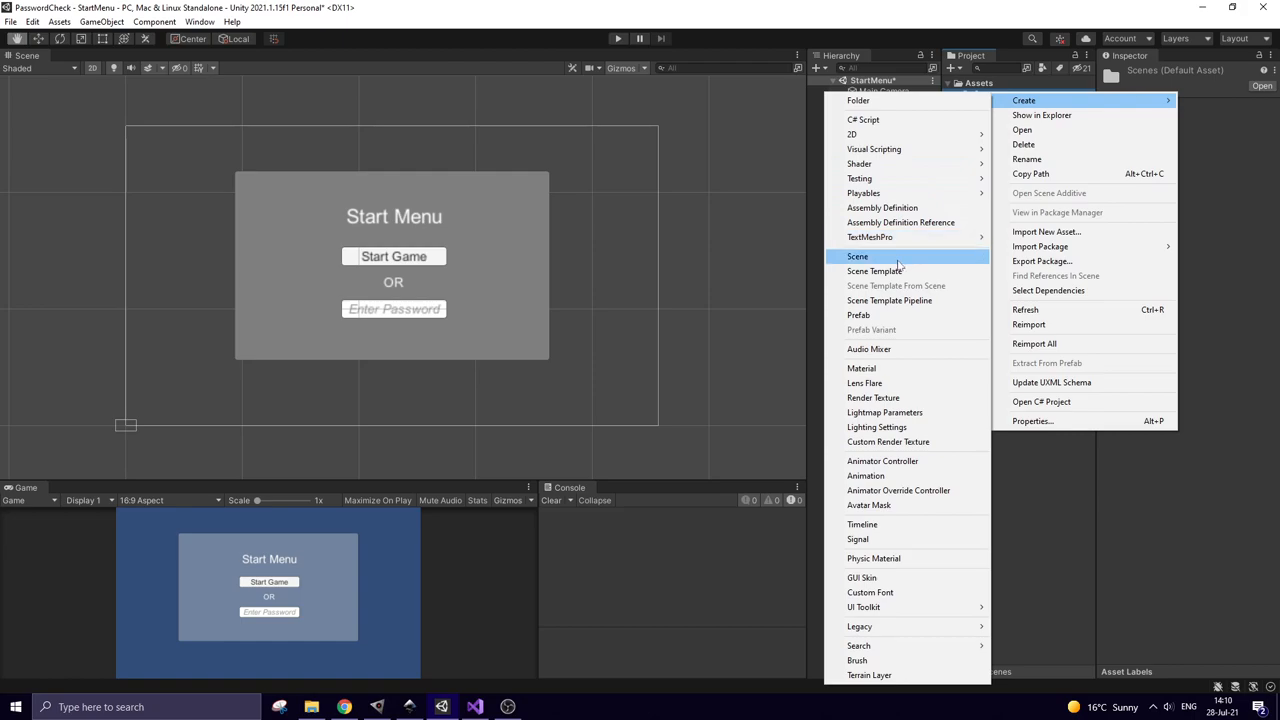
click(857, 256)
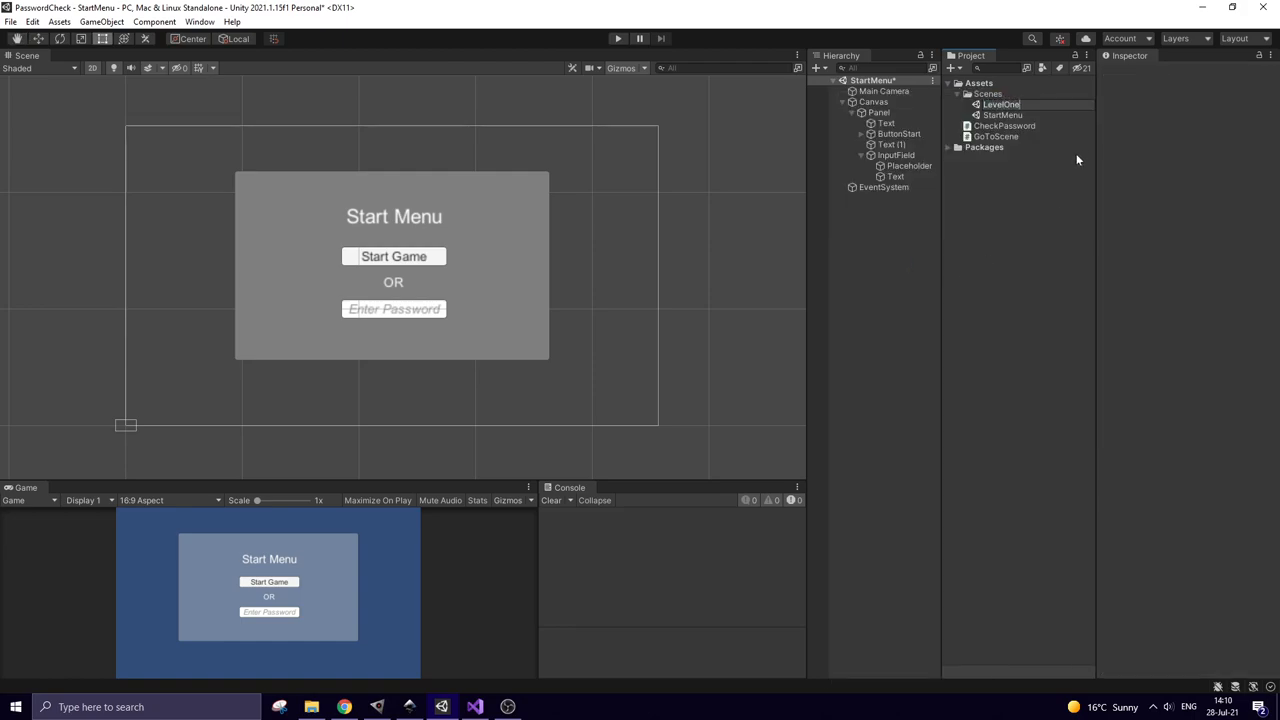
click(1001, 104)
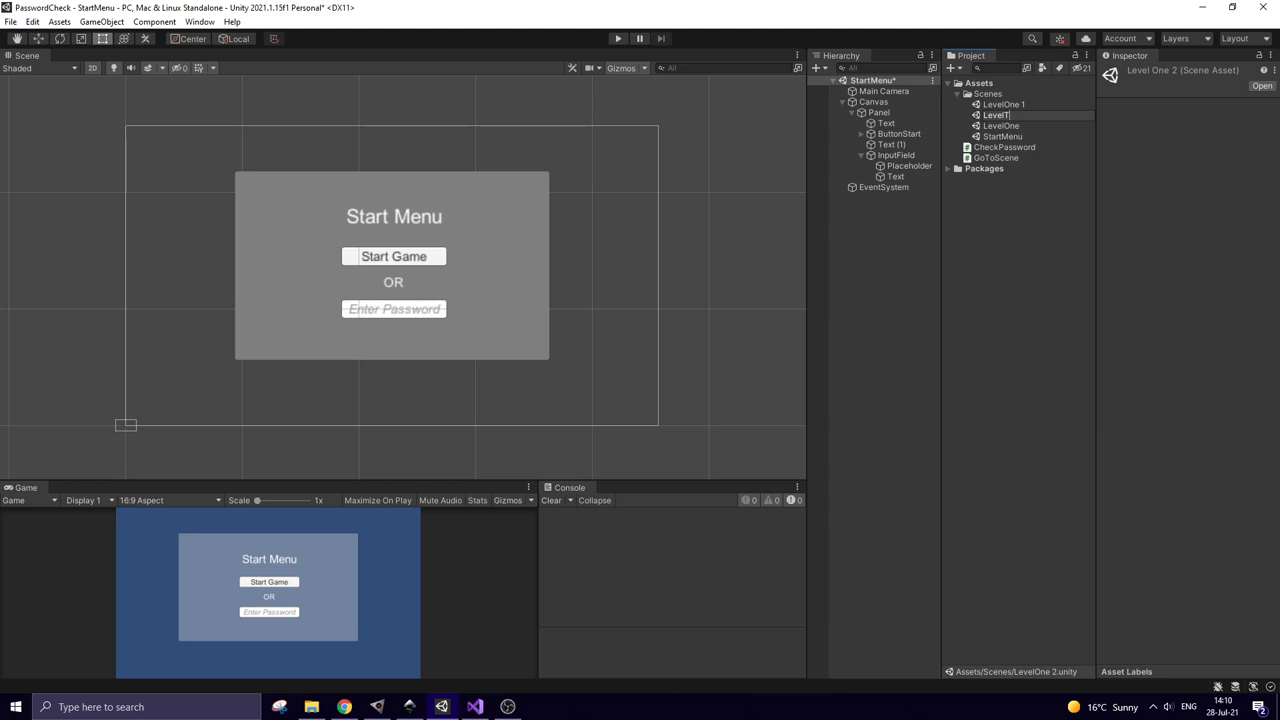
click(1003, 104)
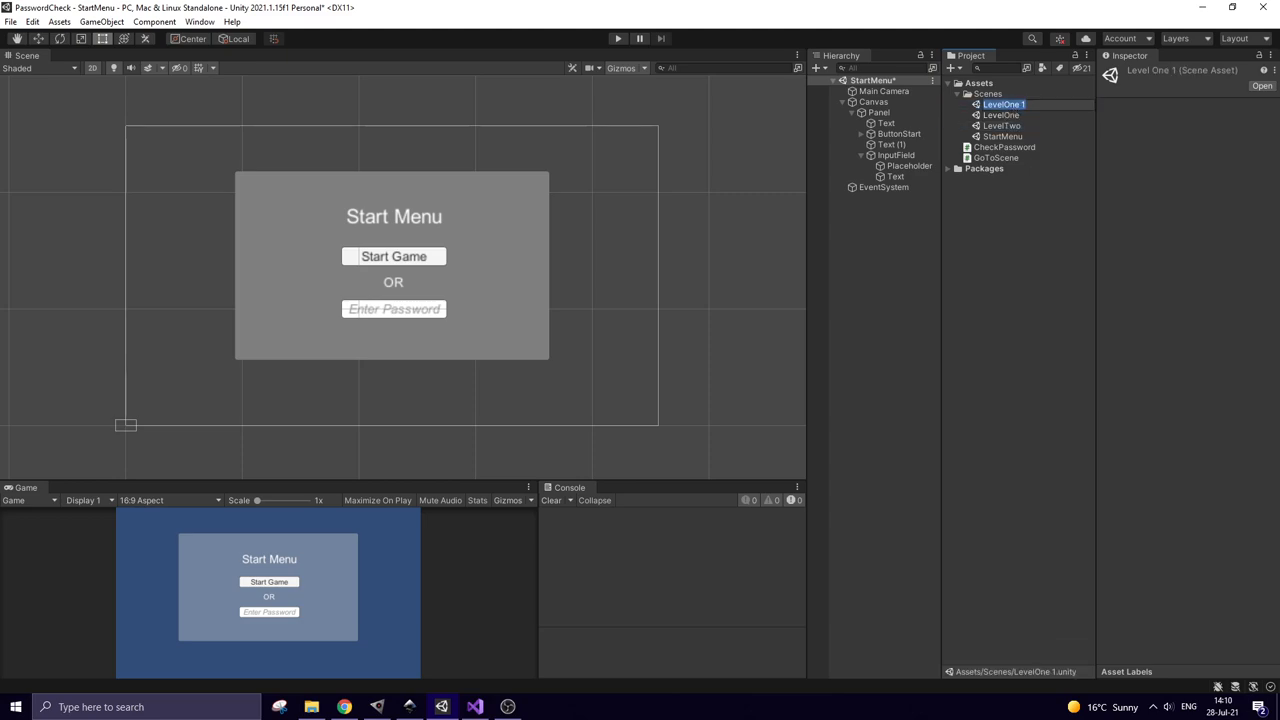
click(1004, 114)
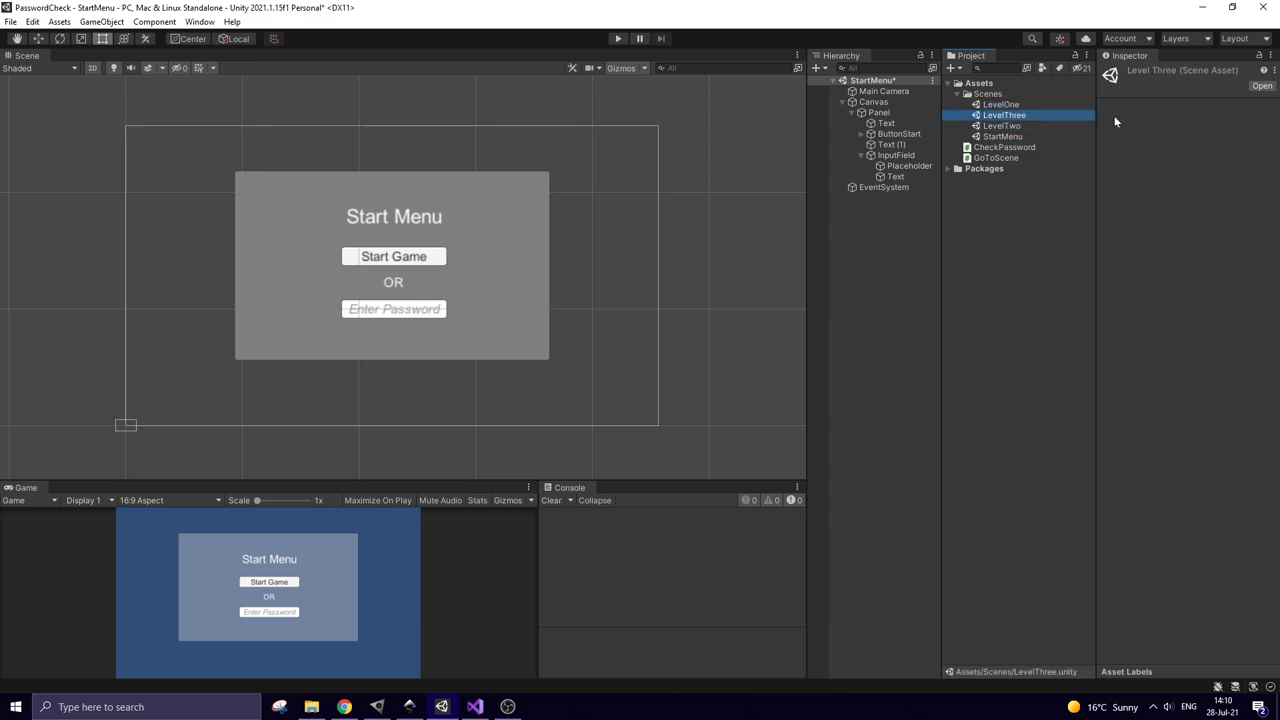
click(1001, 104)
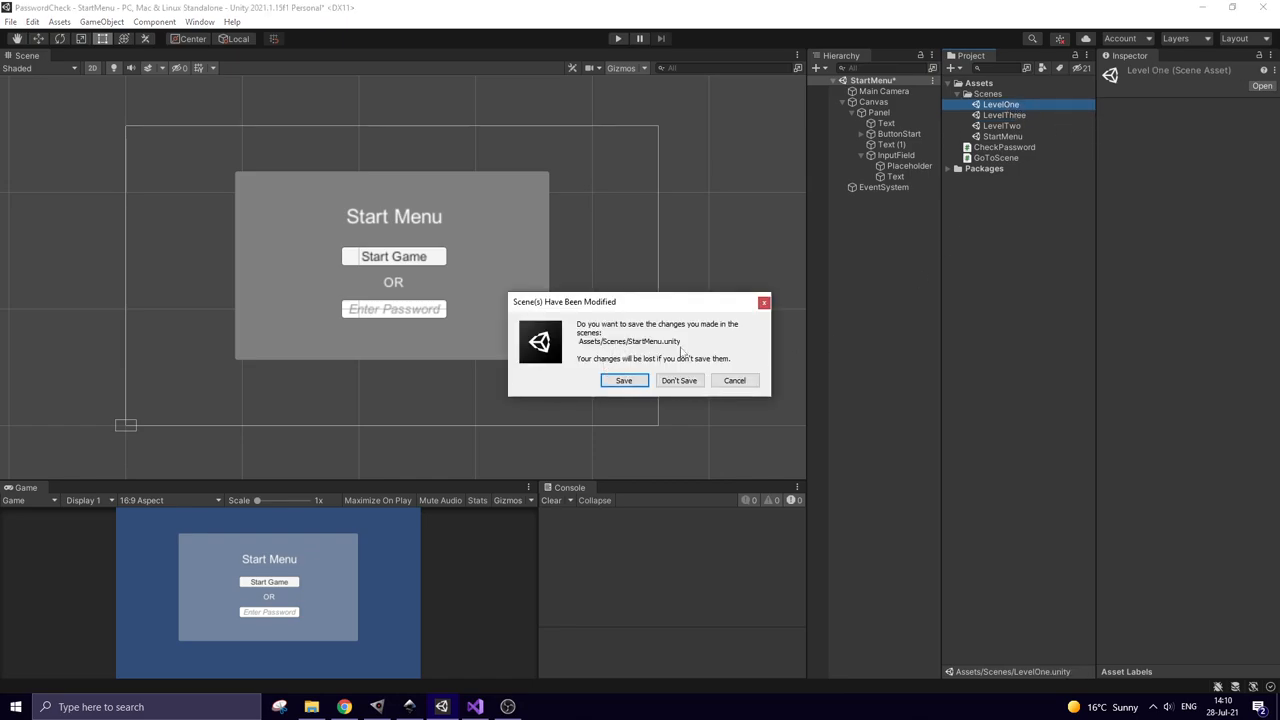
Step: Save StartMenu, then add a canvas title text reading 'Level One' at size 25
click(679, 380)
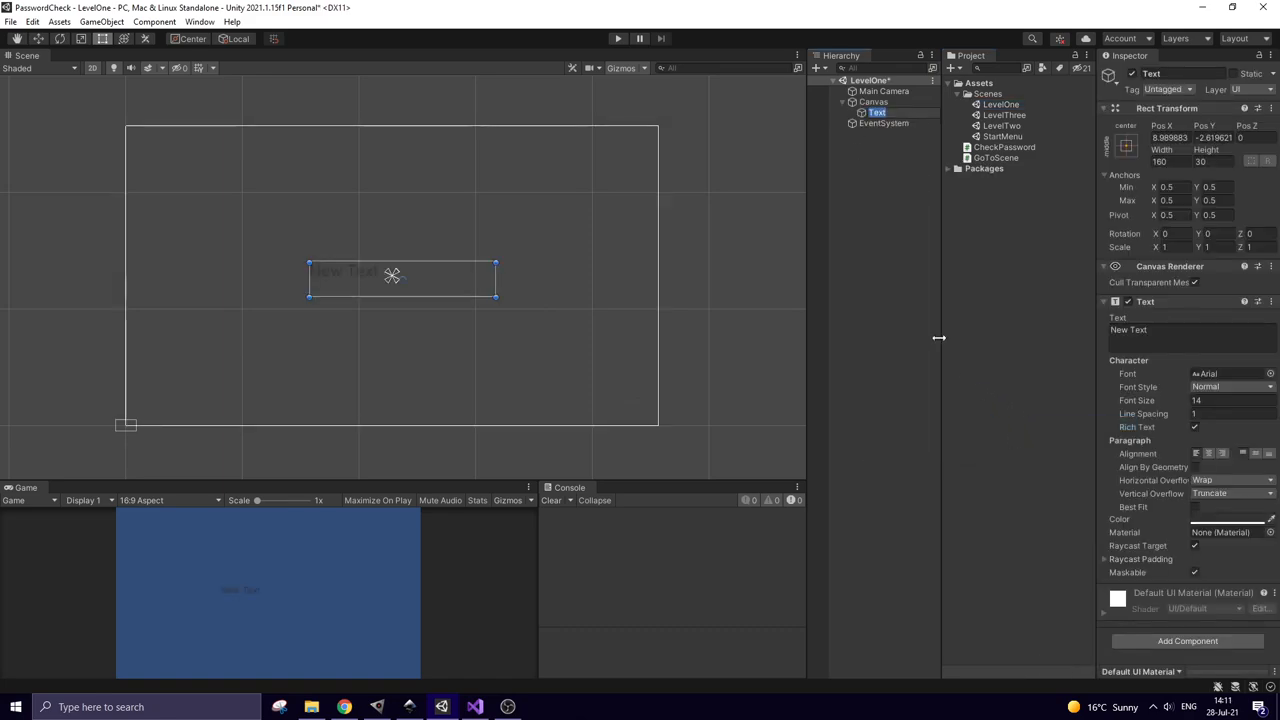
click(873, 101)
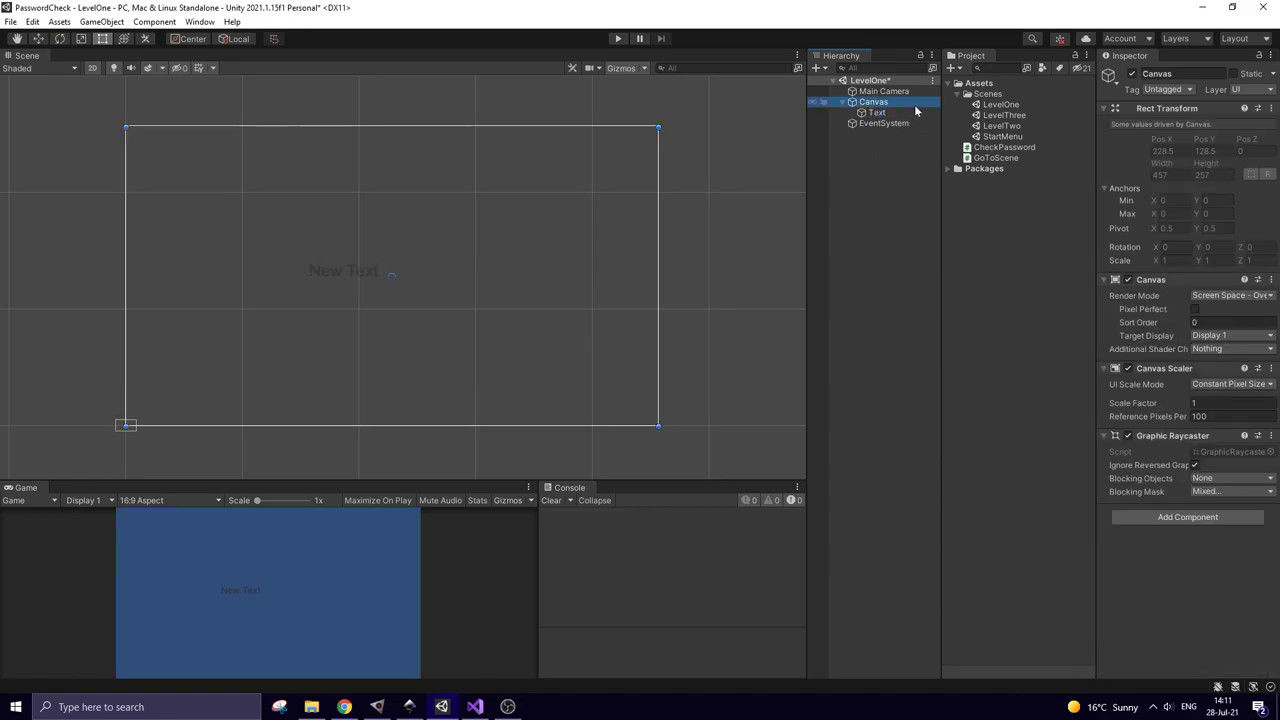
click(1230, 384)
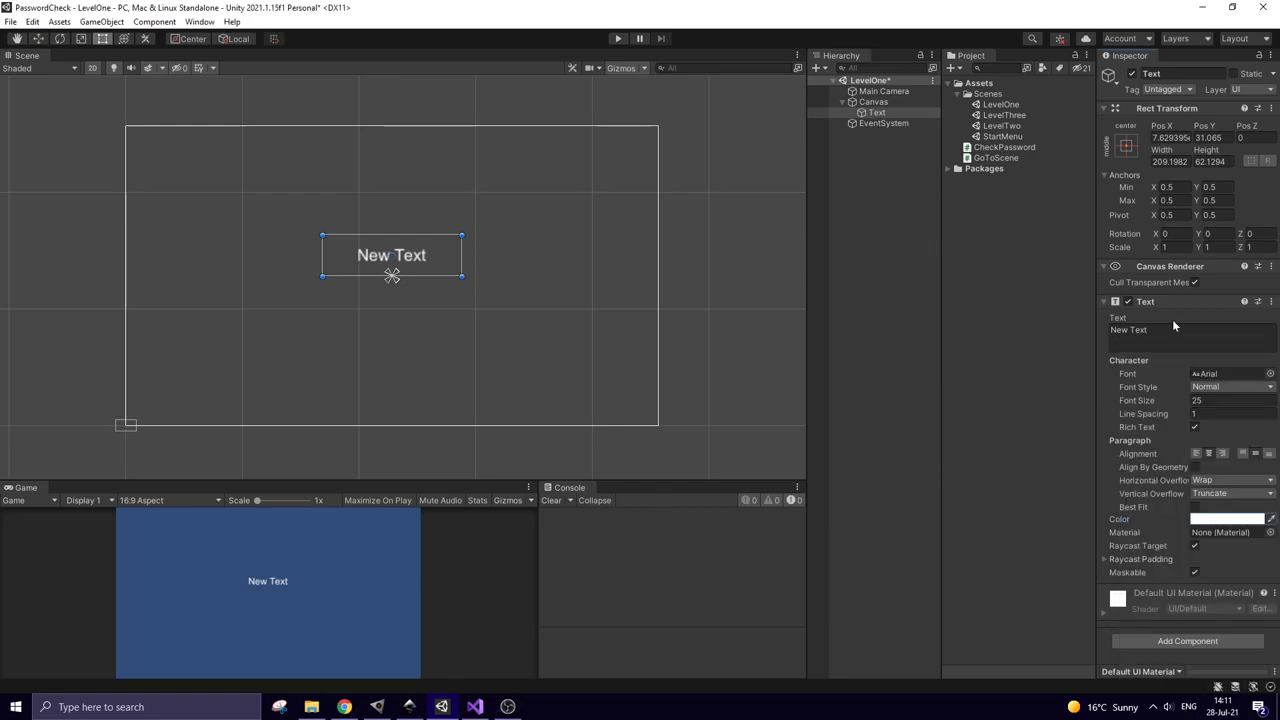
text(Level One)
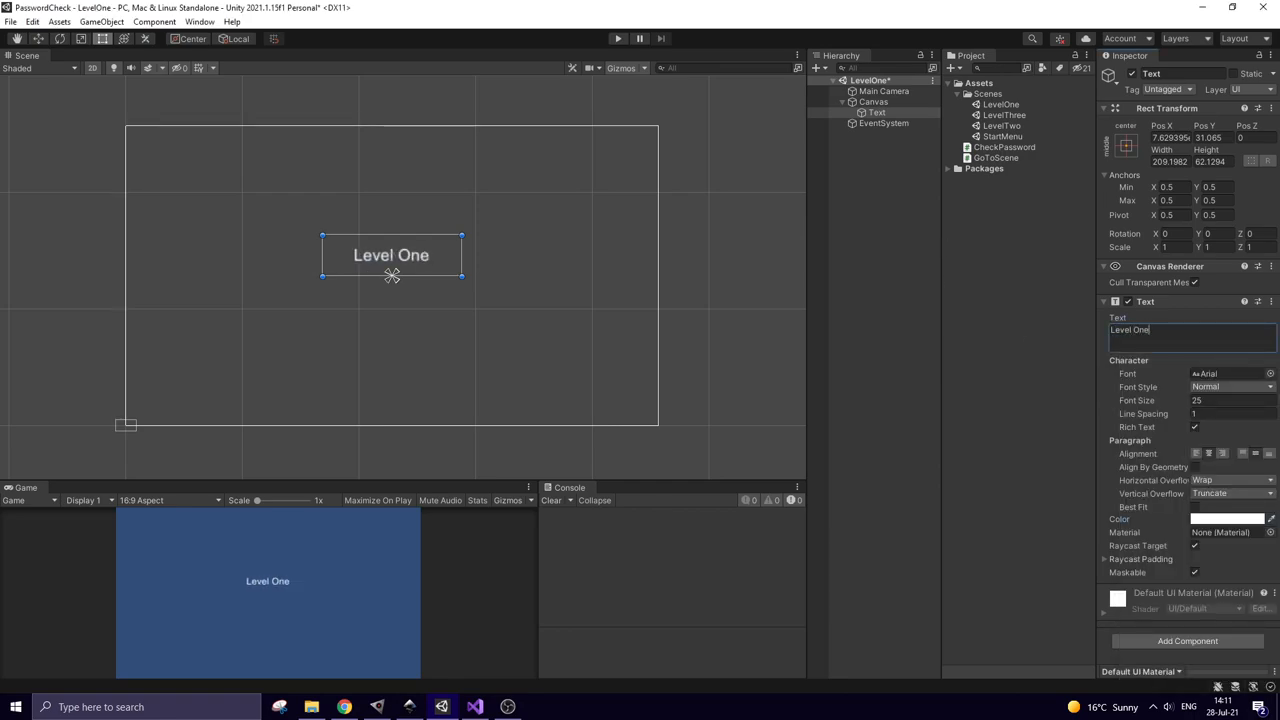
Step: Add a canvas button labelled 'To Main Menu' with font size 20
right_click(872, 101)
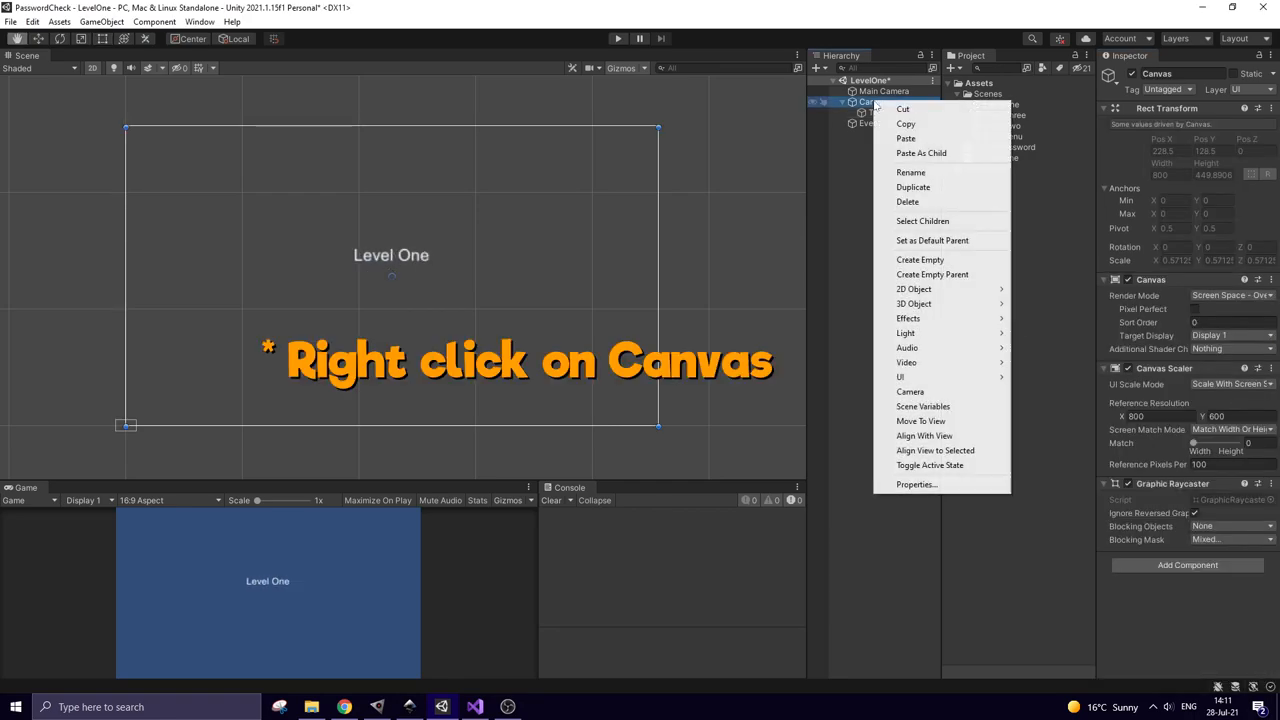
mouse_move(900, 377)
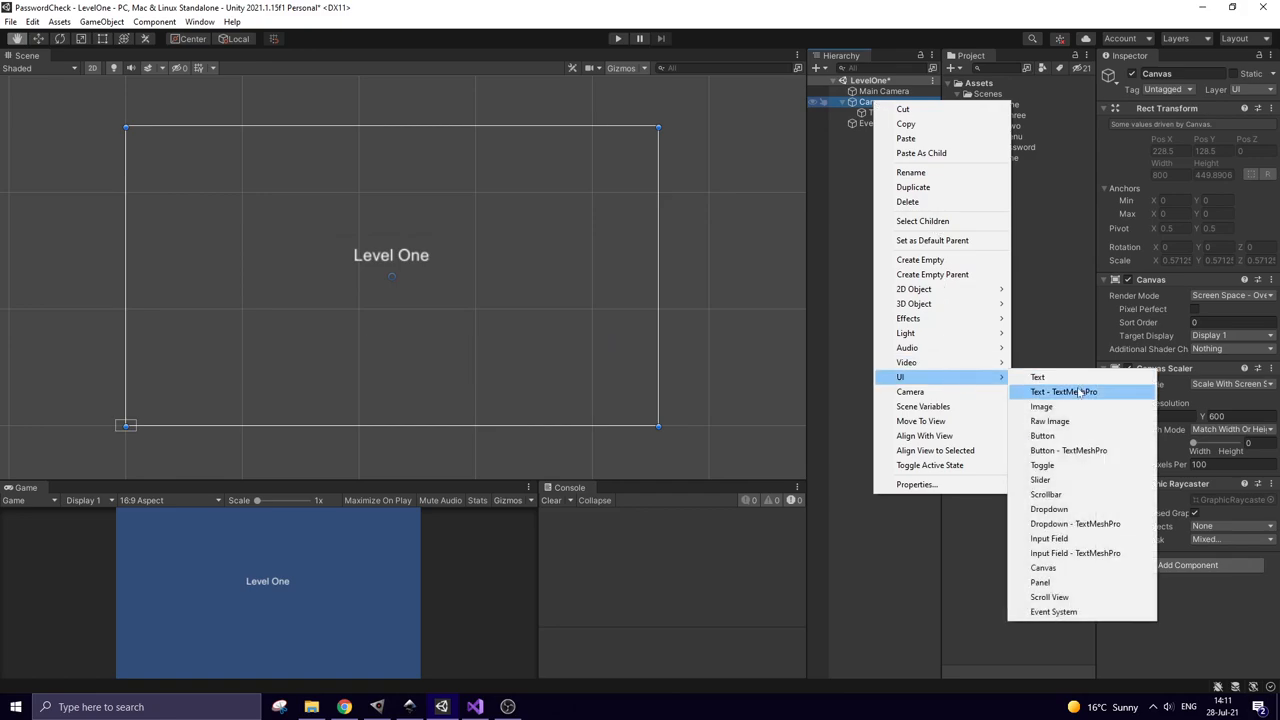
click(1042, 435)
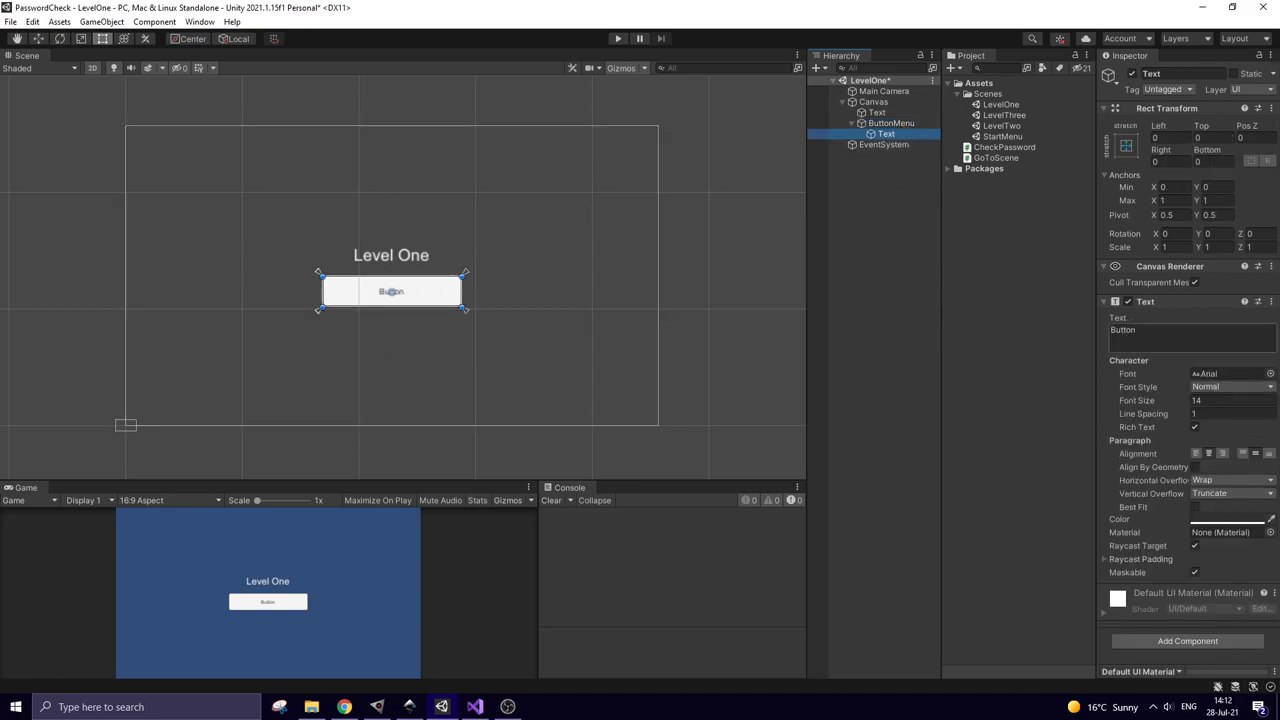
text(To Main Menu)
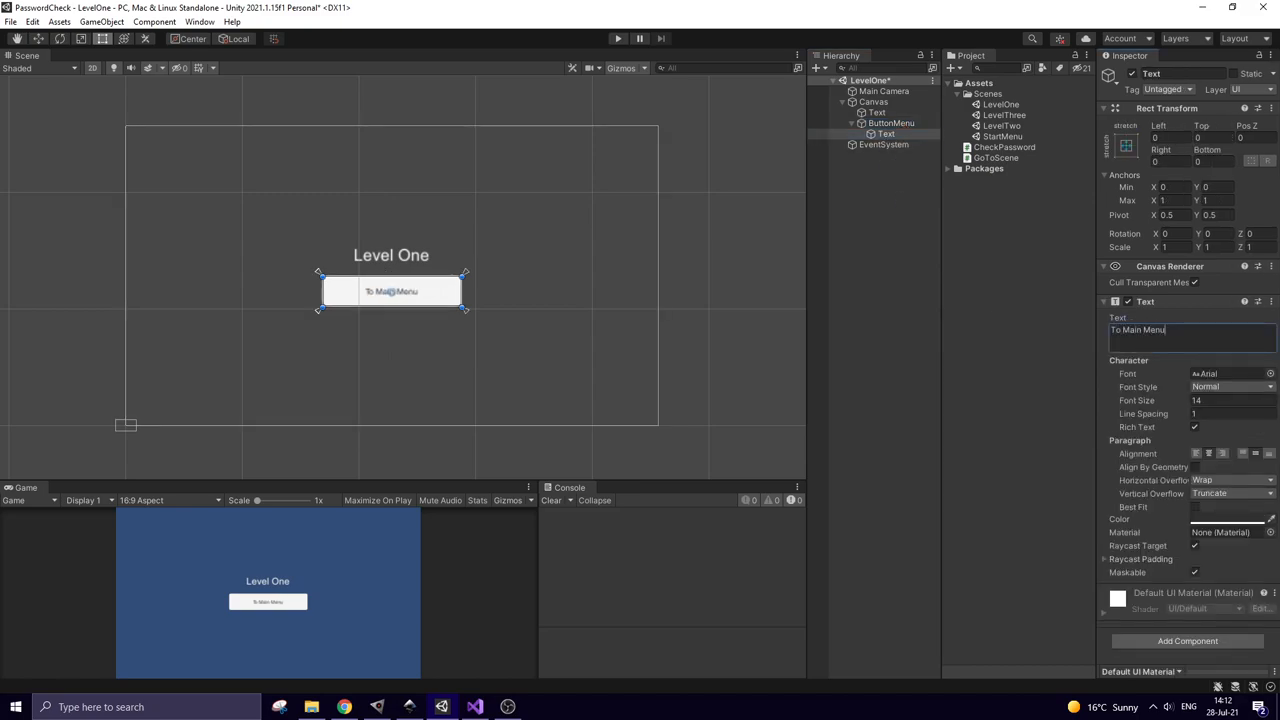
text(20)
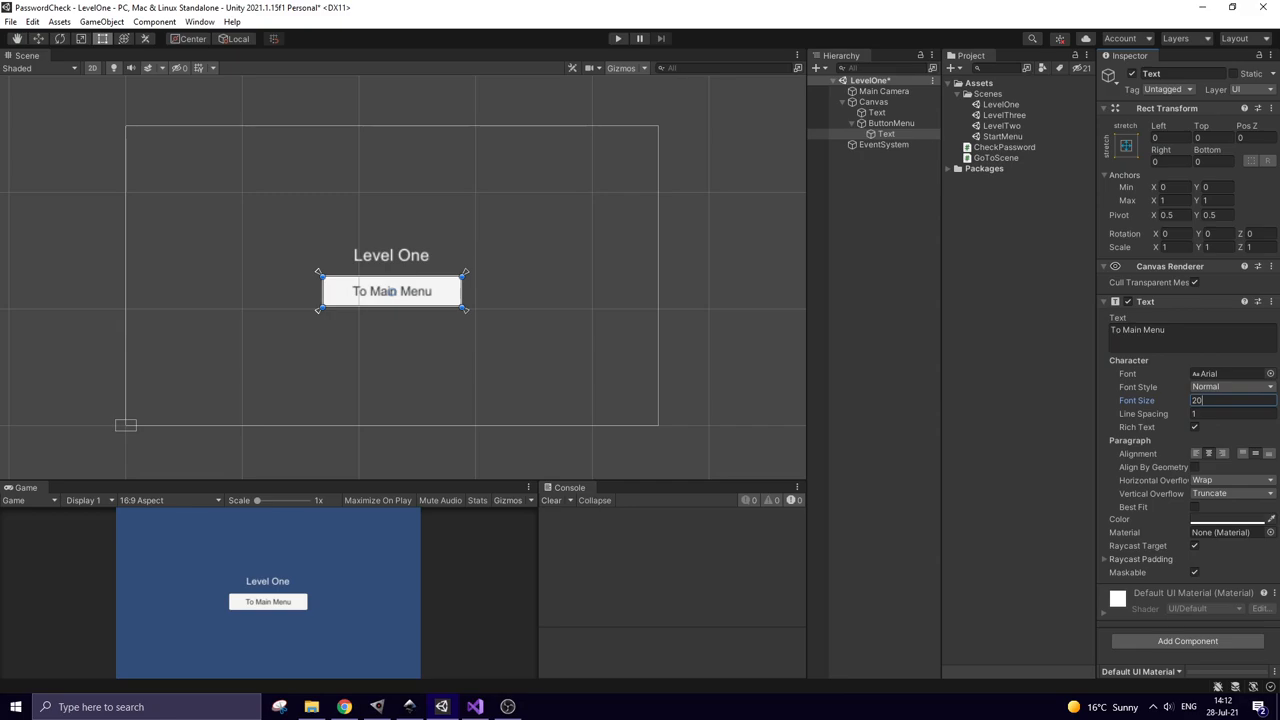
Step: Hook ButtonMenu's On Click to GoToScene with Scene Name StartMenu
click(891, 123)
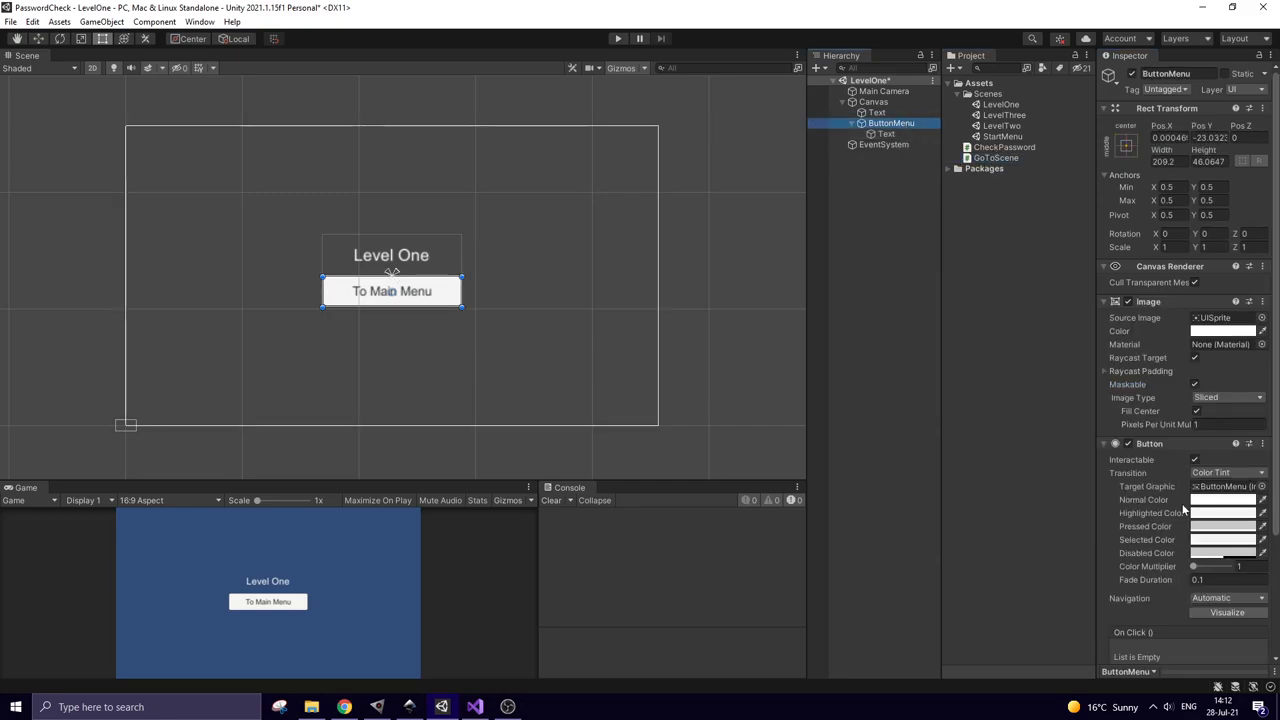
scroll(down, 3)
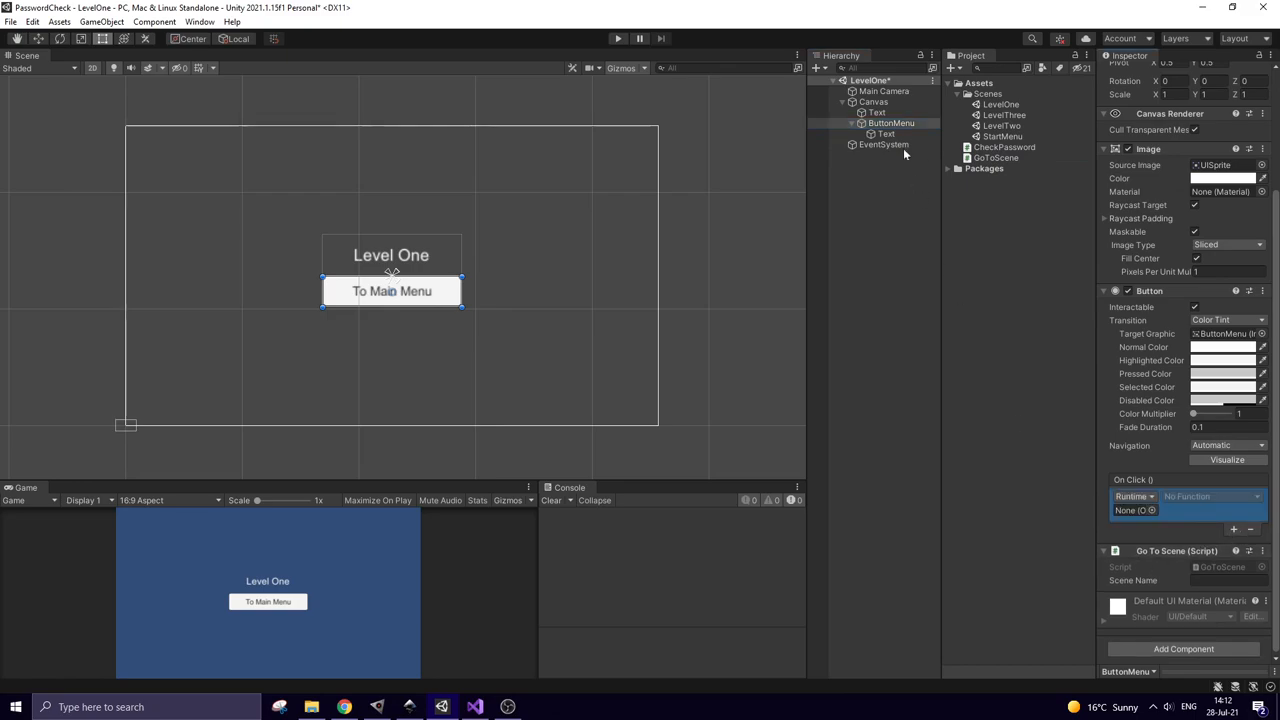
click(1210, 496)
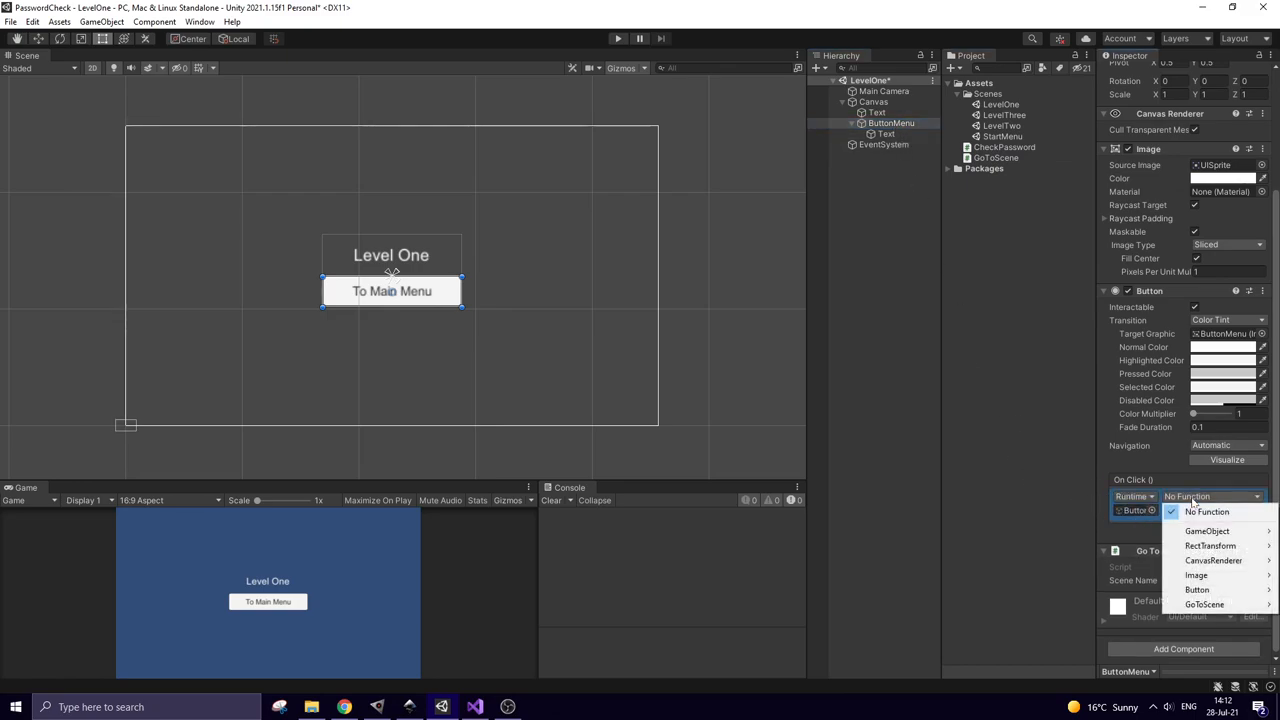
click(1204, 604)
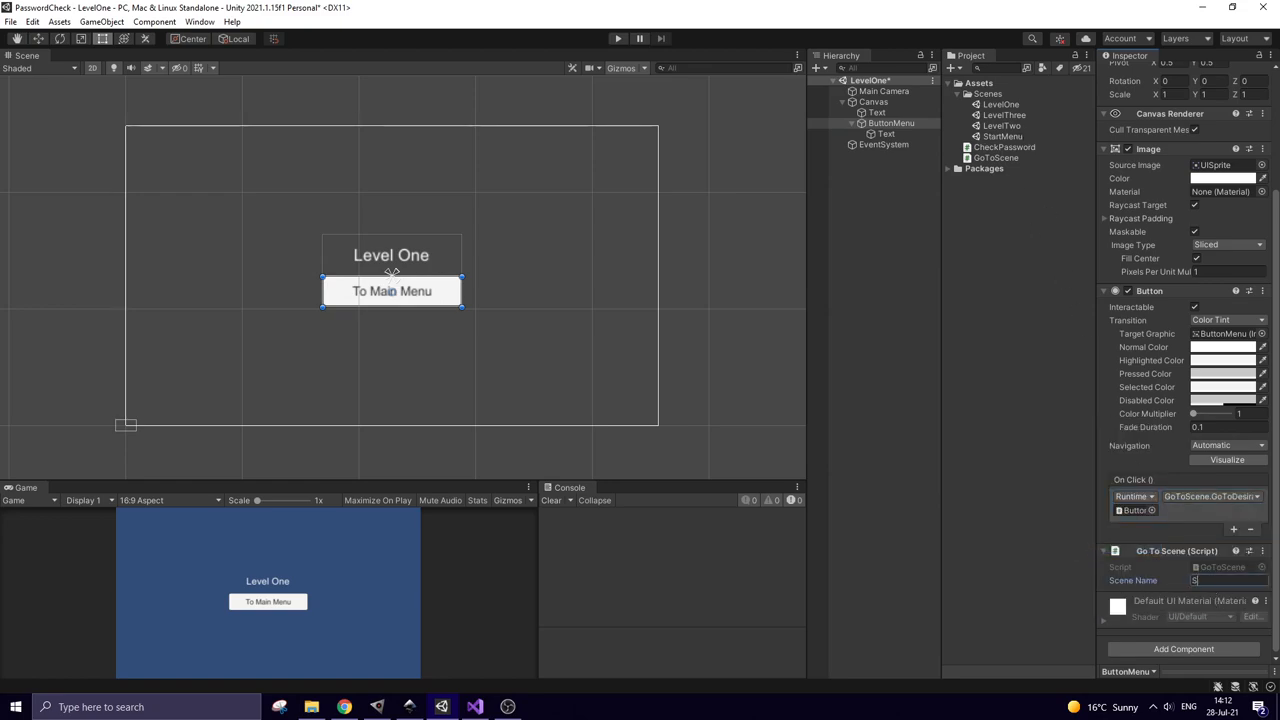
text(StartMenu)
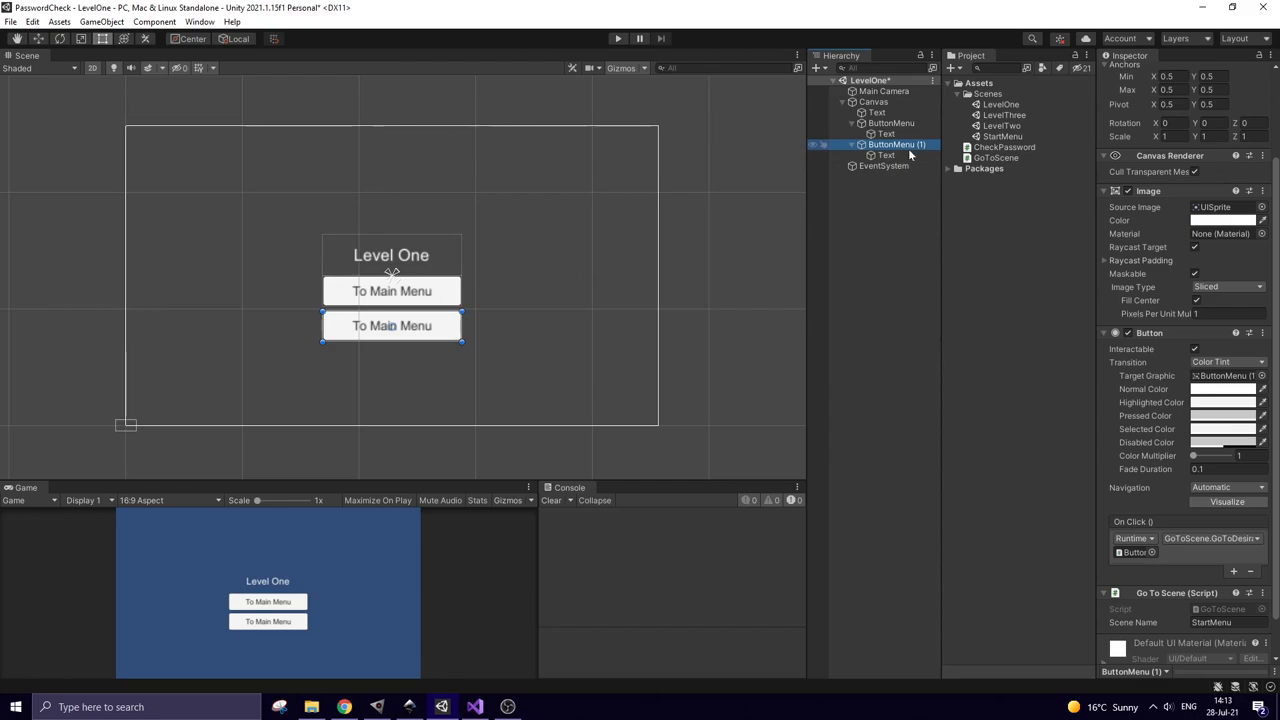
Step: Rename the duplicate button 'Go To Level Two' with Scene Name LevelTwo, then select Canvas
double_click(893, 144)
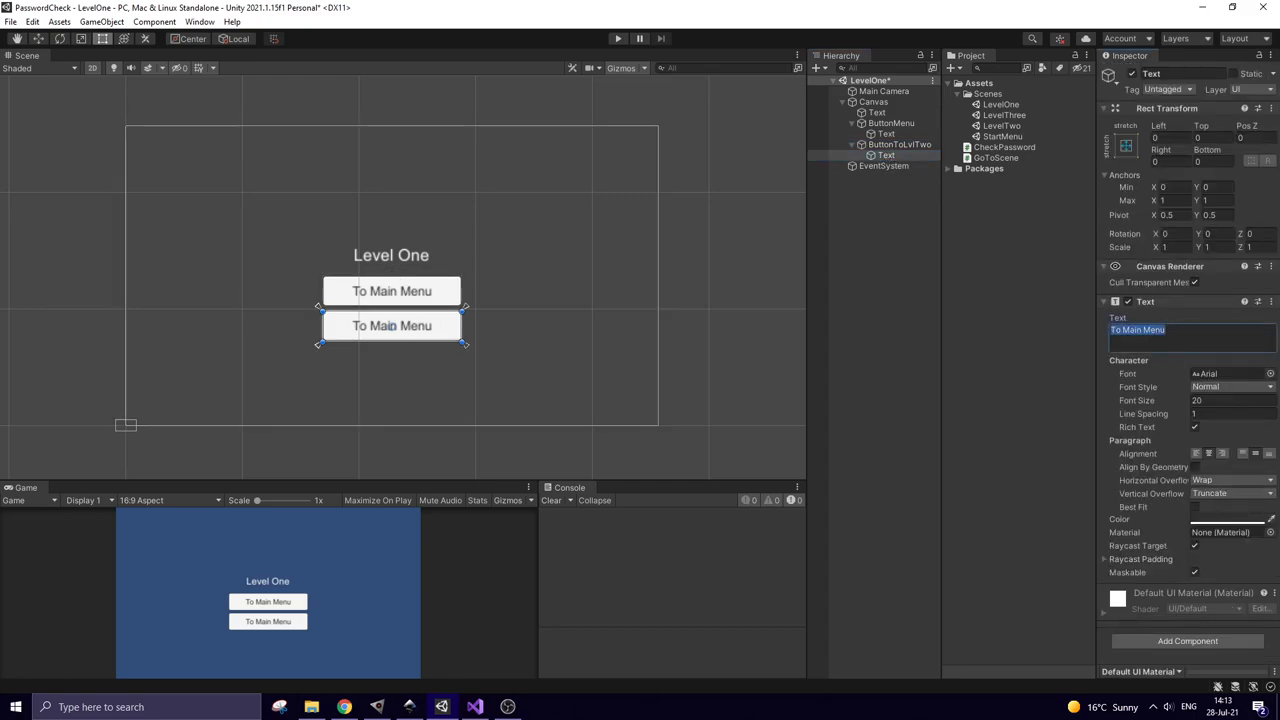
text(Go To Le)
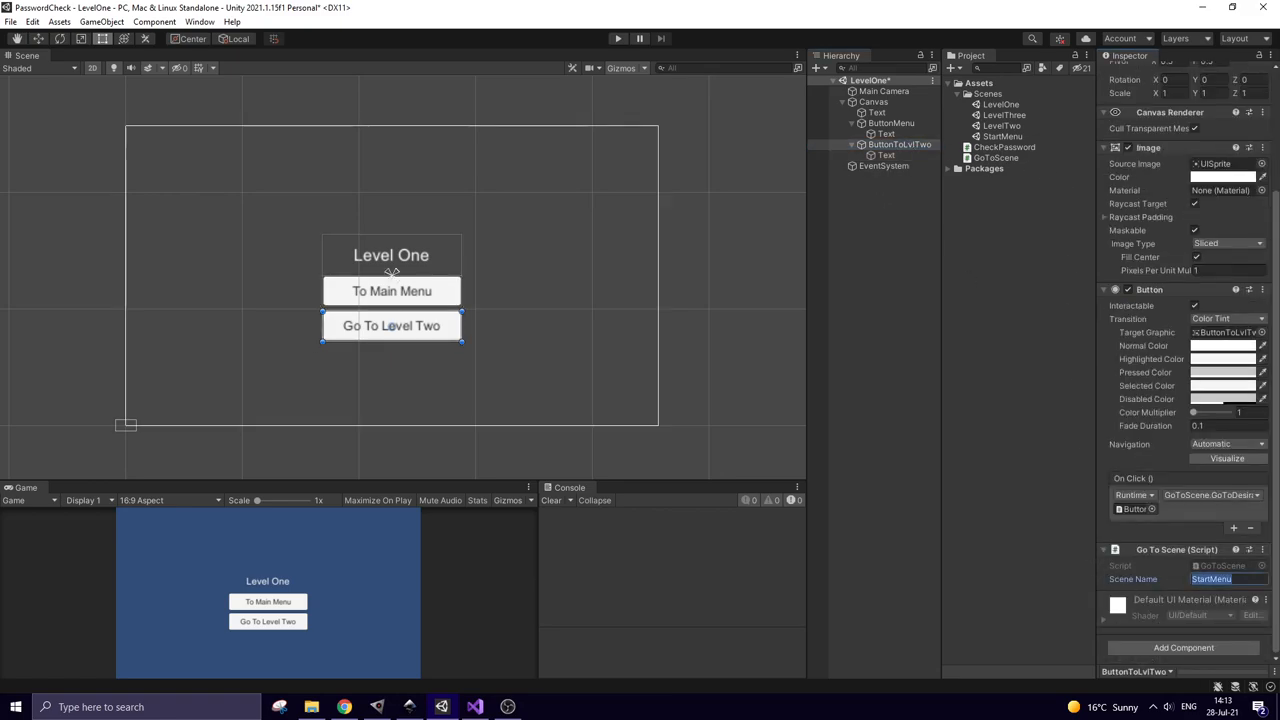
text(LevelTwo)
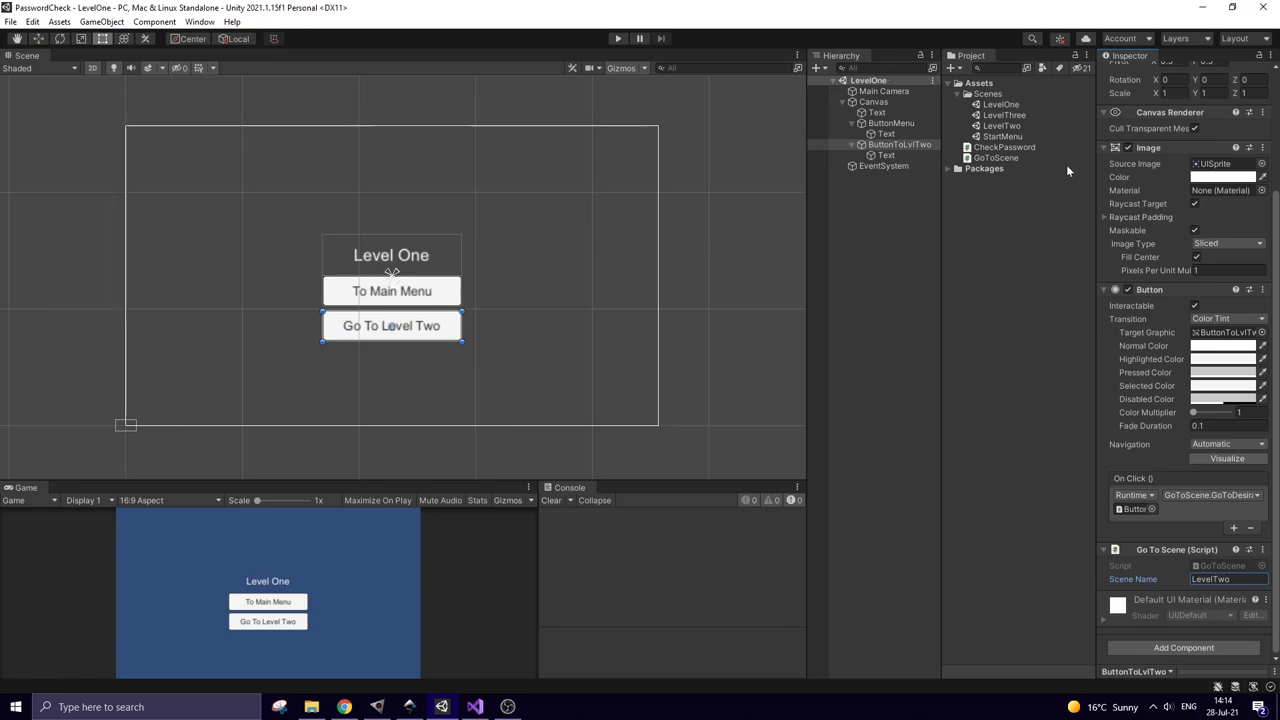
double_click(1001, 125)
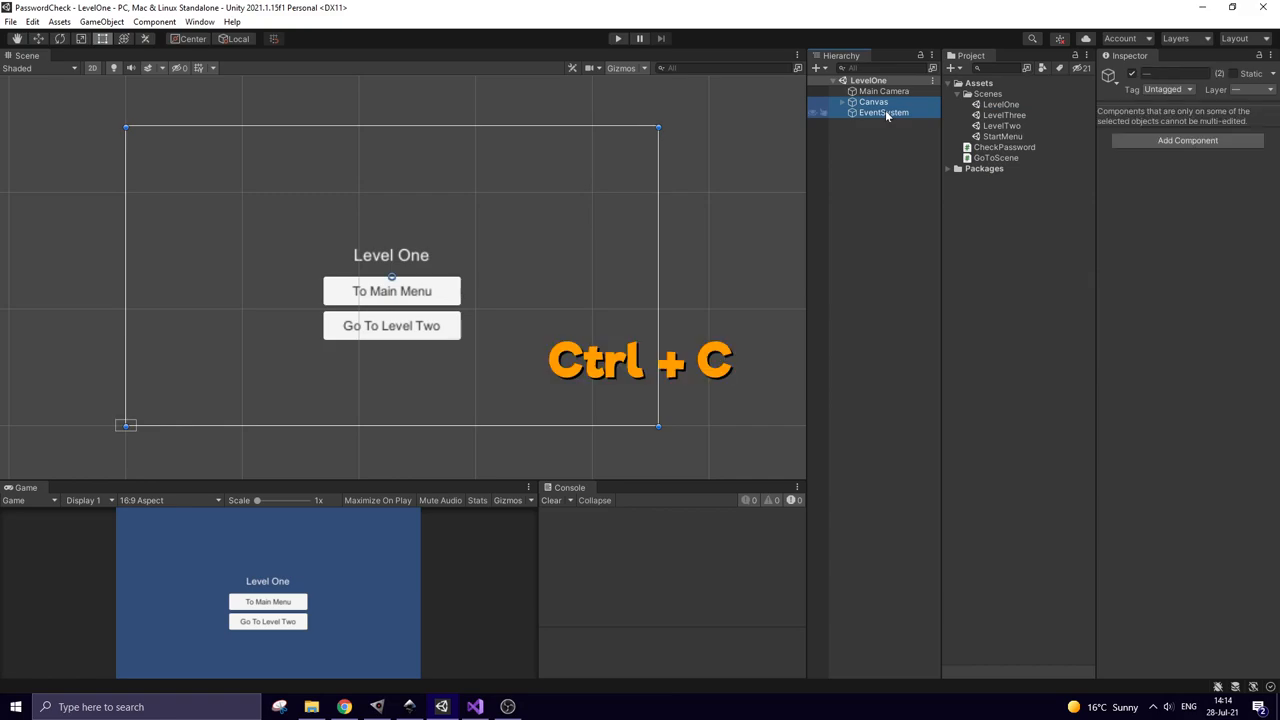
Step: Open the LevelTwo scene and paste in the copied Canvas and EventSystem
double_click(1001, 125)
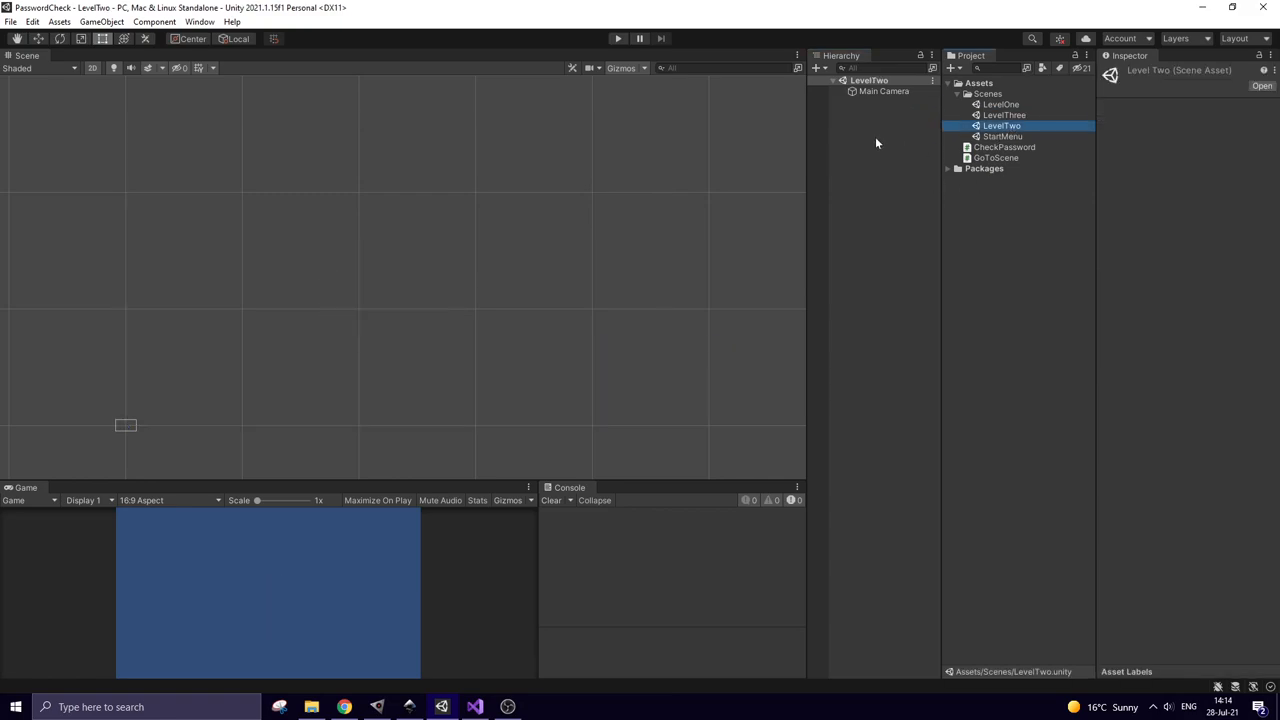
key(ctrl+v)
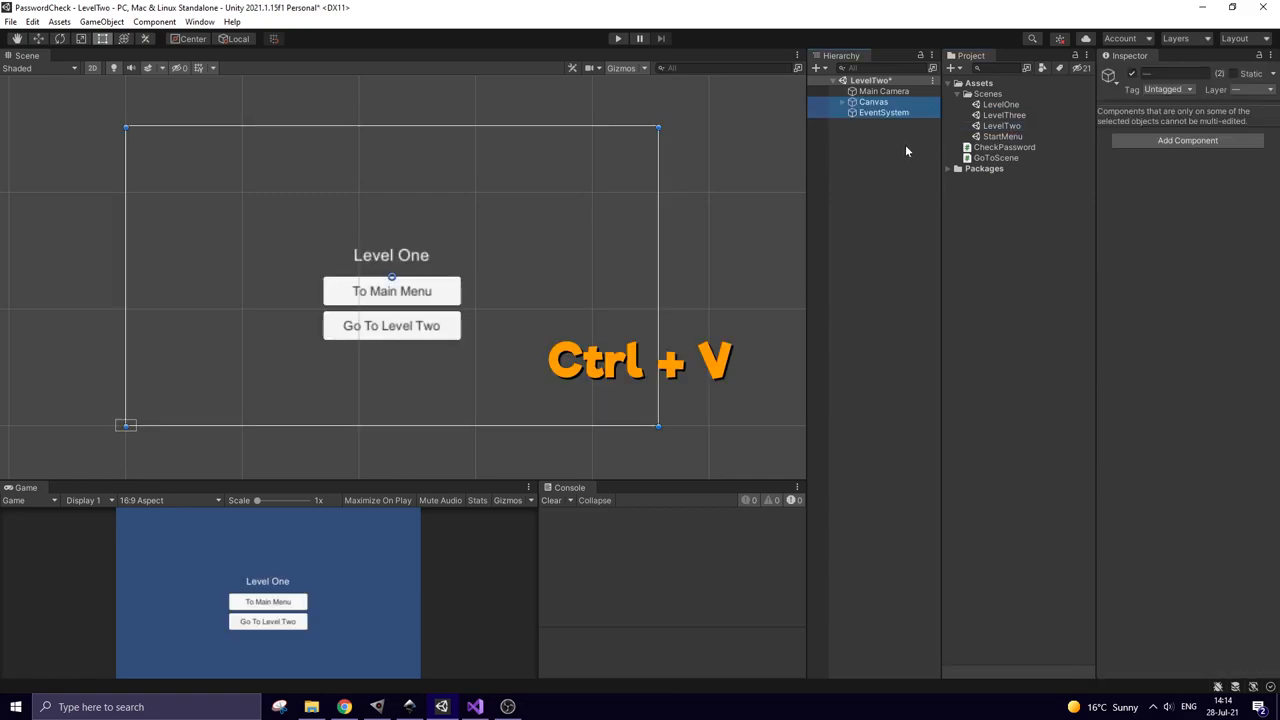
key(ctrl+v)
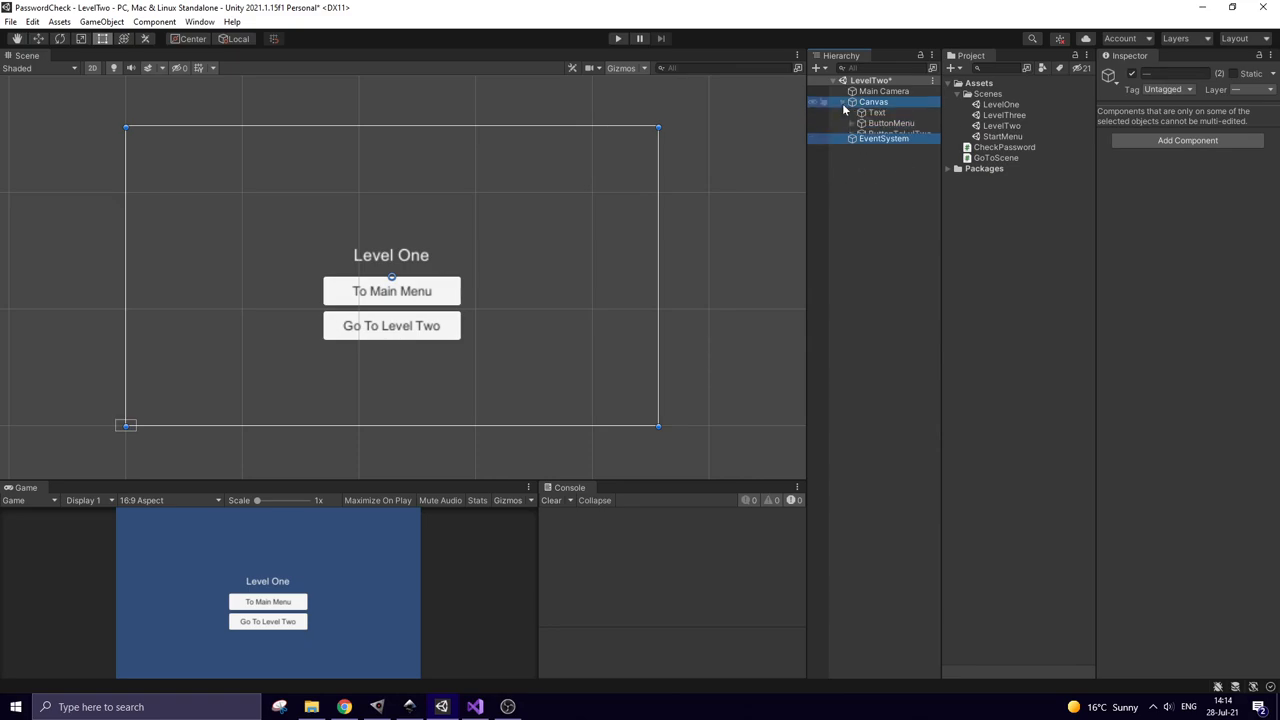
Step: Retitle the level text to 'Level Two' and edit the second button's text
click(876, 112)
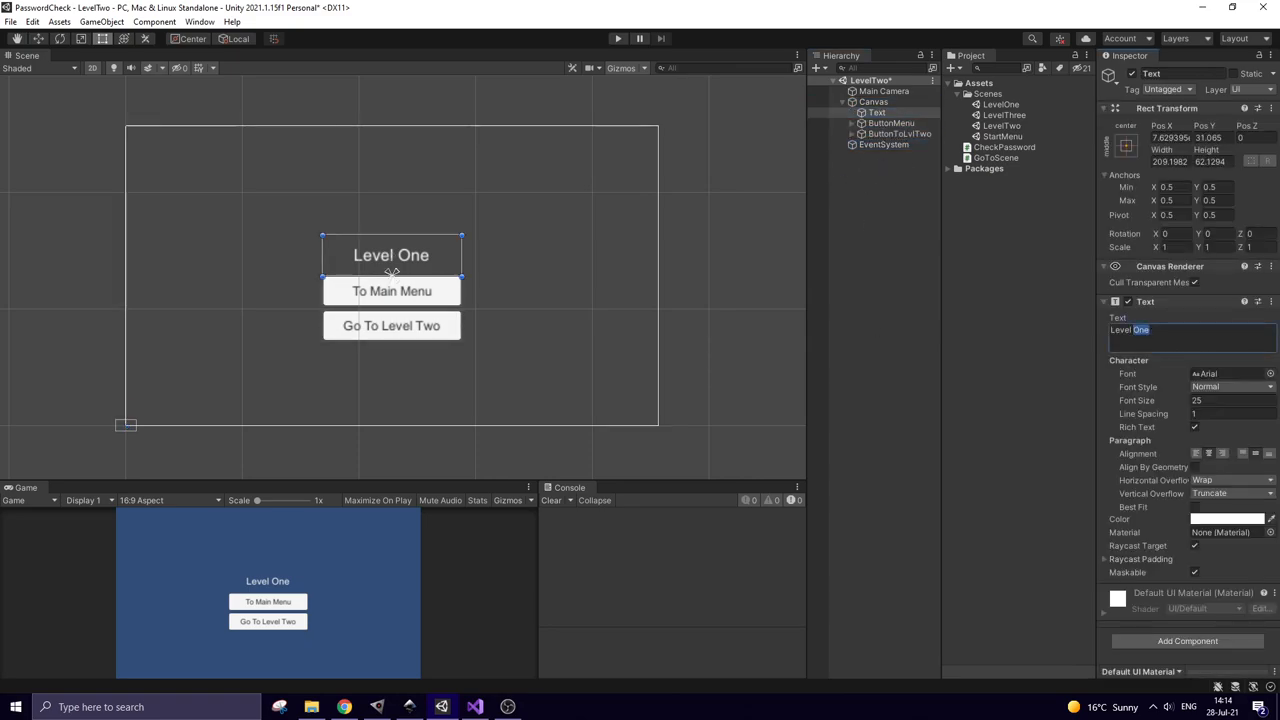
text(Level Two)
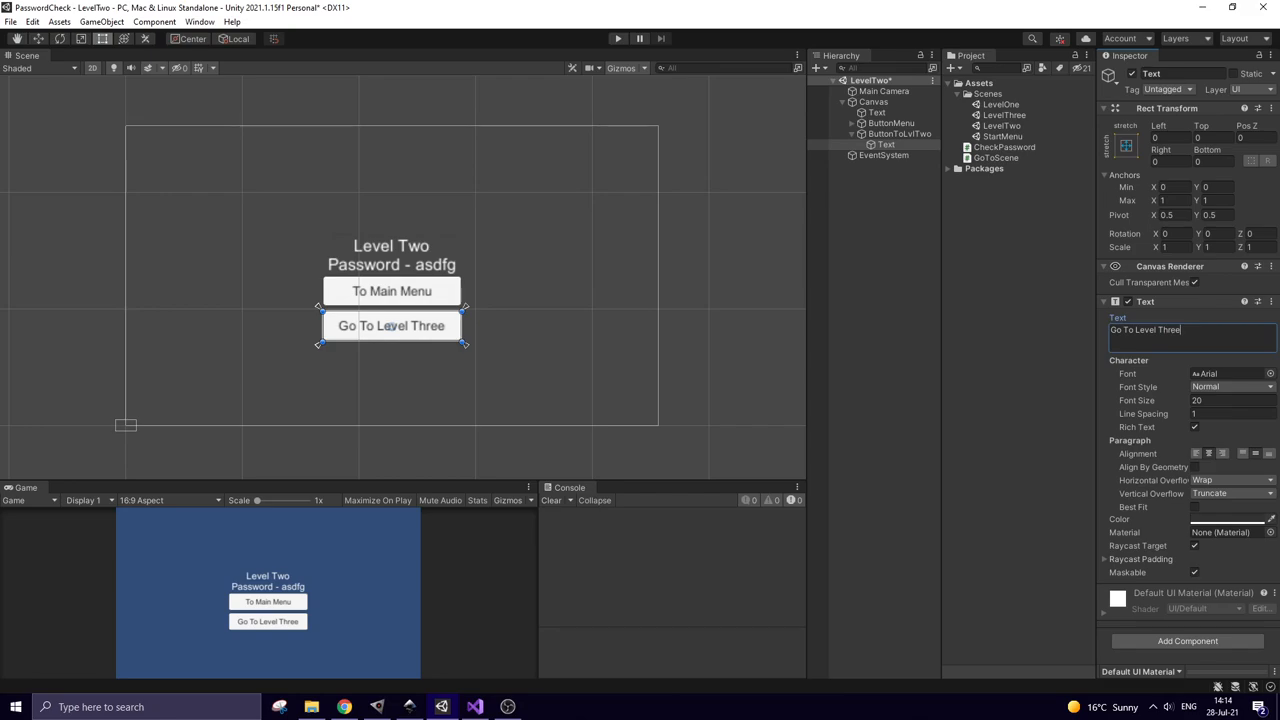
click(898, 134)
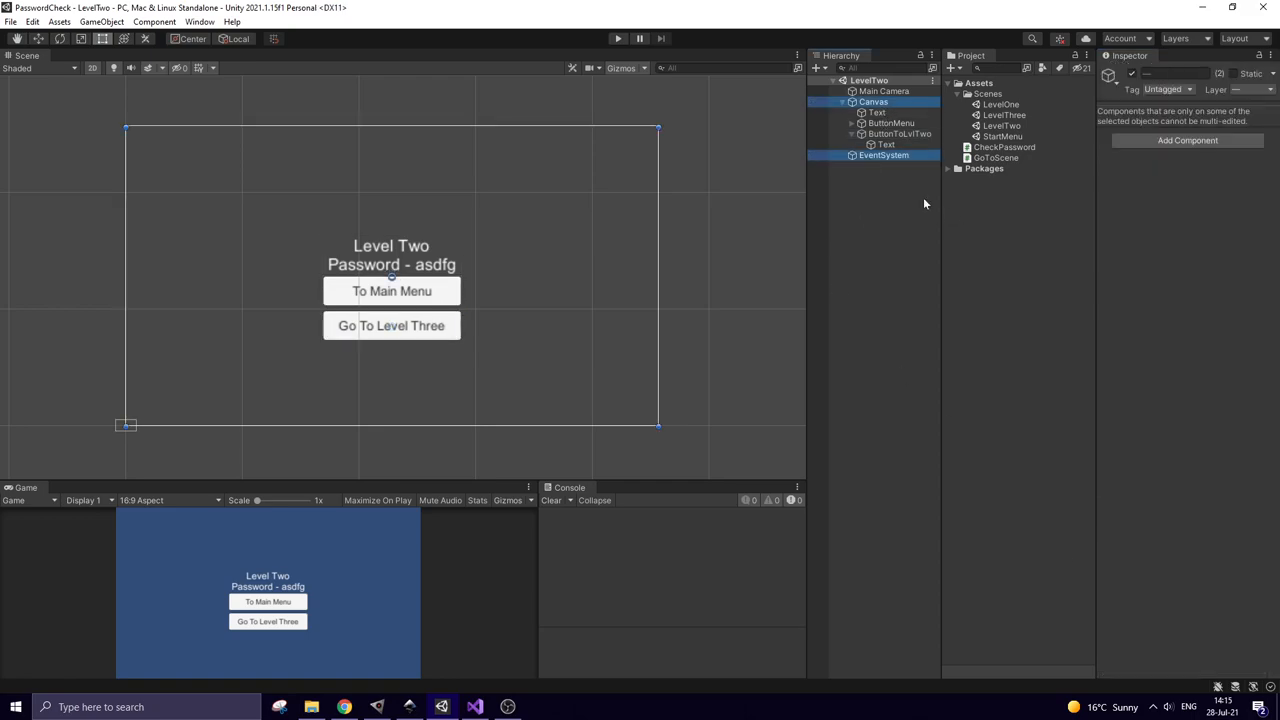
click(1003, 114)
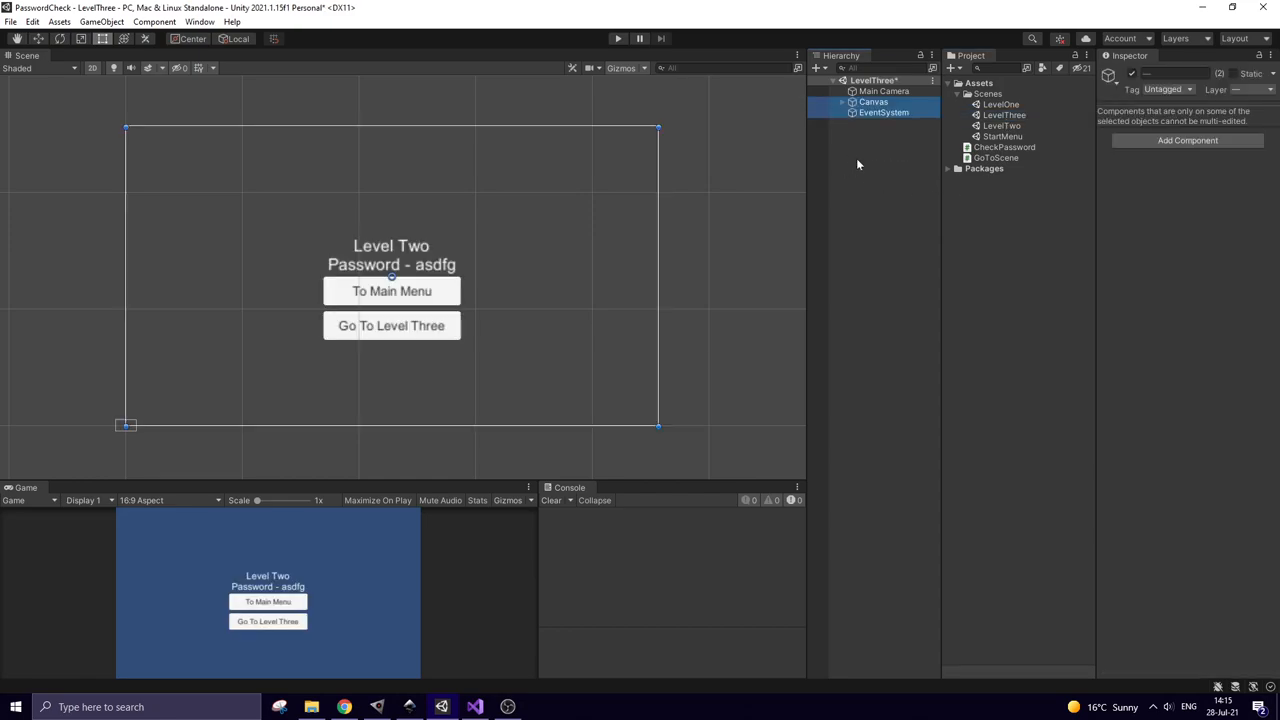
click(844, 101)
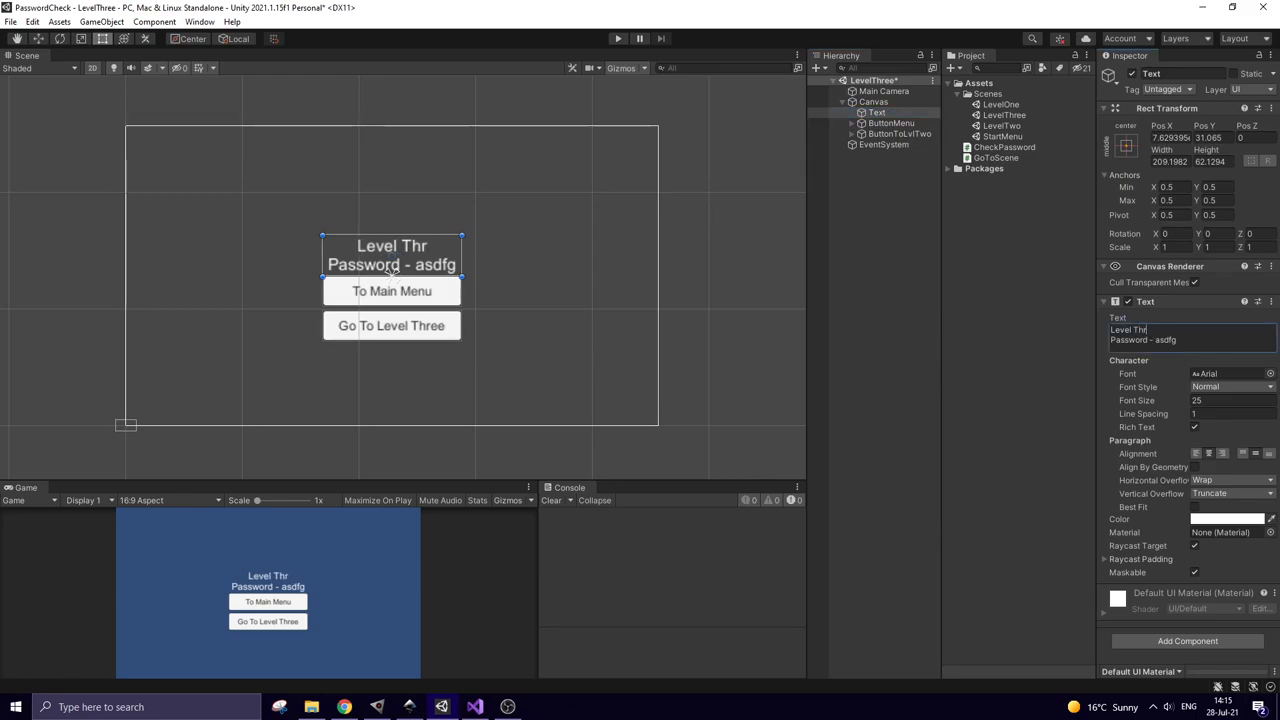
text(Level Three)
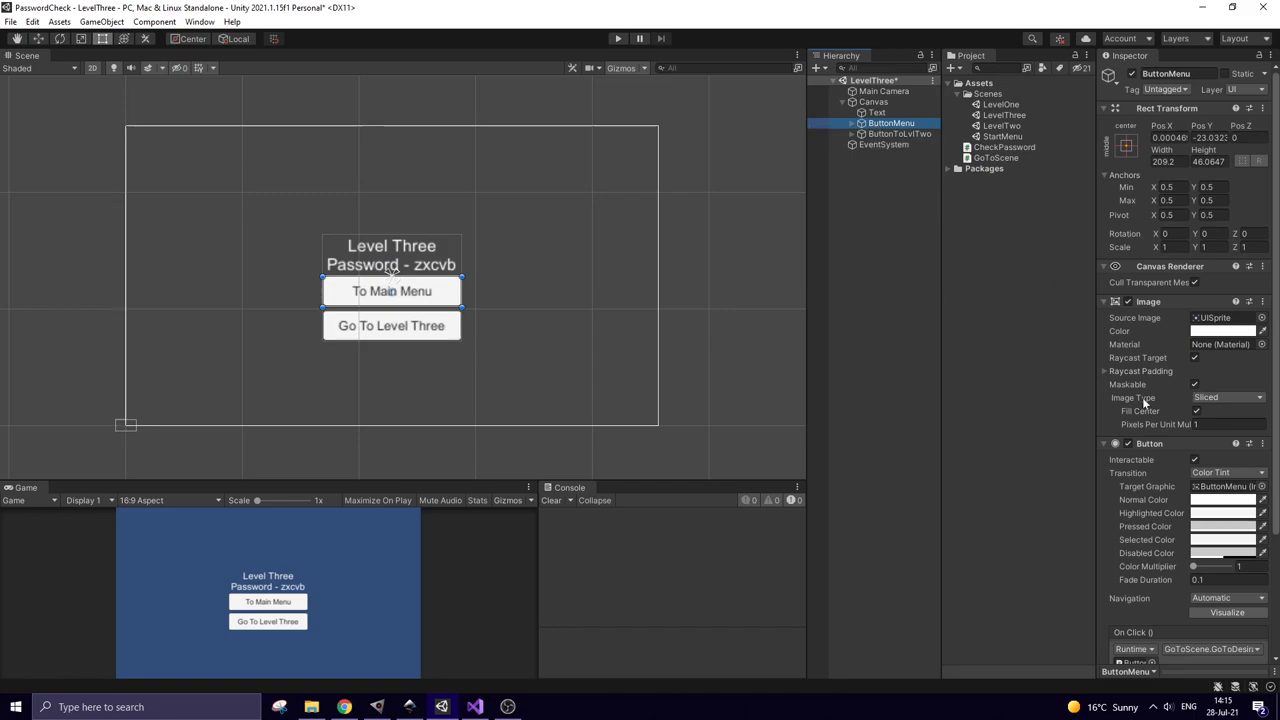
scroll(down, 3)
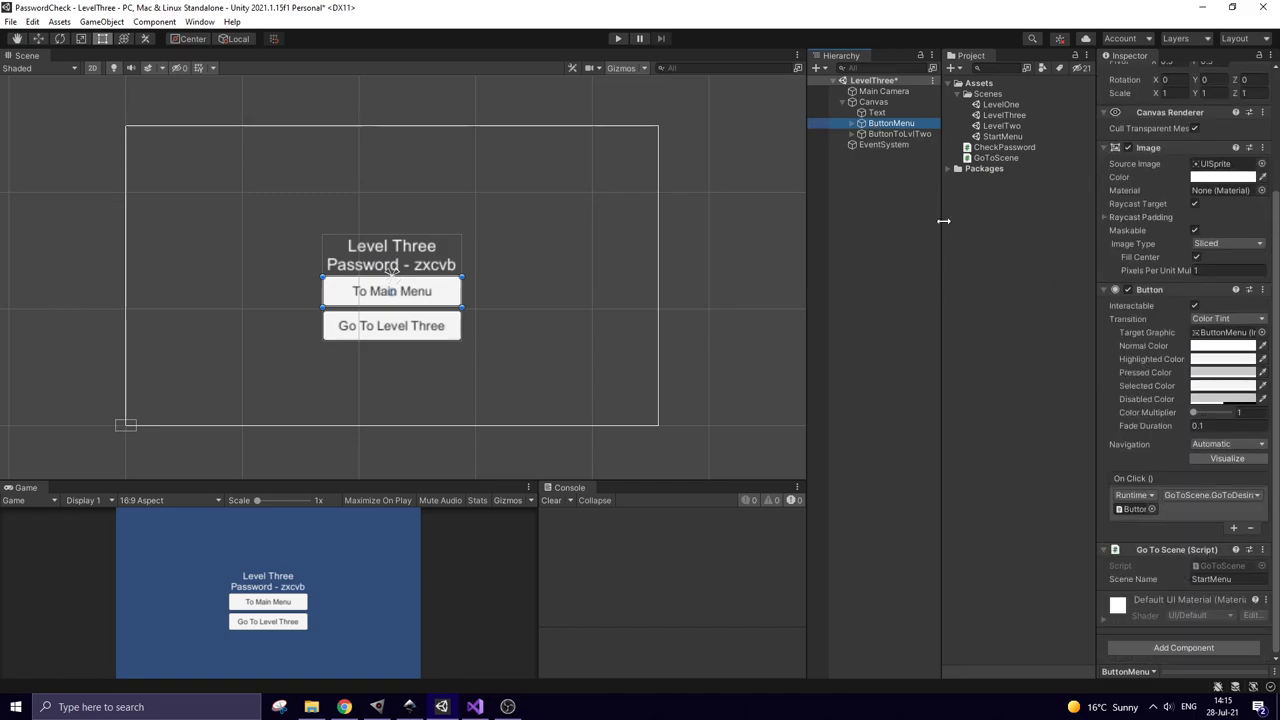
click(899, 133)
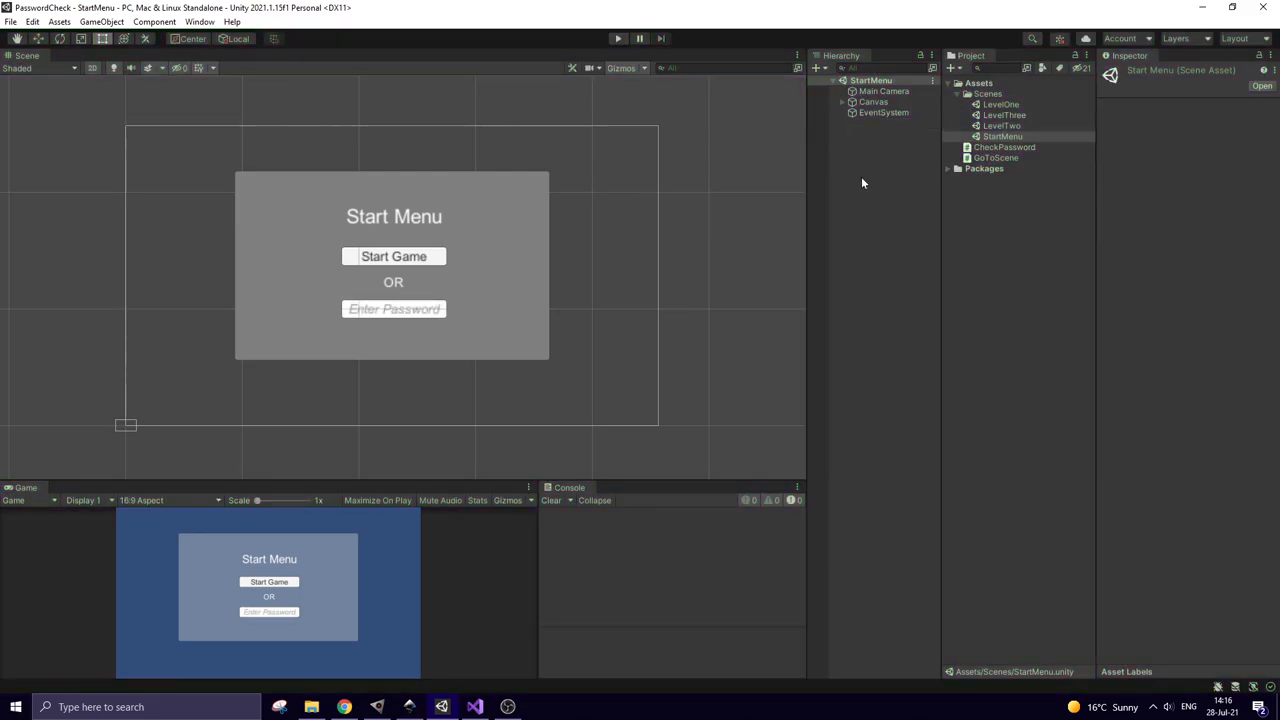
Step: Set the StartMenu password InputField text to font size 20 and enter Play mode
click(843, 101)
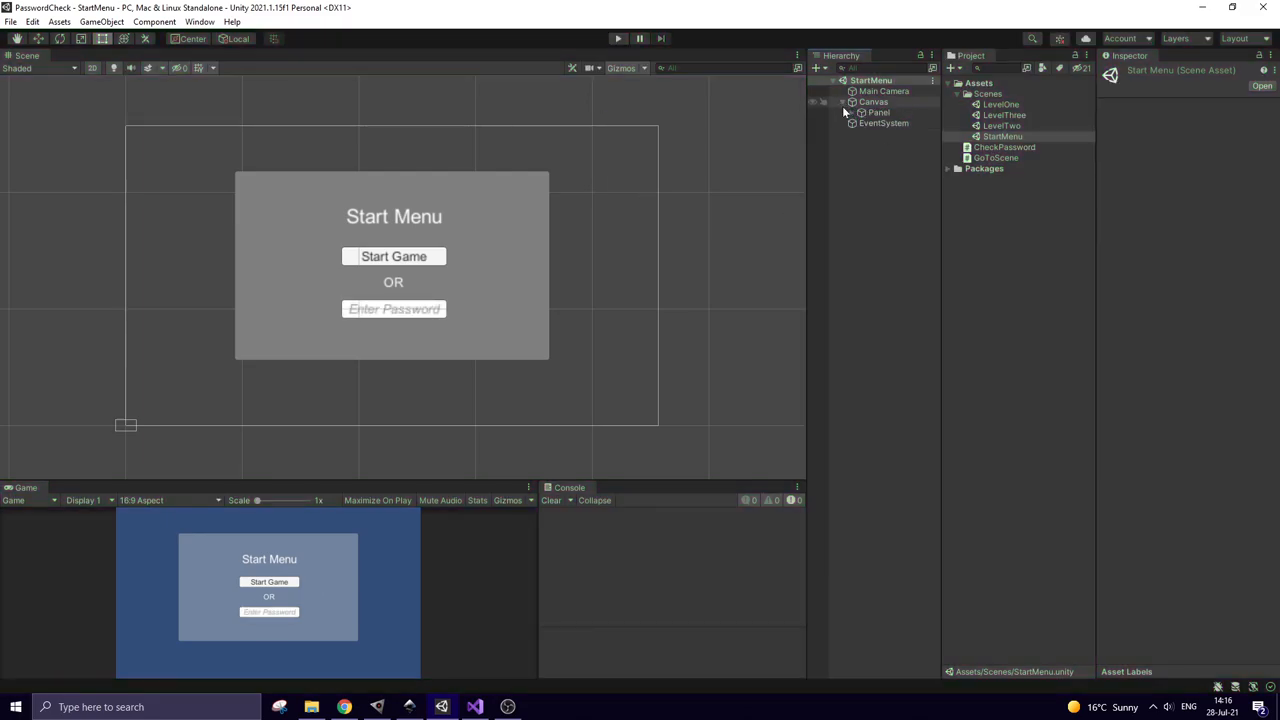
click(891, 144)
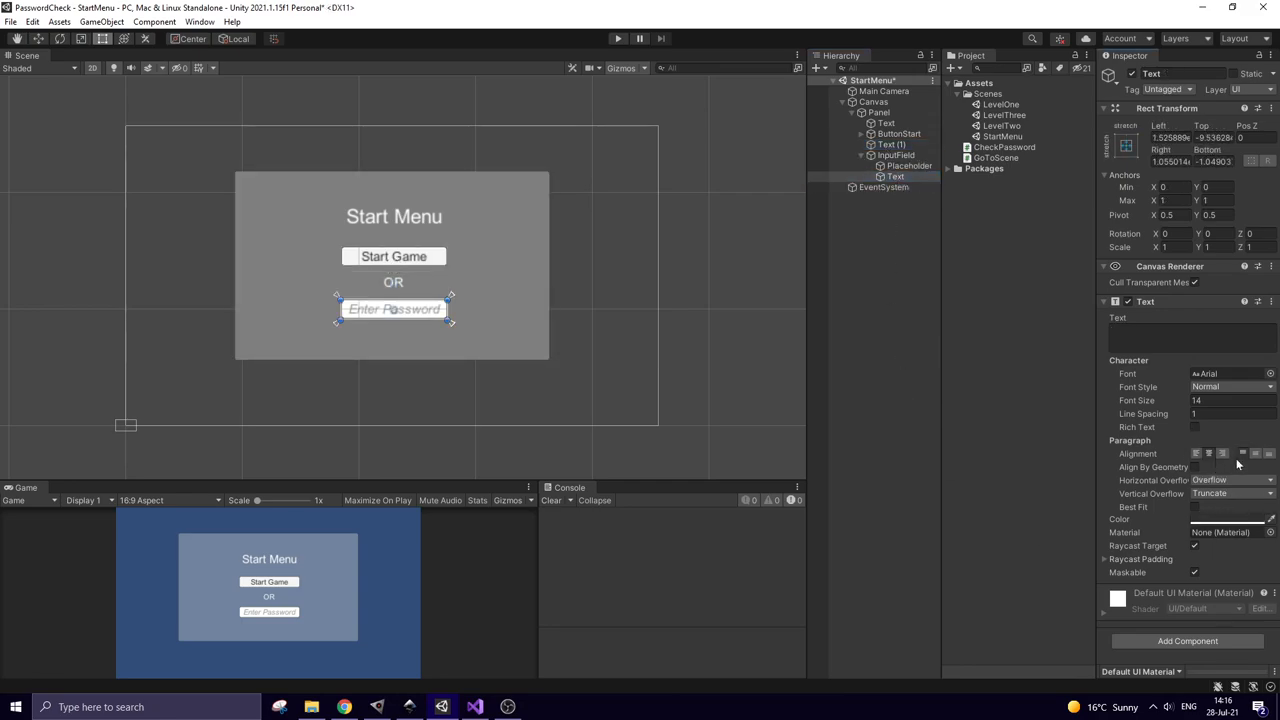
click(1232, 400)
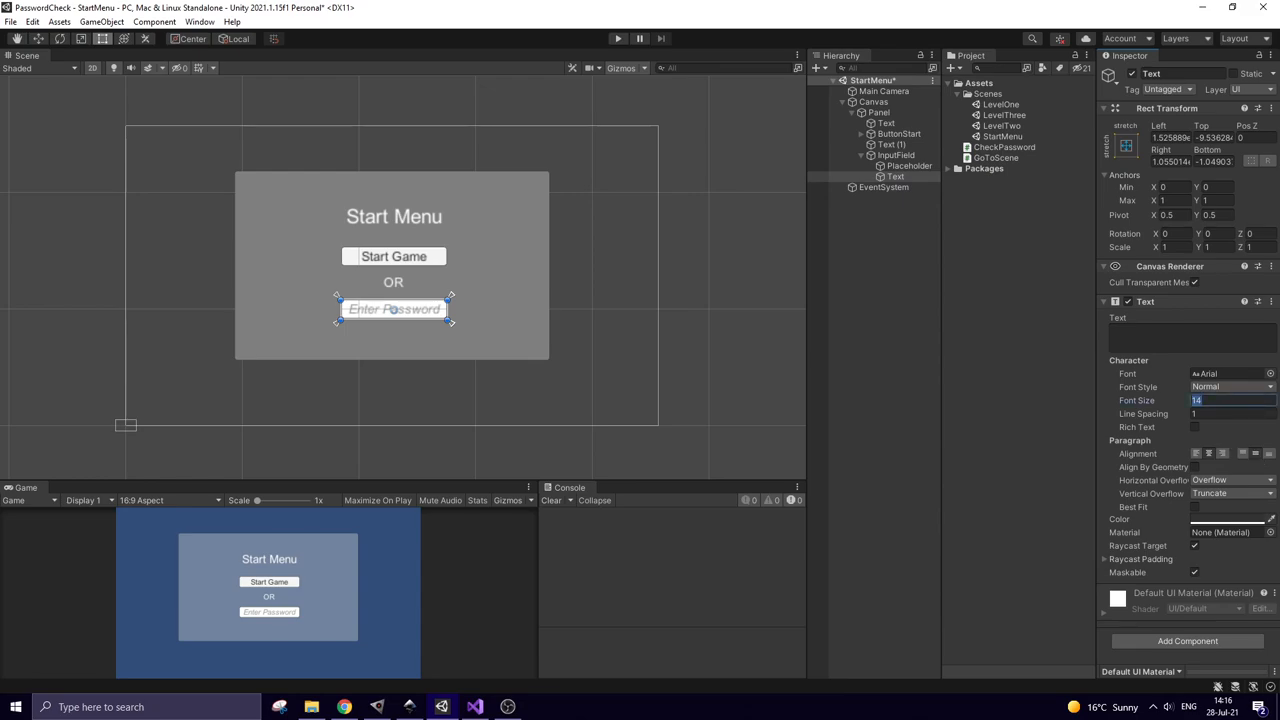
text(20)
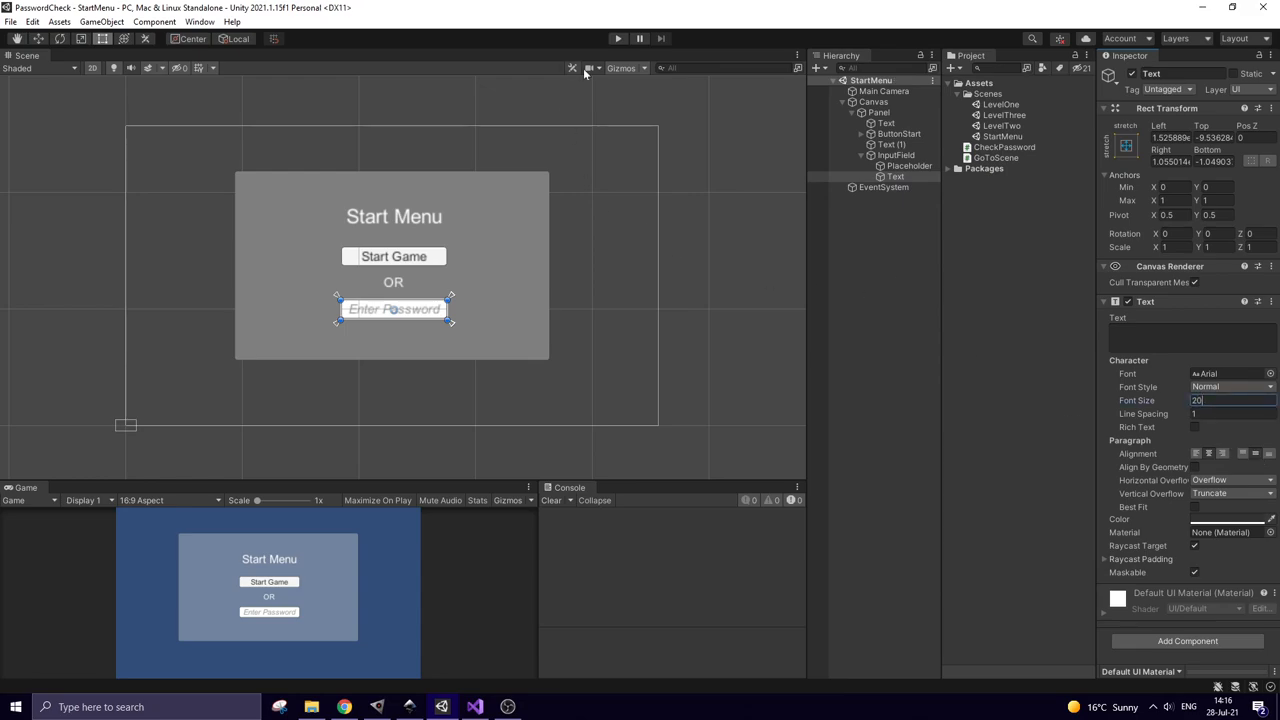
click(617, 38)
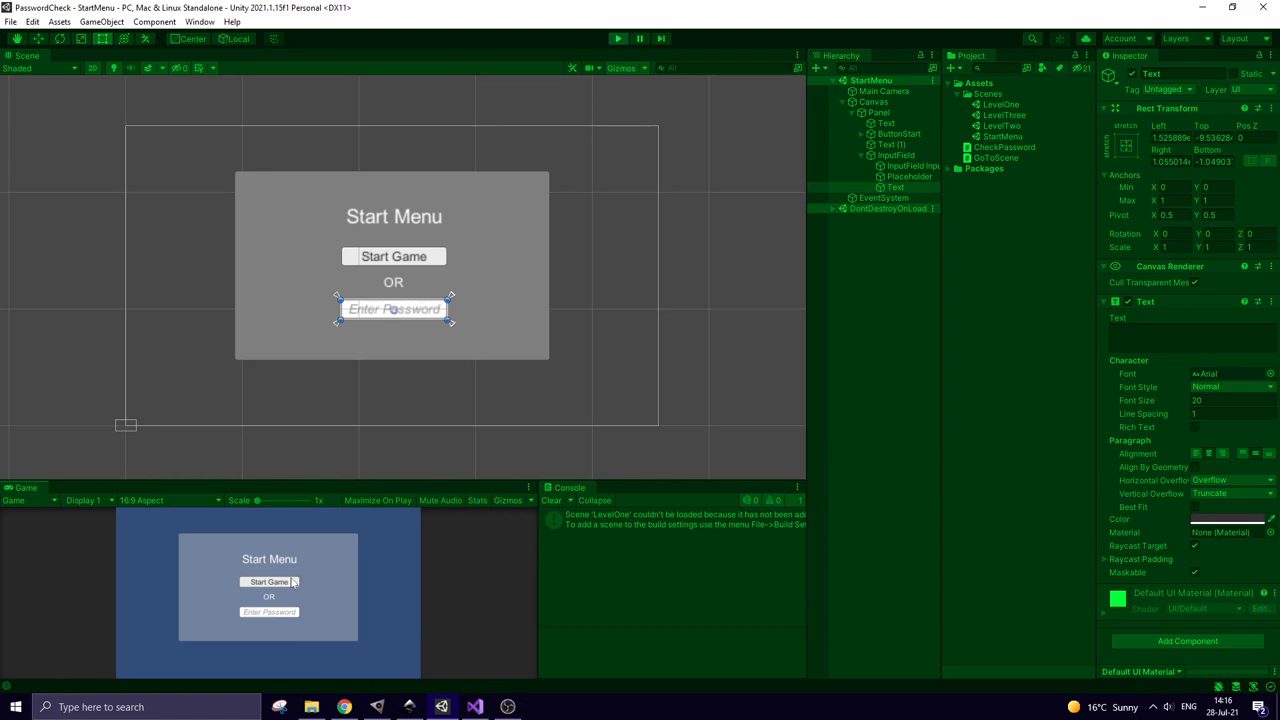
mouse_move(683, 491)
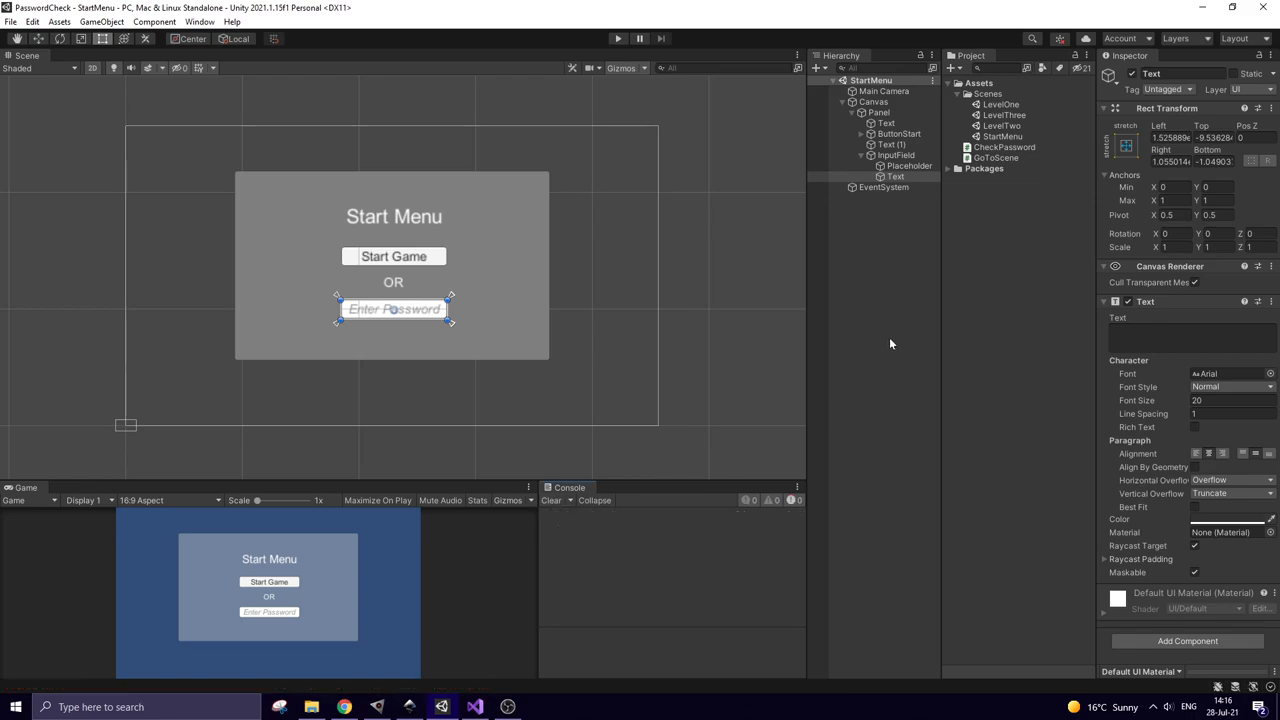
Step: Open the File menu after stopping the failed LevelOne test
click(11, 21)
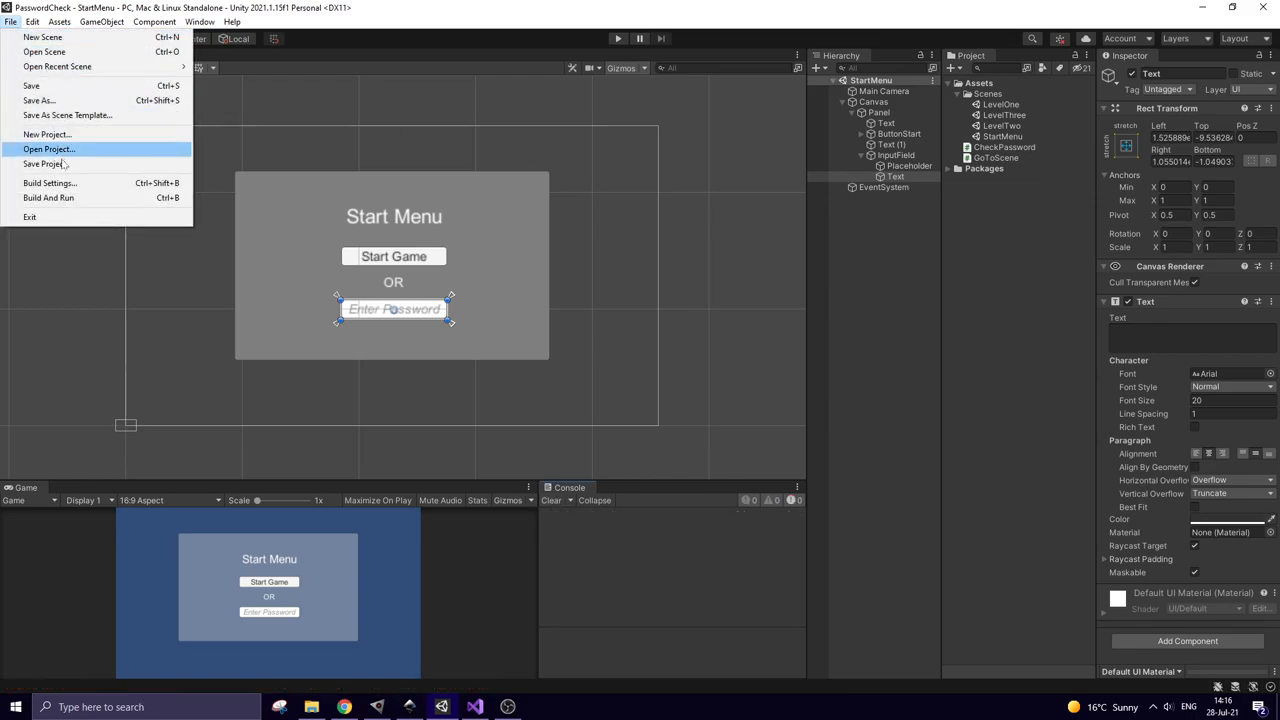
Step: Open Build Settings and add the four scene assets to Scenes In Build
click(49, 182)
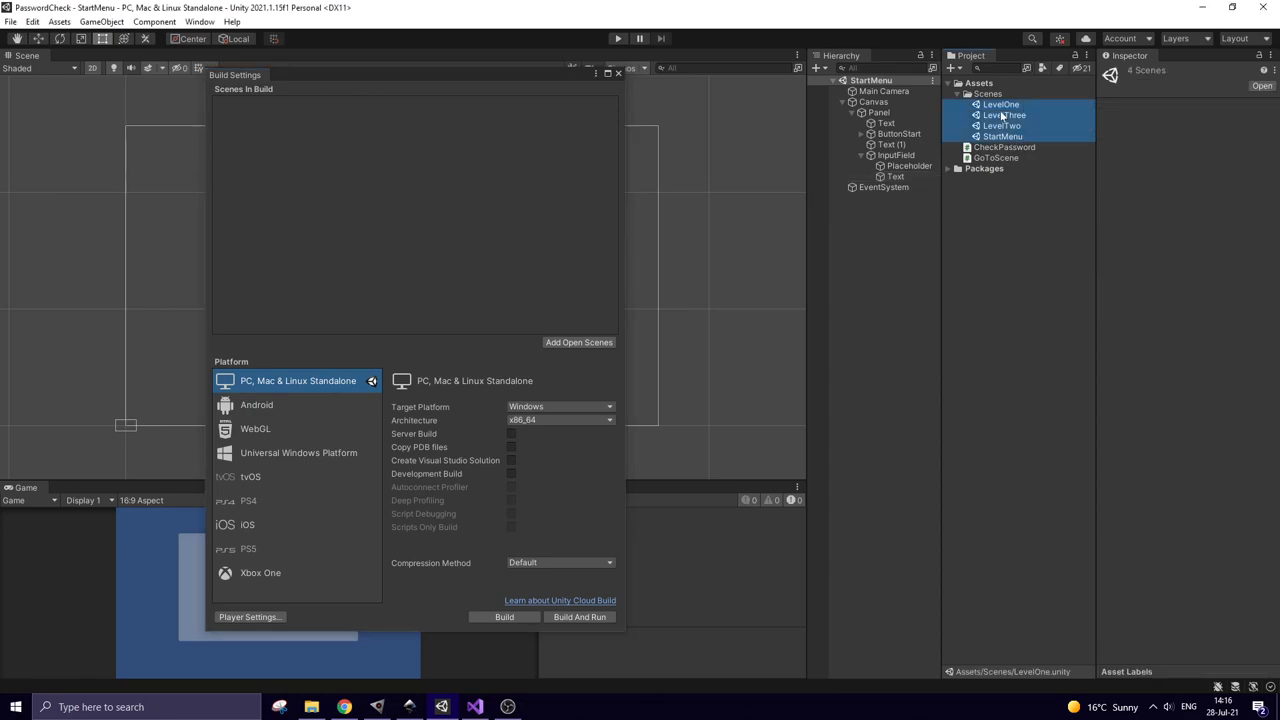
click(578, 342)
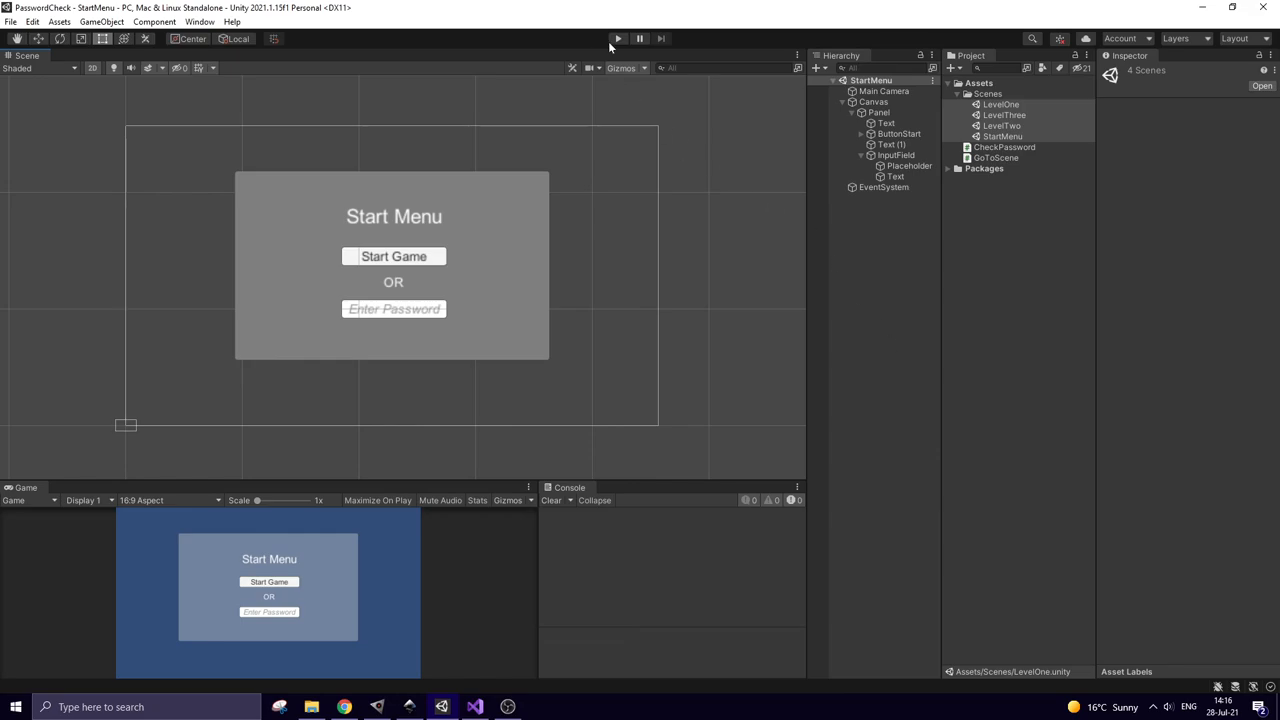
text(df)
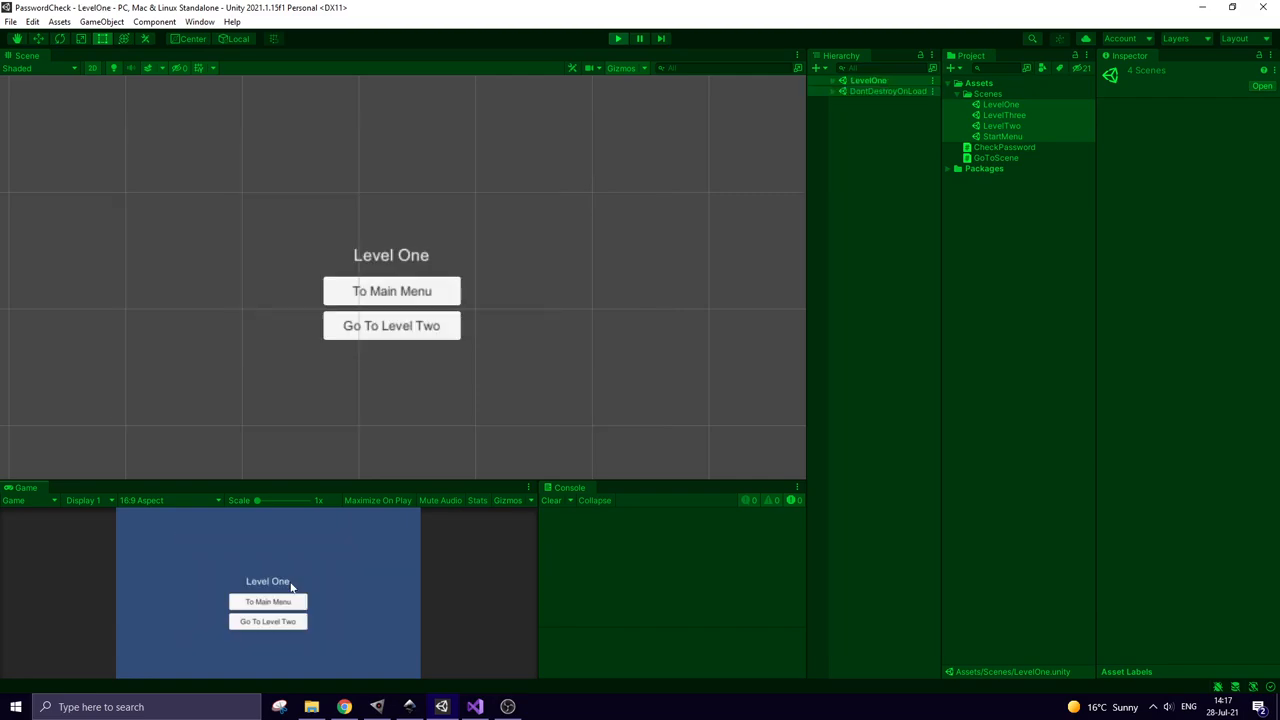
mouse_move(376, 579)
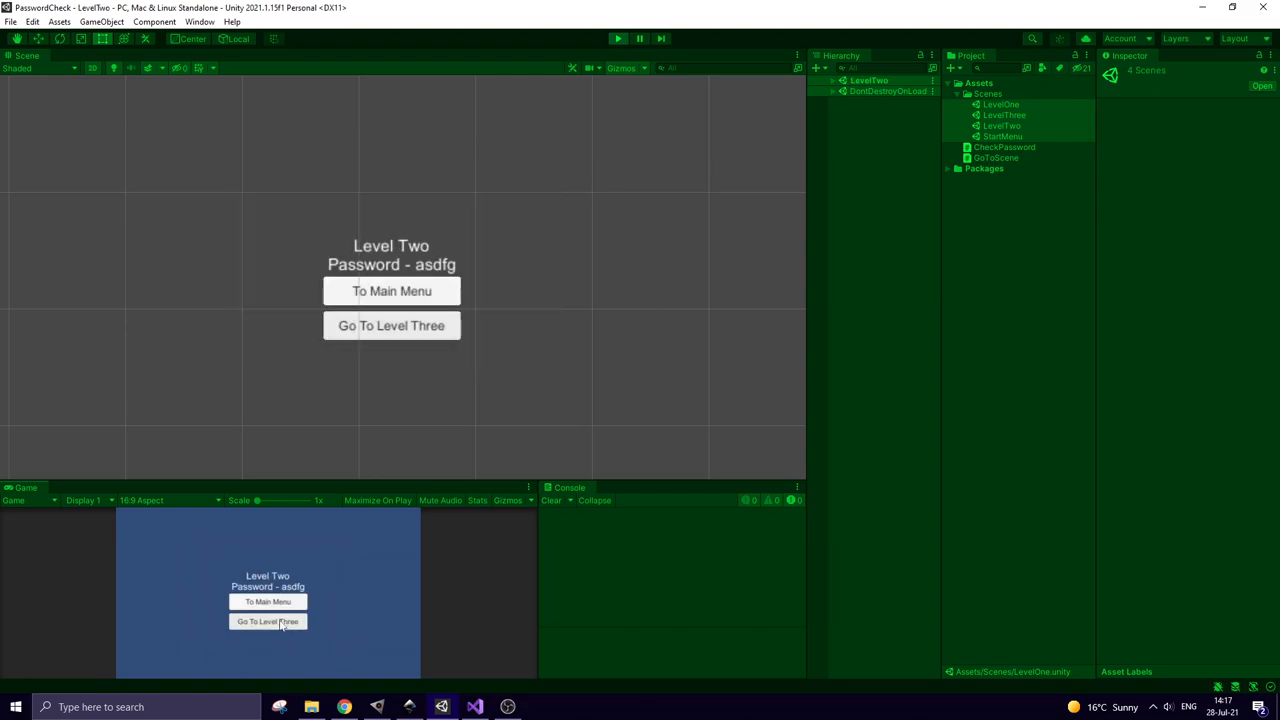
mouse_move(343, 598)
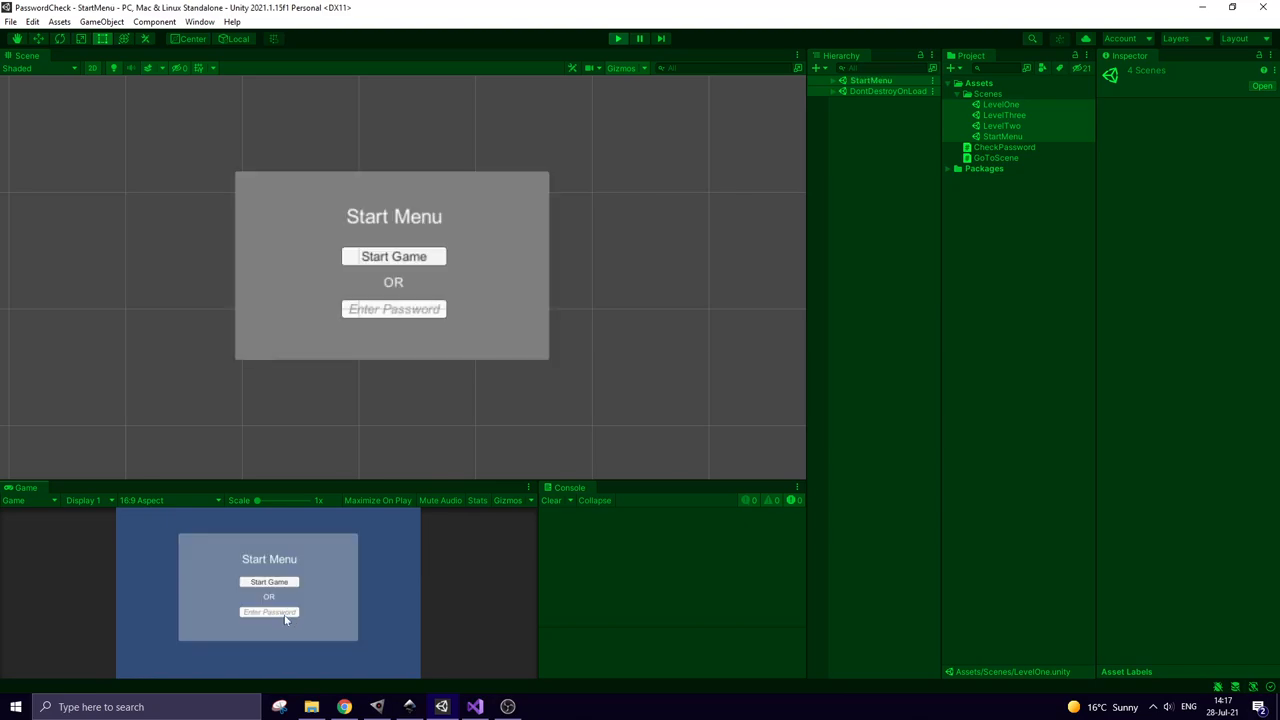
text(asdfg)
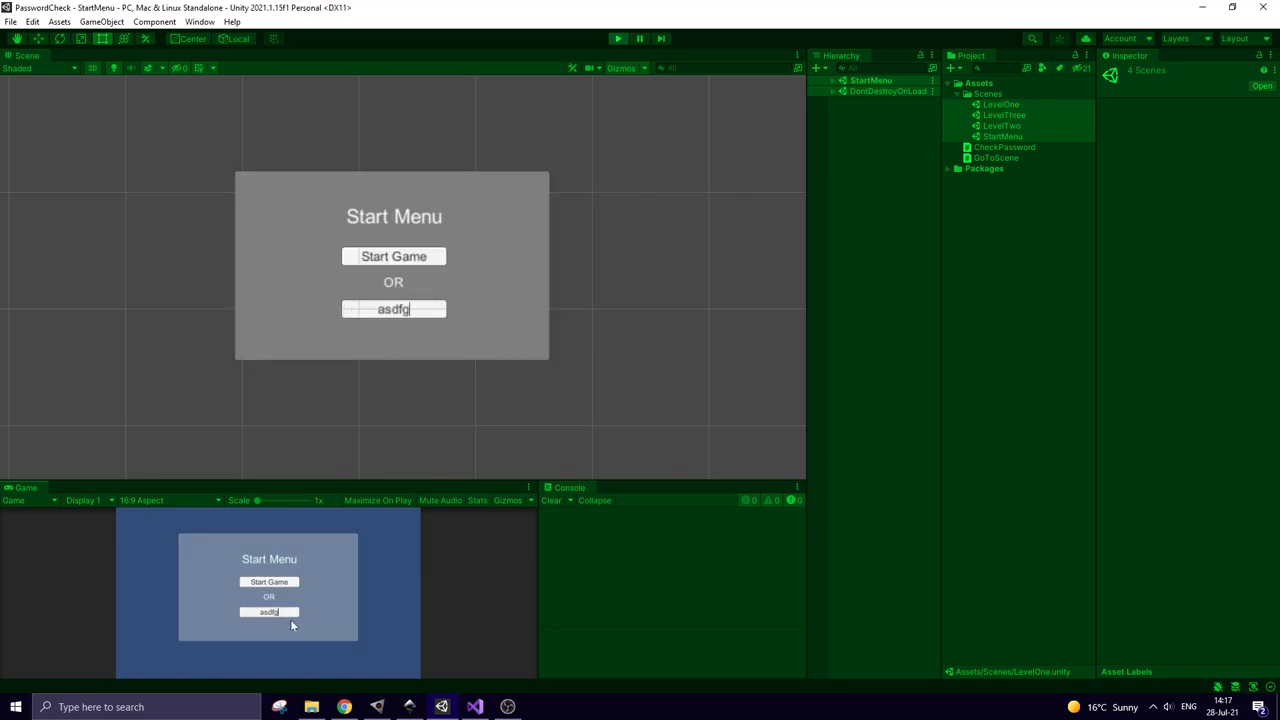
click(393, 256)
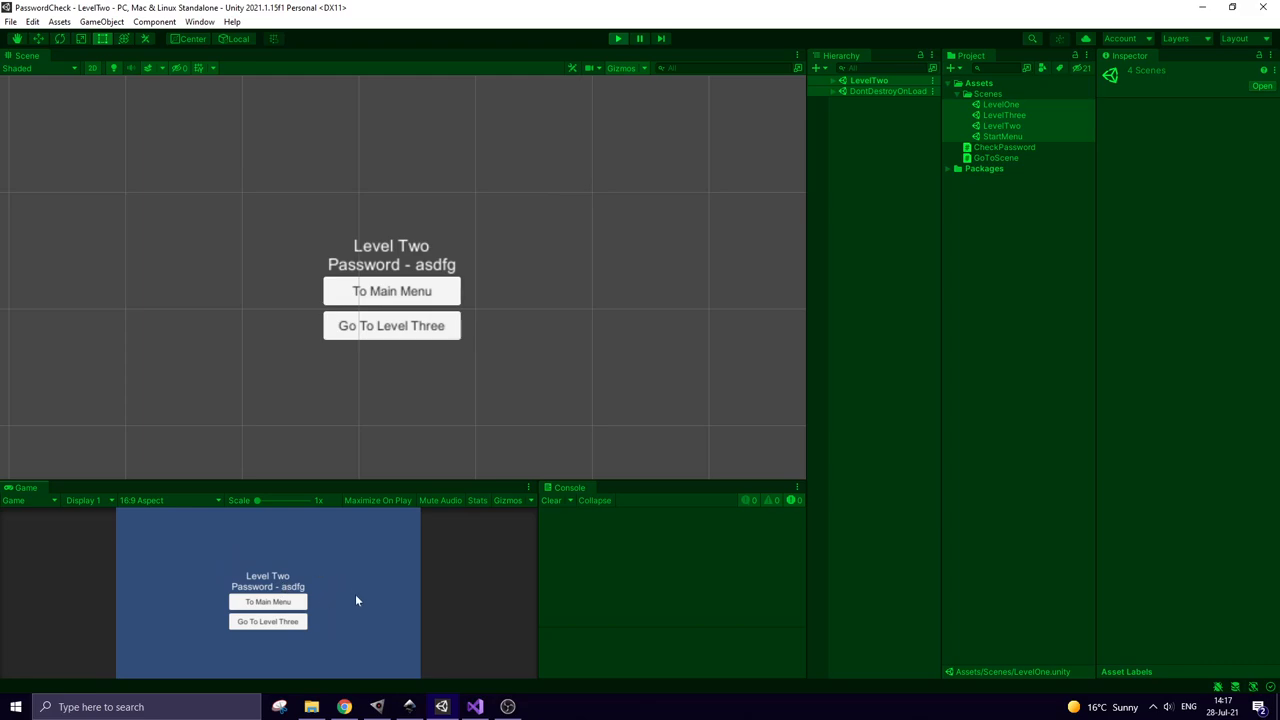